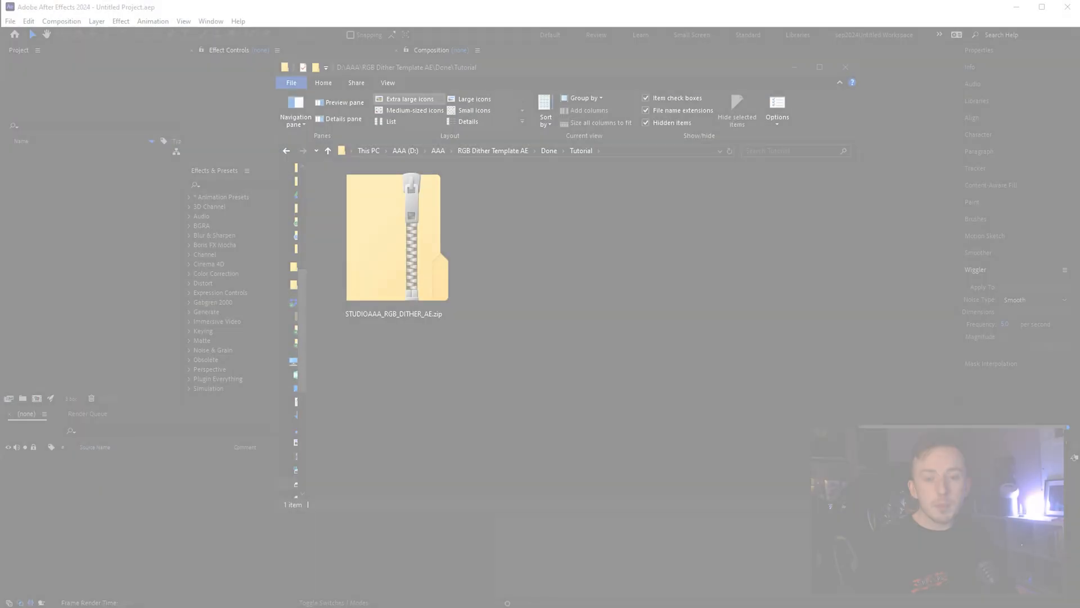
- Extract the Studio AAA RGB Template zip and rename its (Footage) folder to (Footage)test
click(394, 238)
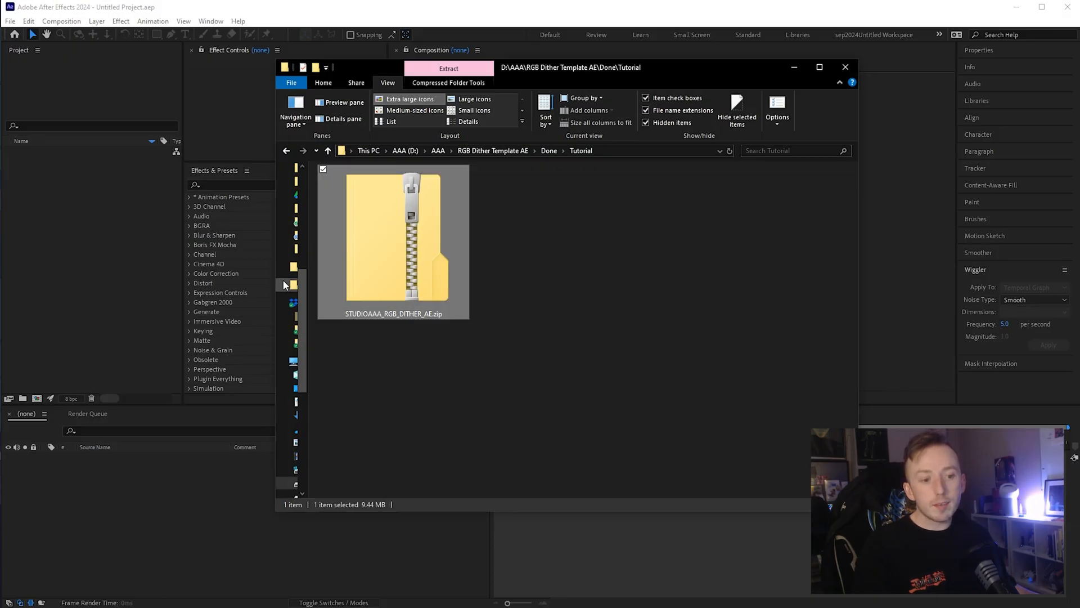
mouse_move(614, 237)
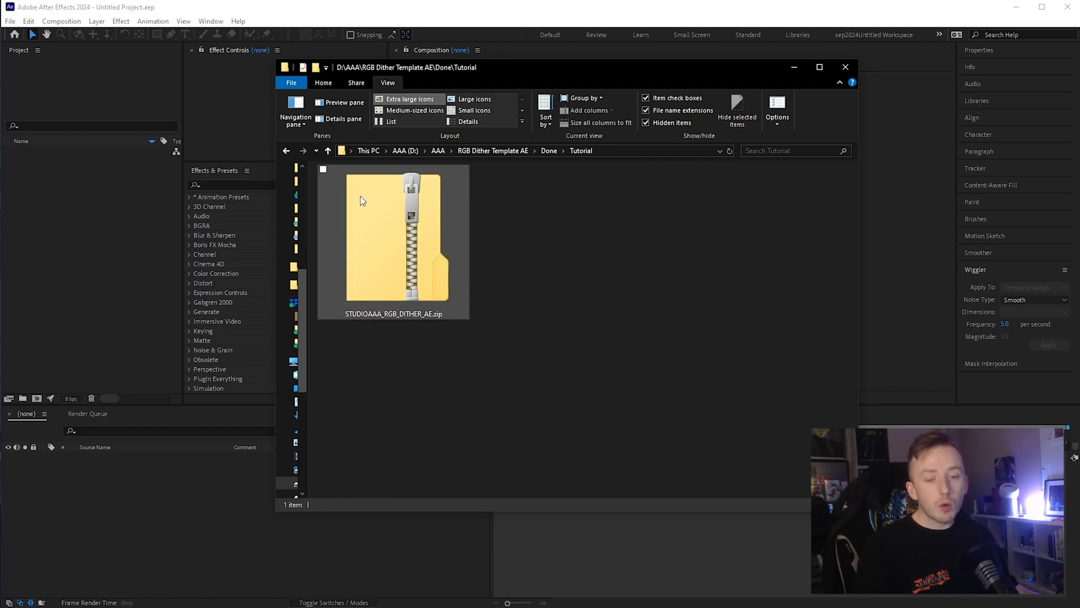
mouse_move(446, 198)
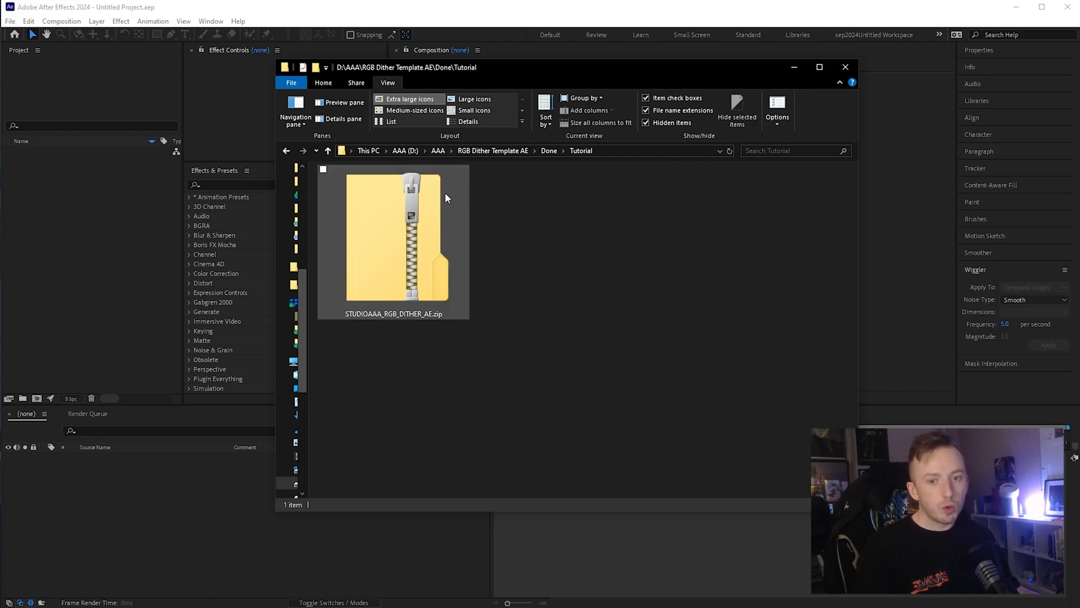
double_click(396, 241)
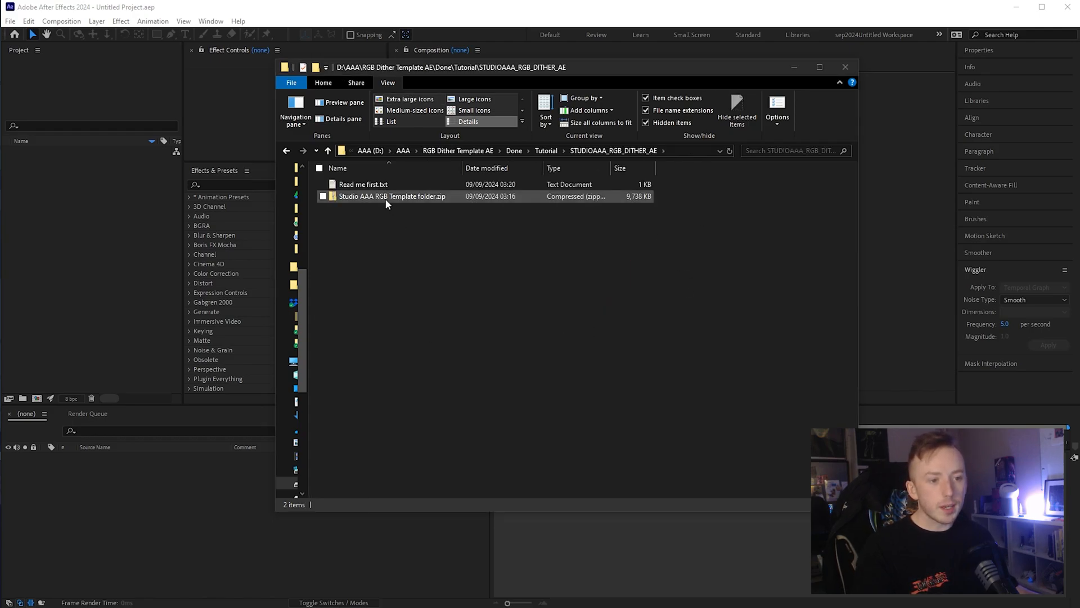
click(392, 196)
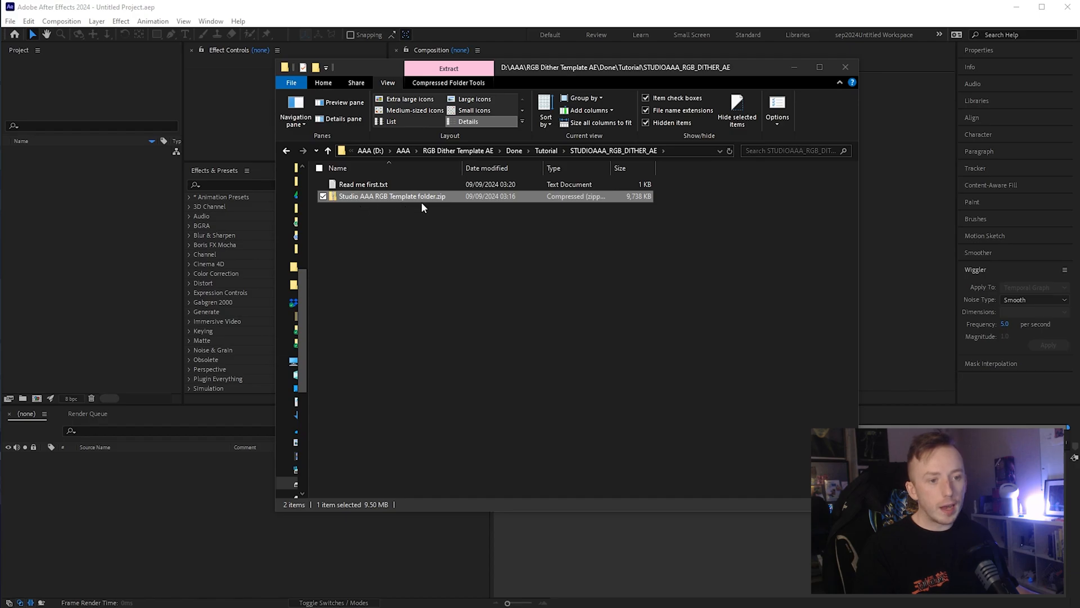
right_click(392, 196)
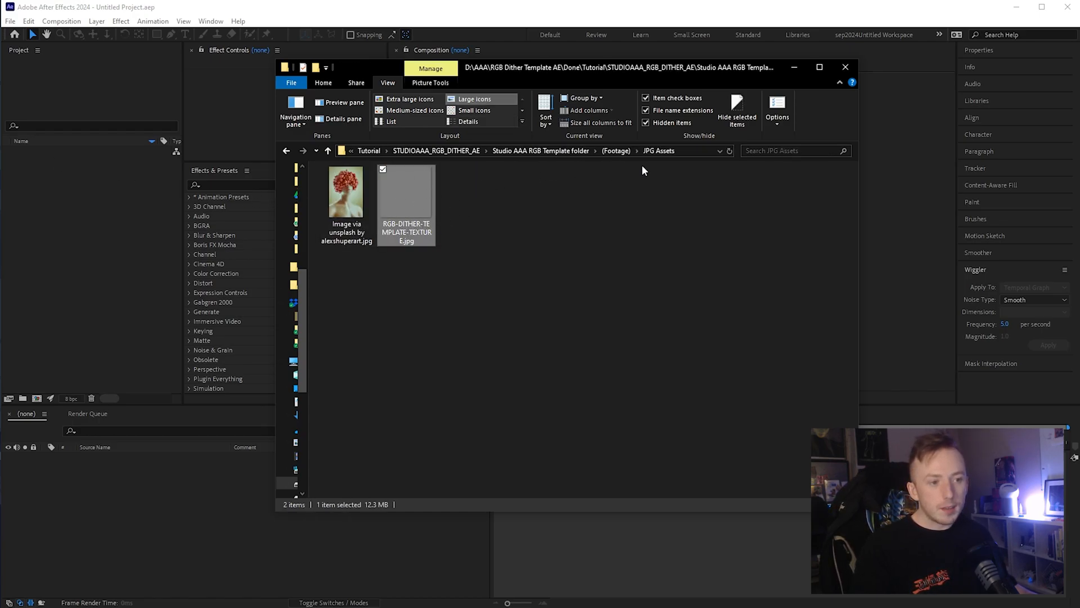
mouse_move(508, 228)
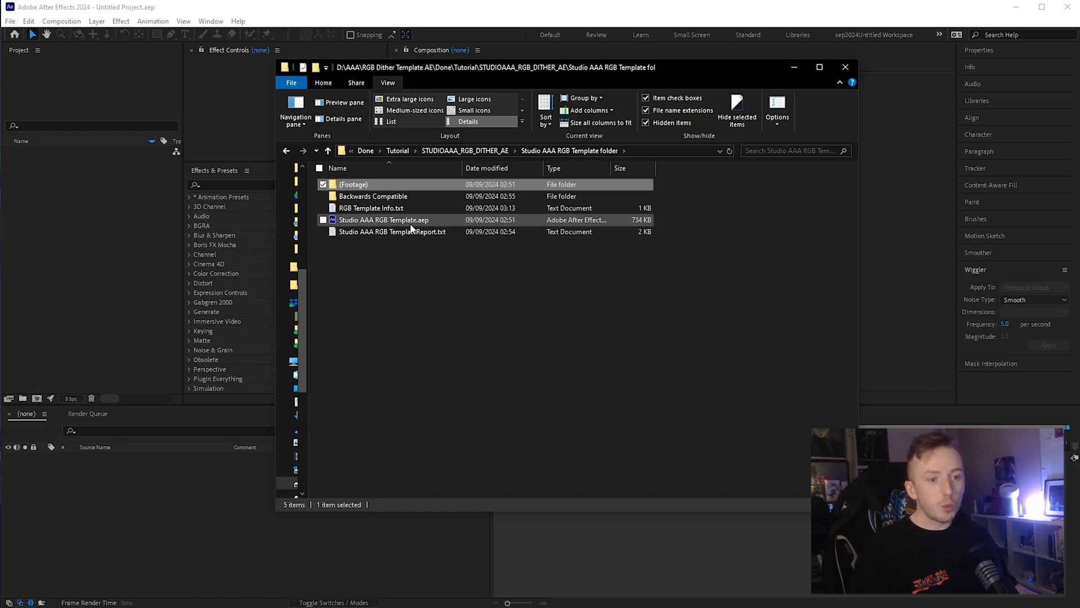
mouse_move(385, 219)
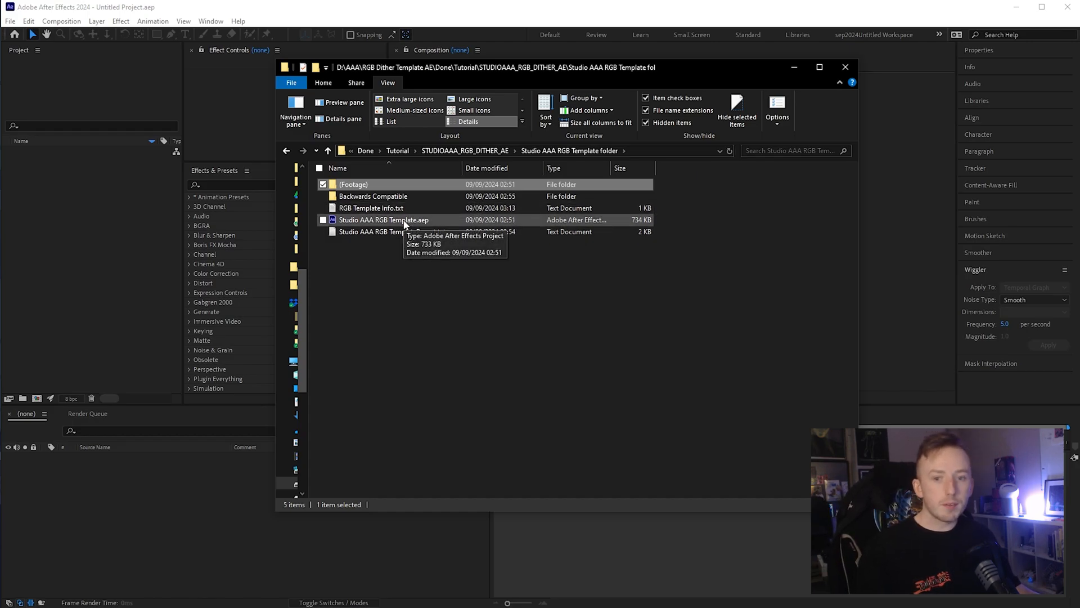
mouse_move(370, 185)
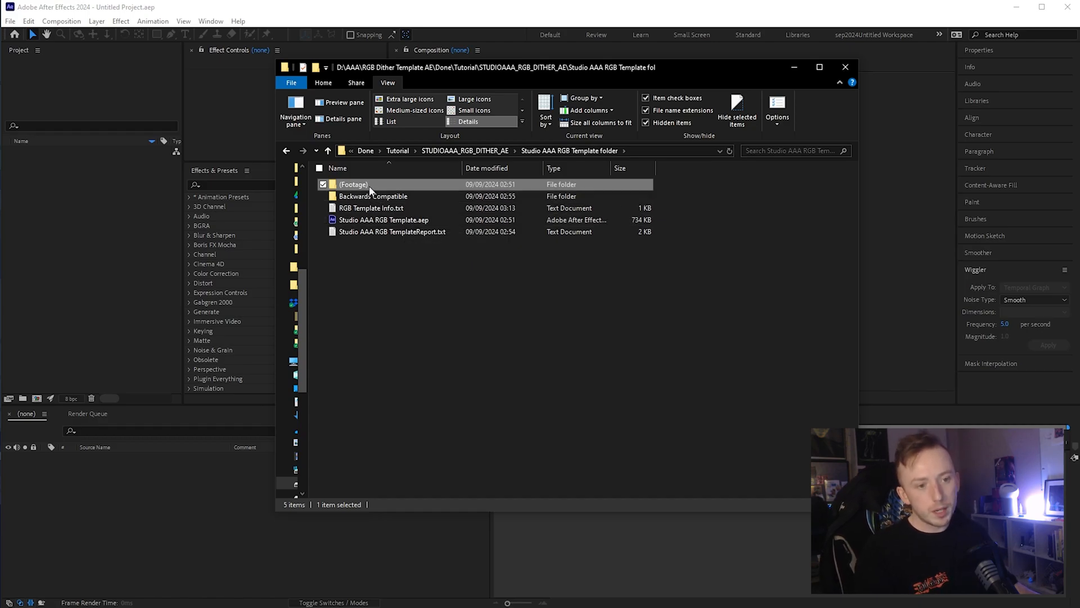
double_click(353, 183)
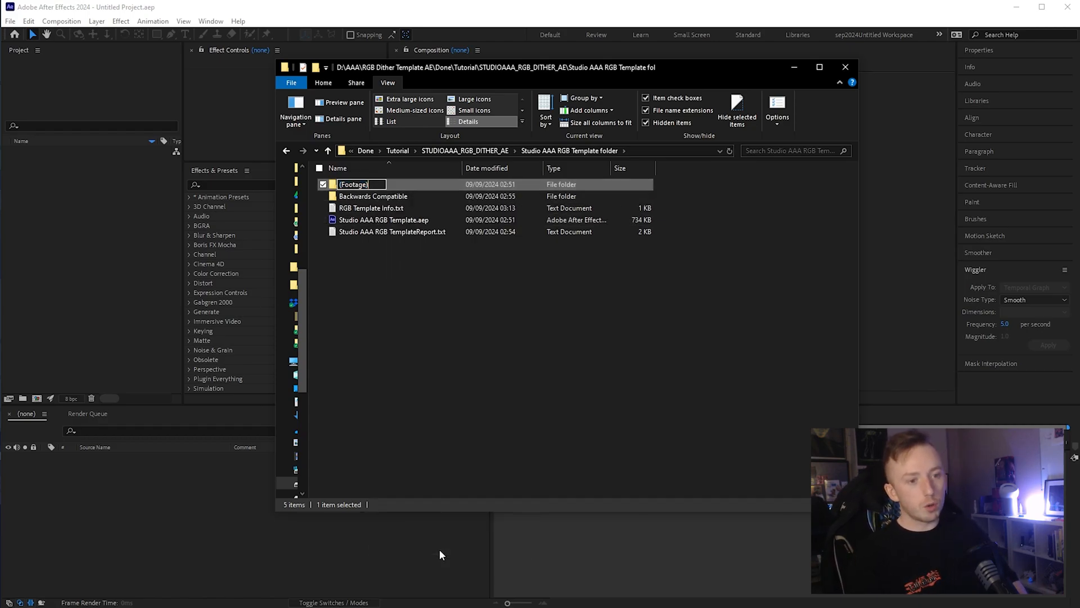
text(test)
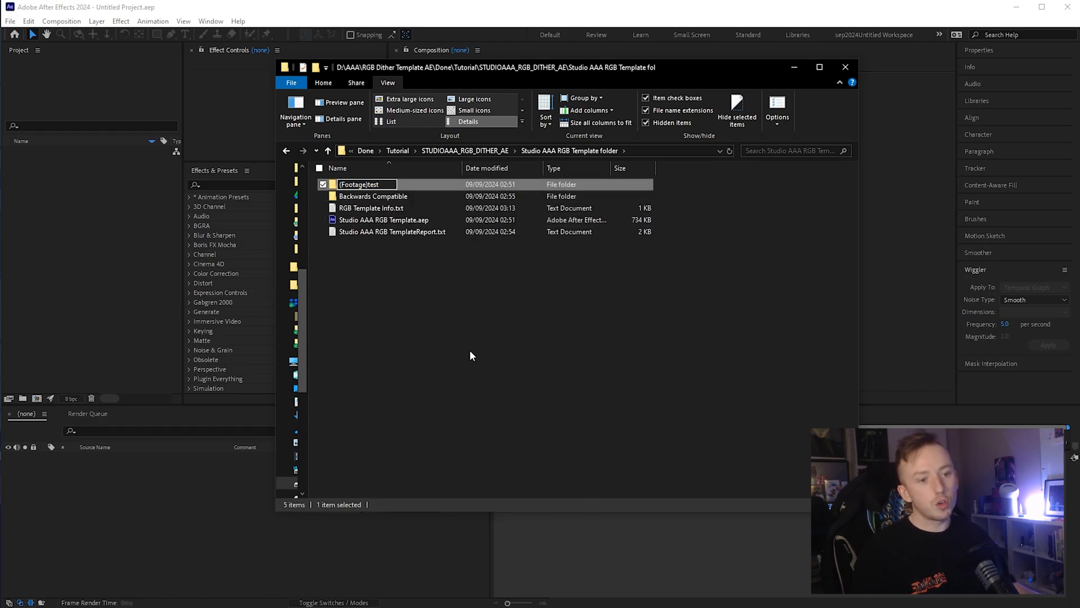
mouse_move(429, 223)
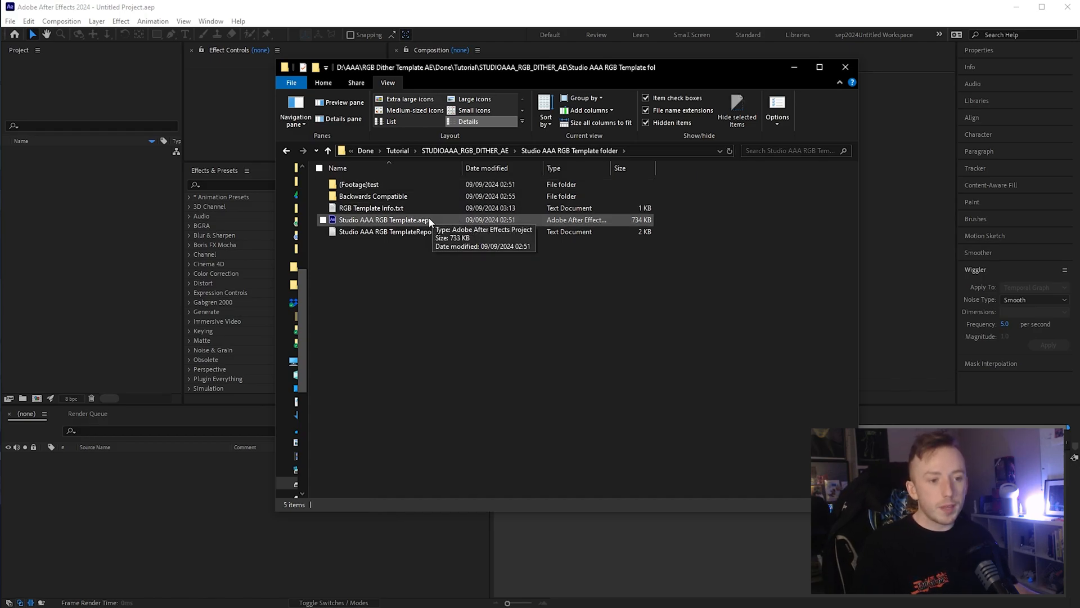
- Open the .aep and replace RGB-DITHER-TEMPLATE-TEXTURE.jpg from (Footage)test > JPG Assets
double_click(384, 219)
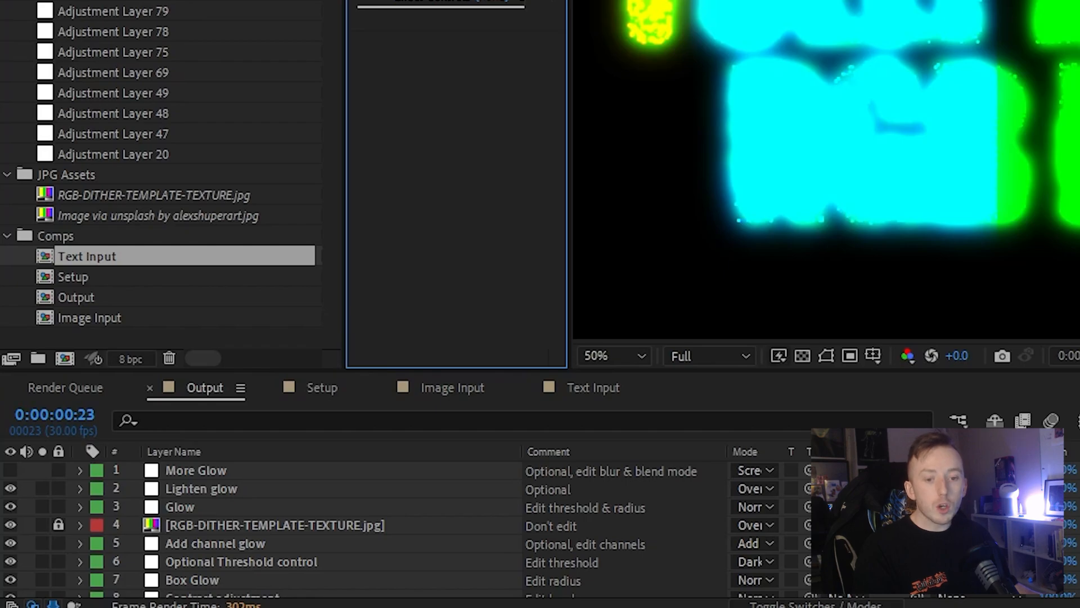
click(153, 195)
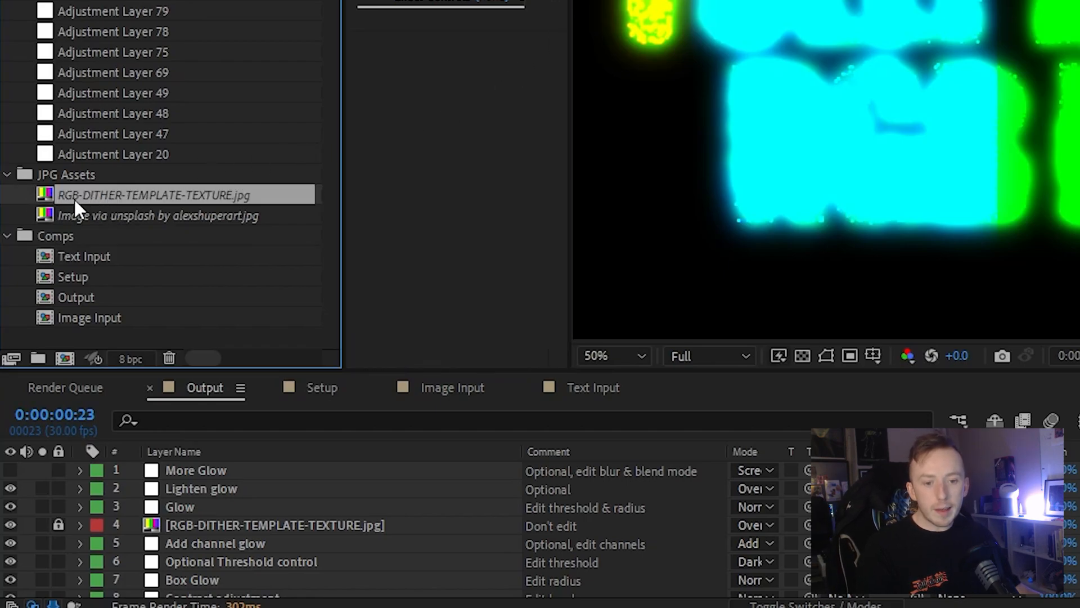
mouse_move(166, 207)
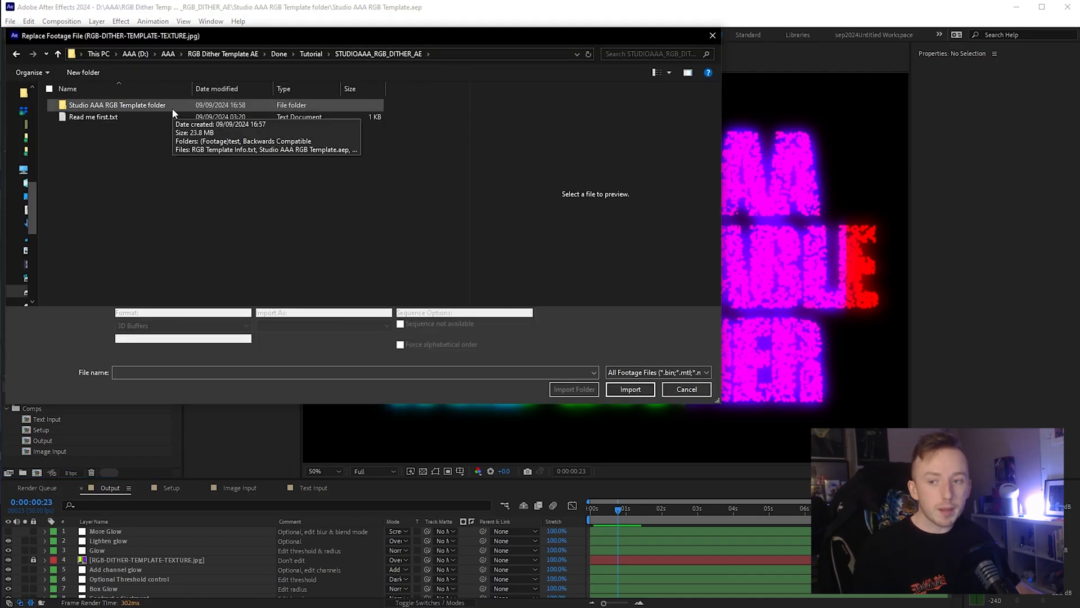
double_click(117, 104)
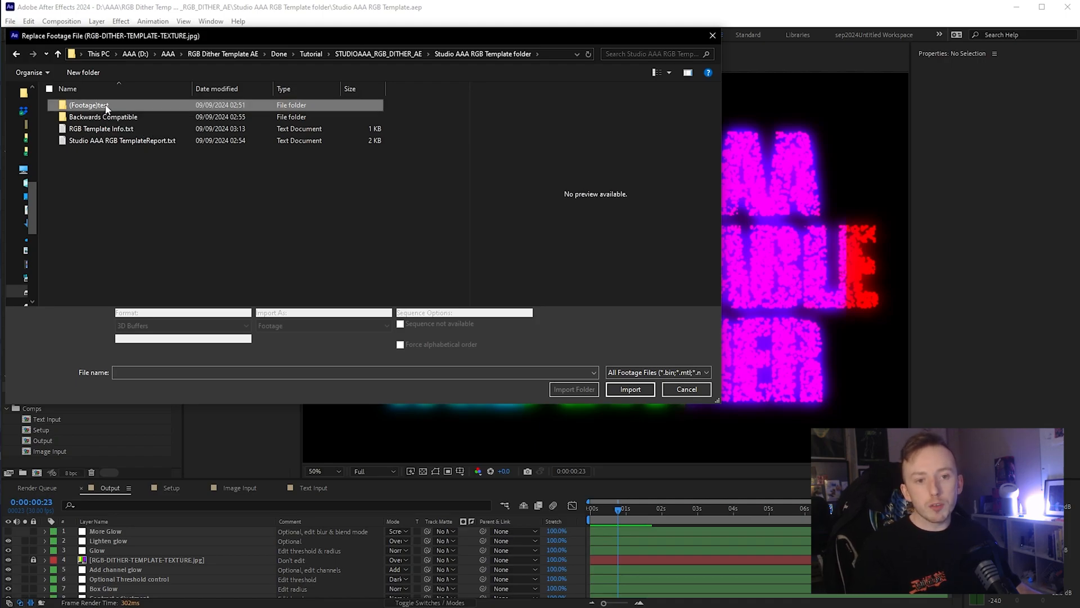
mouse_move(88, 105)
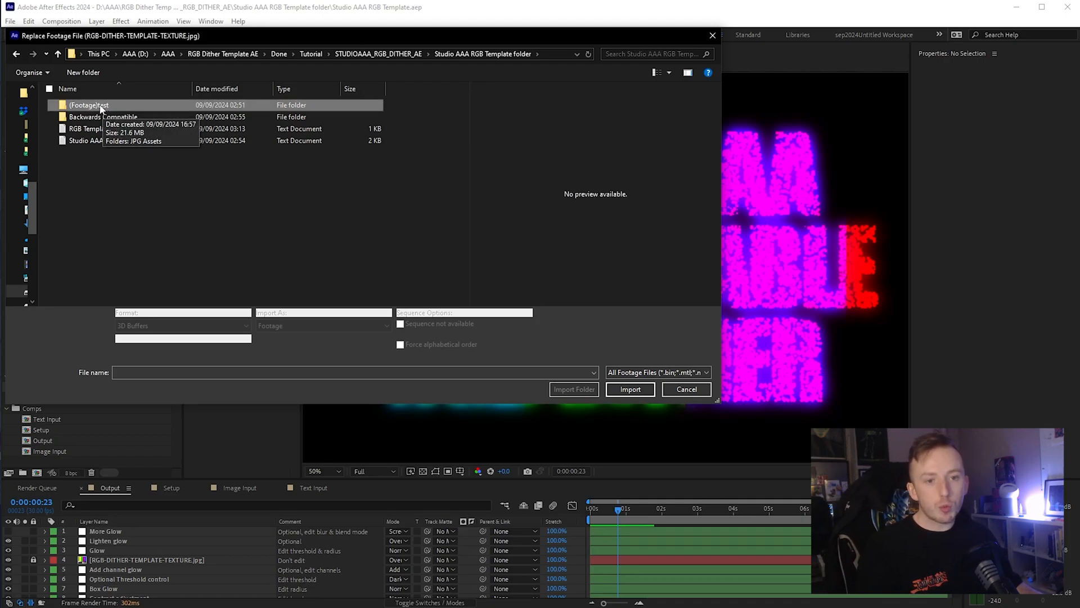
double_click(88, 104)
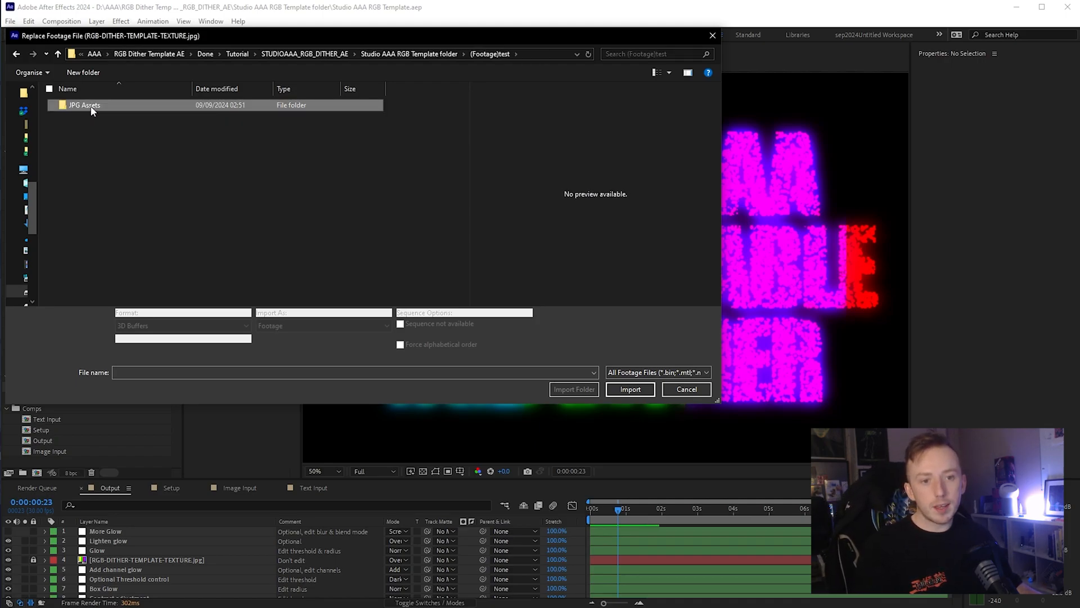
double_click(84, 104)
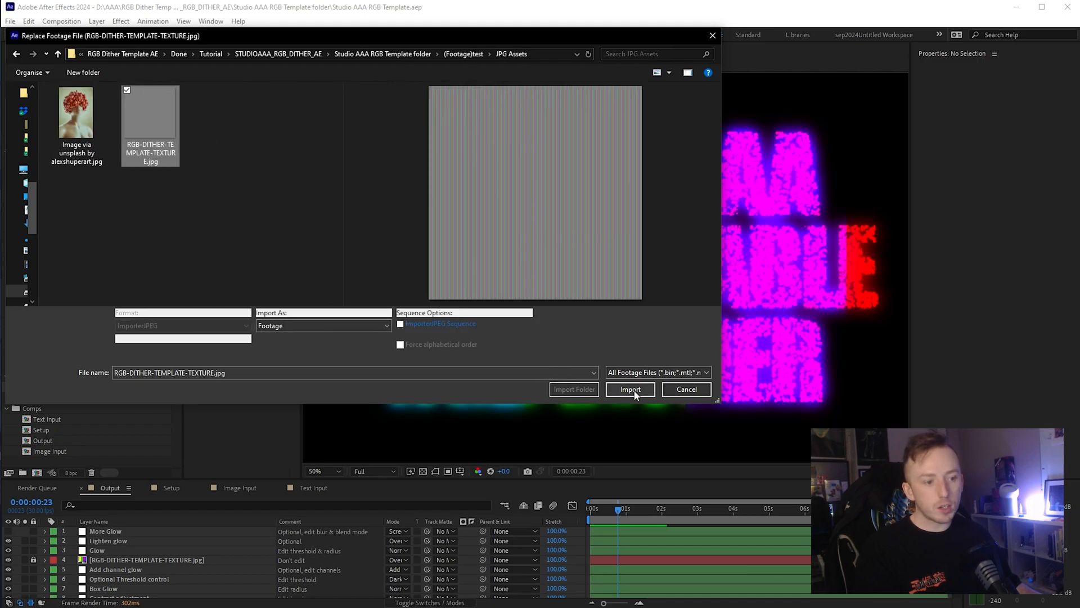
click(629, 388)
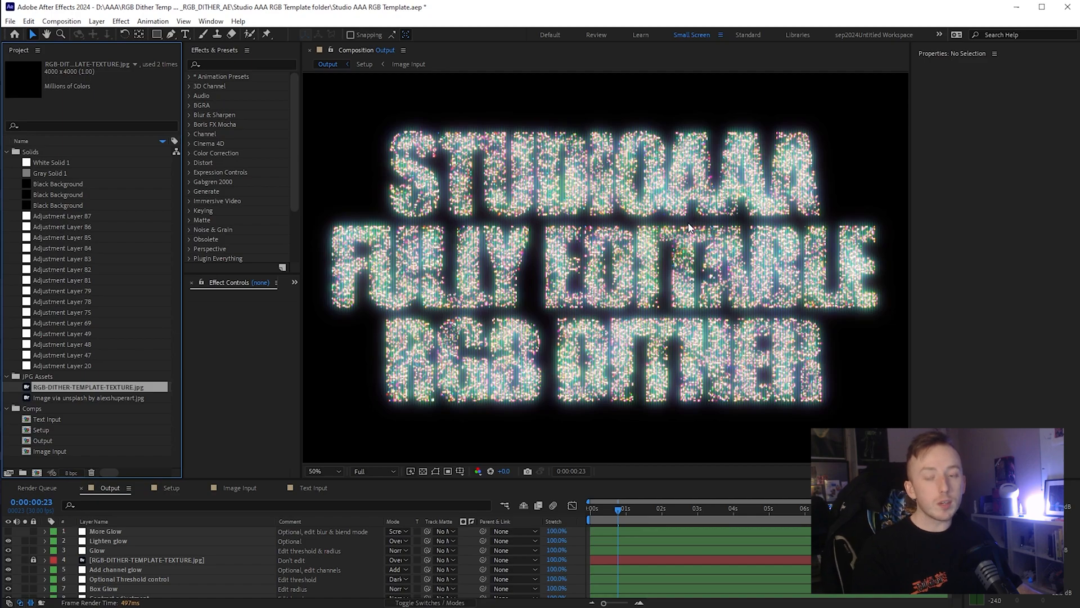
mouse_move(623, 192)
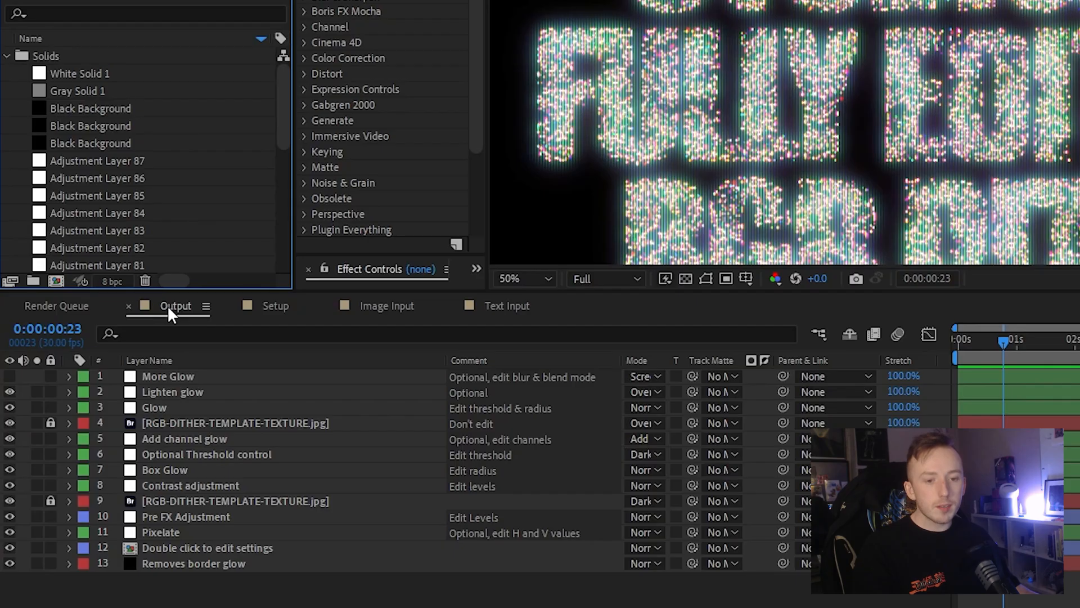
mouse_move(165, 315)
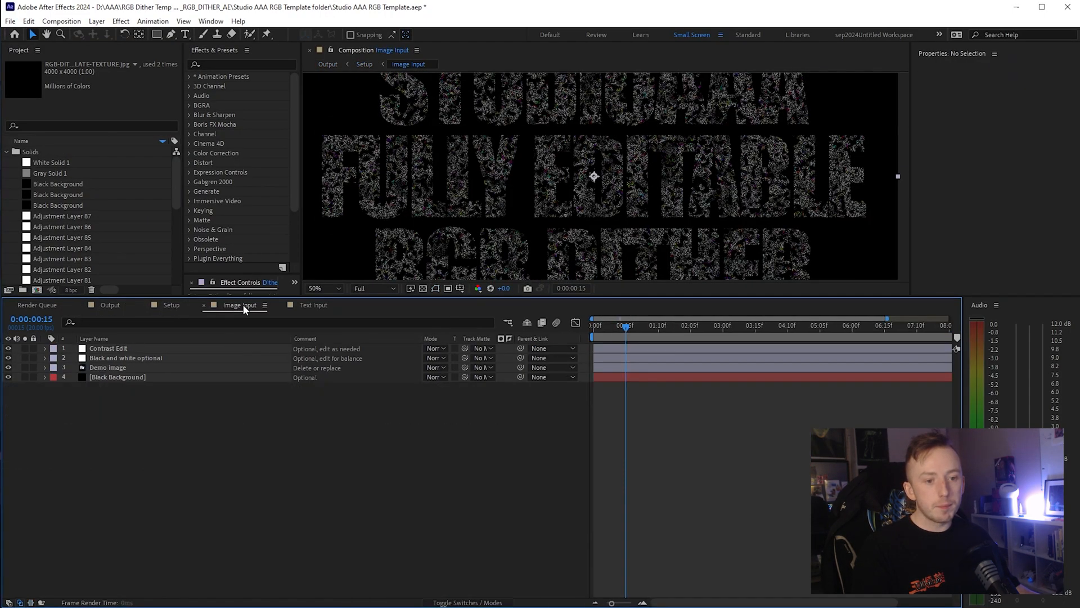
- Review the Text Input and Output comps, show the Project panel and open Setup from Comps
click(314, 305)
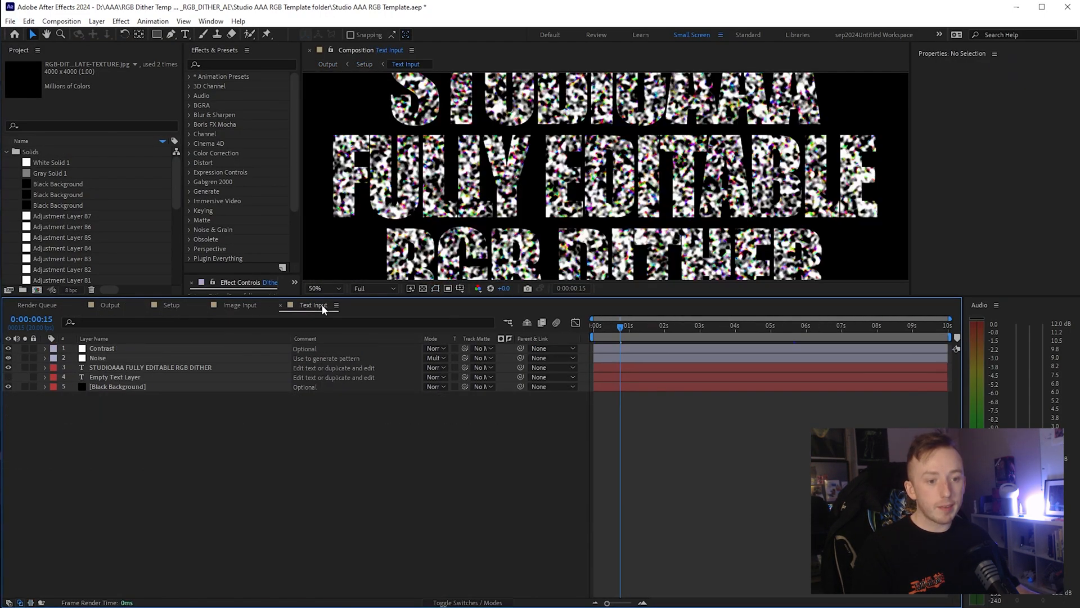
click(109, 305)
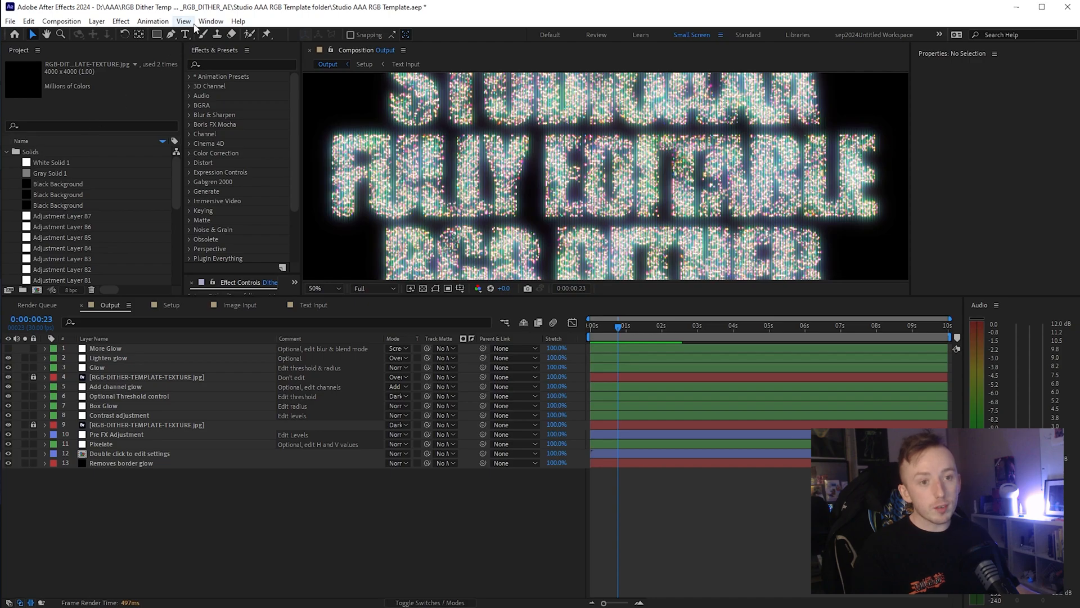
click(211, 20)
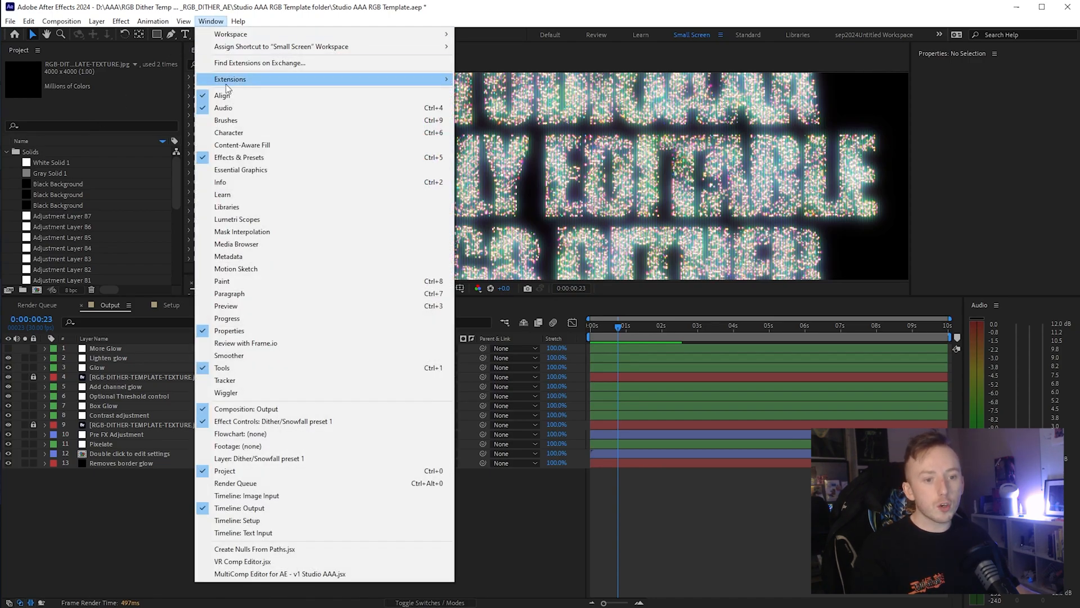
mouse_move(231, 473)
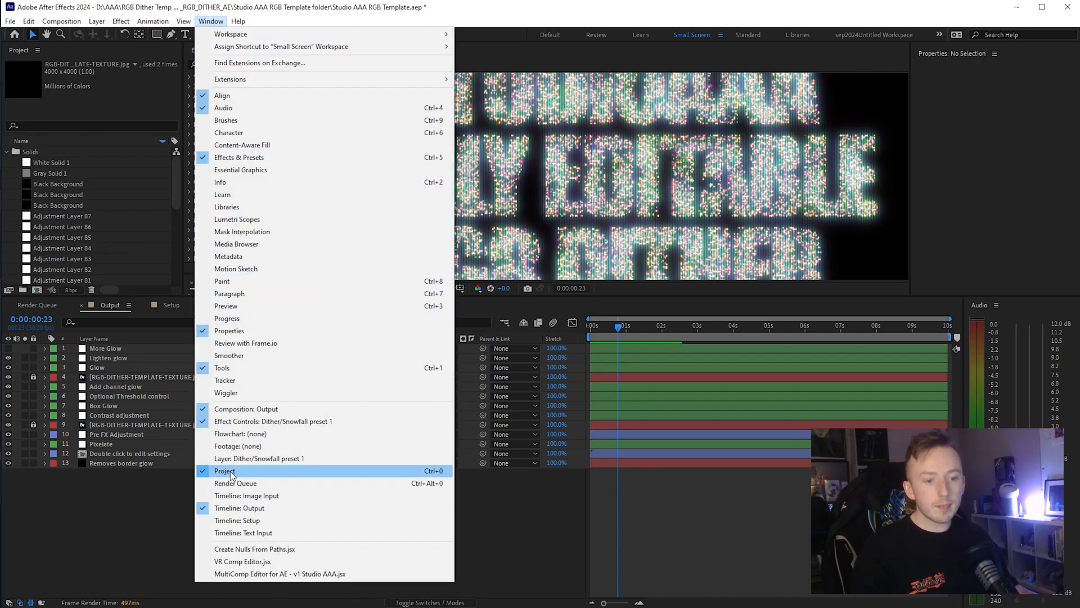
click(224, 471)
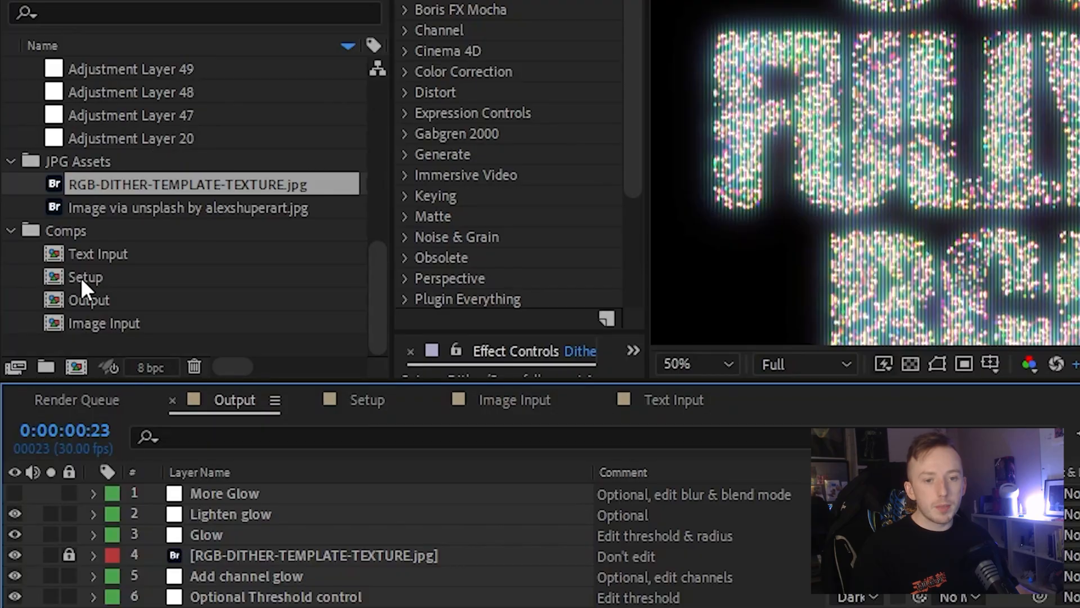
click(67, 229)
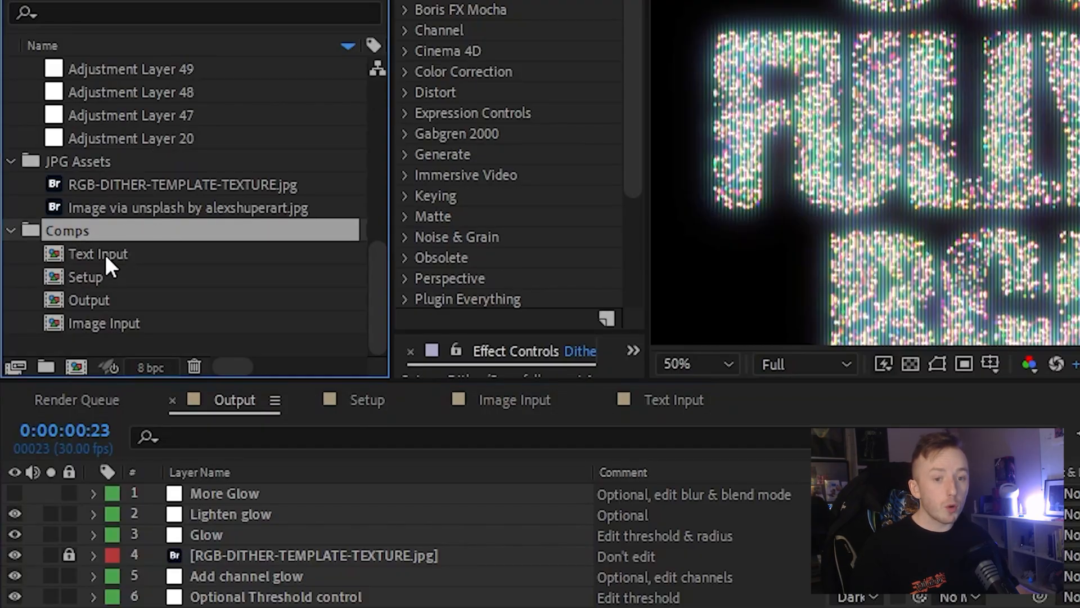
click(87, 276)
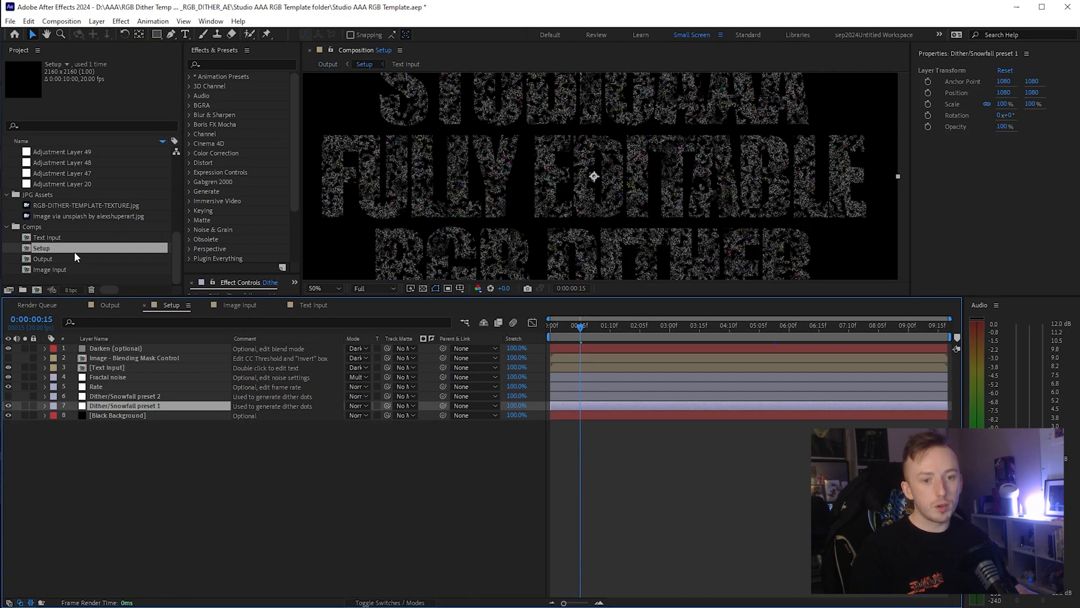
- Retype the STUDIOAAA text layer as WHATEVER and view its dither result in Output
double_click(47, 237)
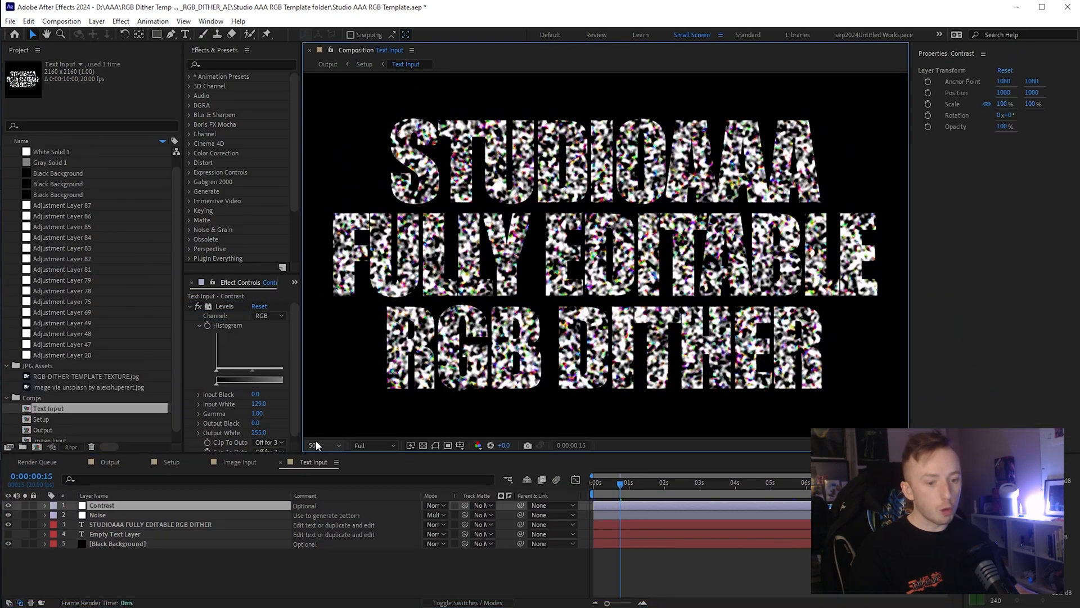
click(149, 524)
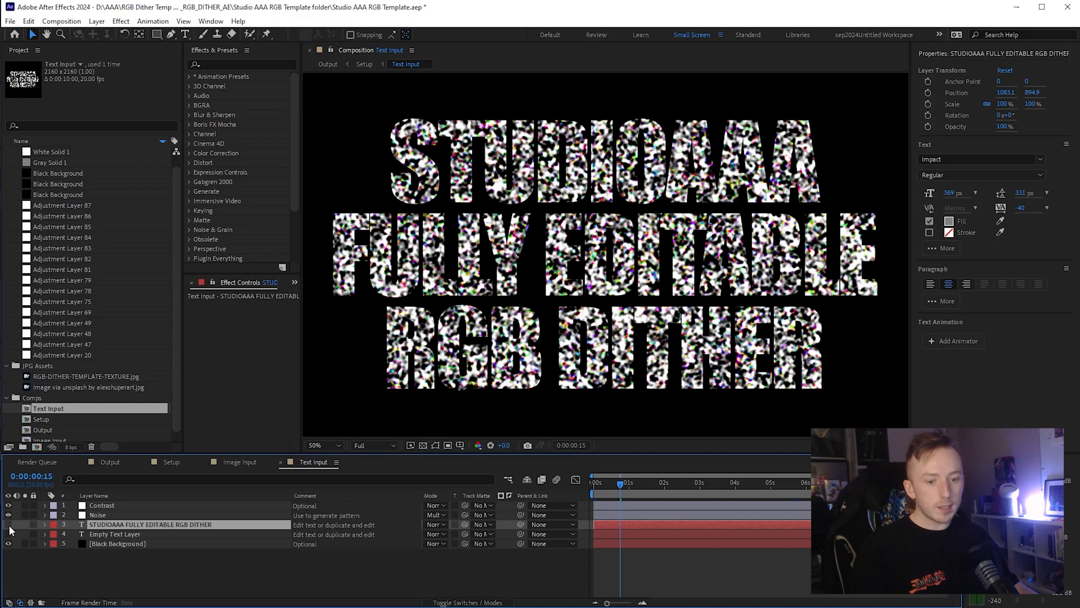
click(115, 534)
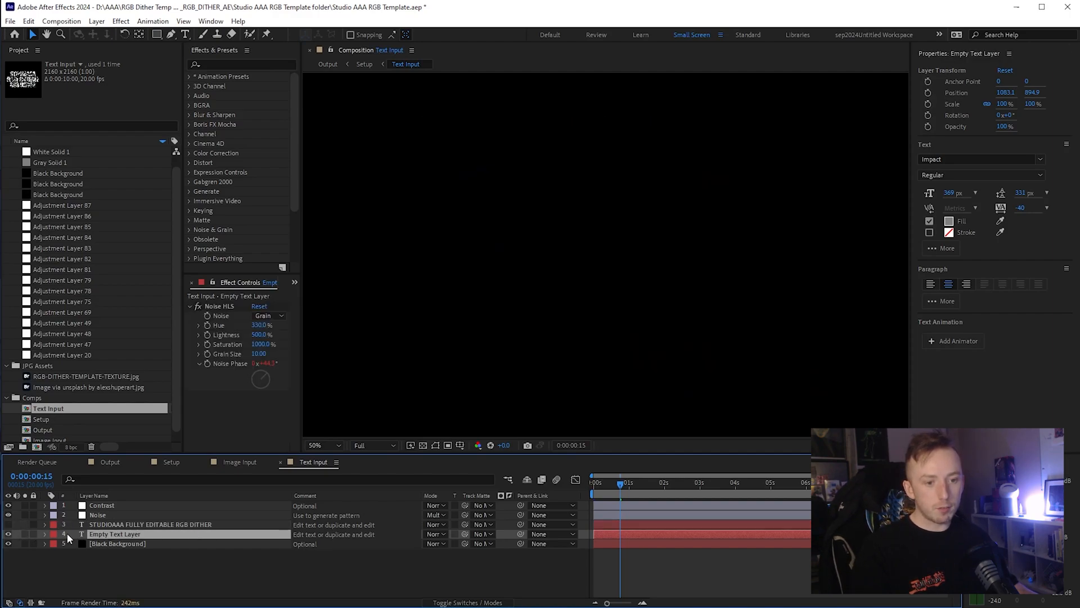
click(150, 525)
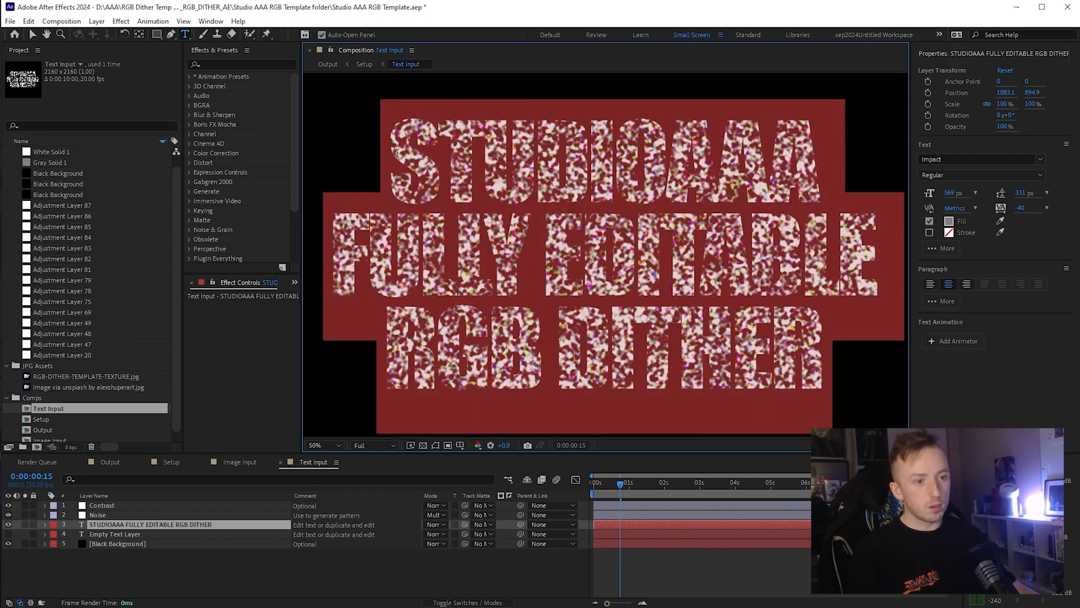
text(WHATEVER)
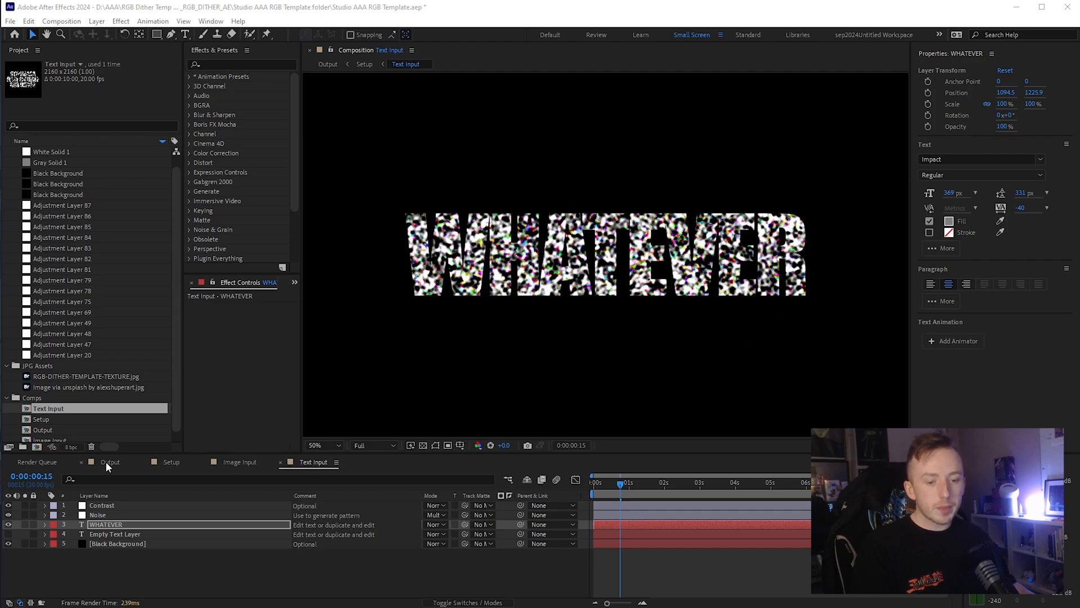
click(111, 461)
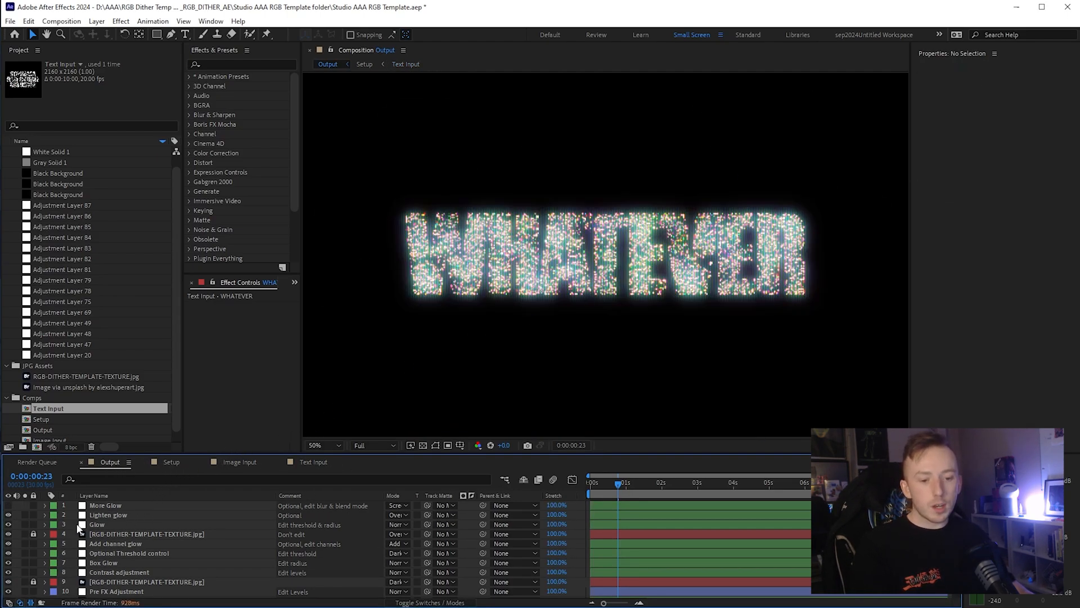
- Restore Effect Controls for the Optional Threshold layer and try a higher CC Threshold
click(118, 415)
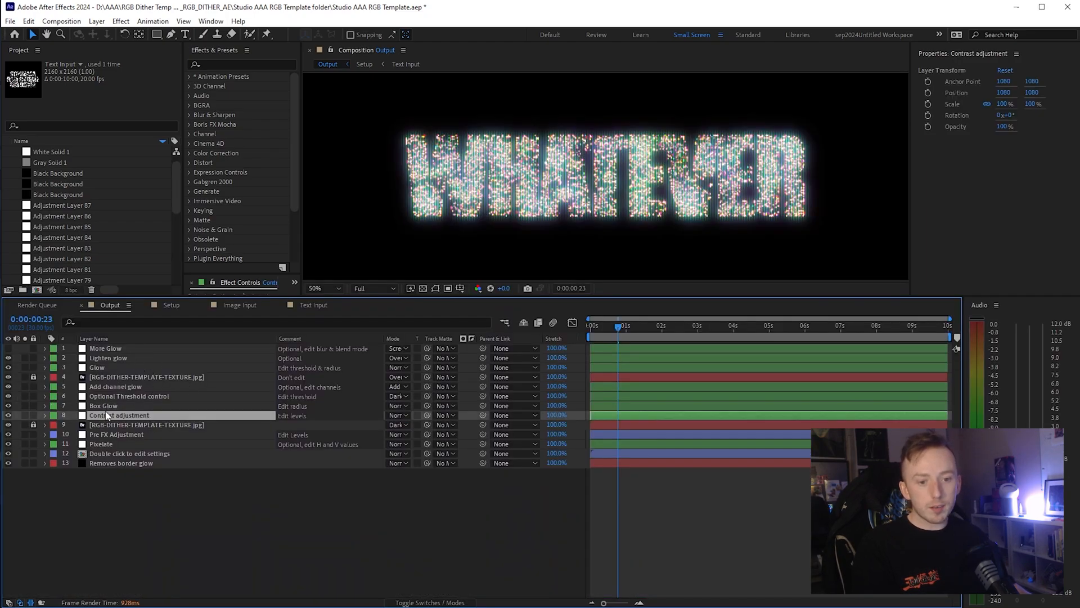
click(128, 395)
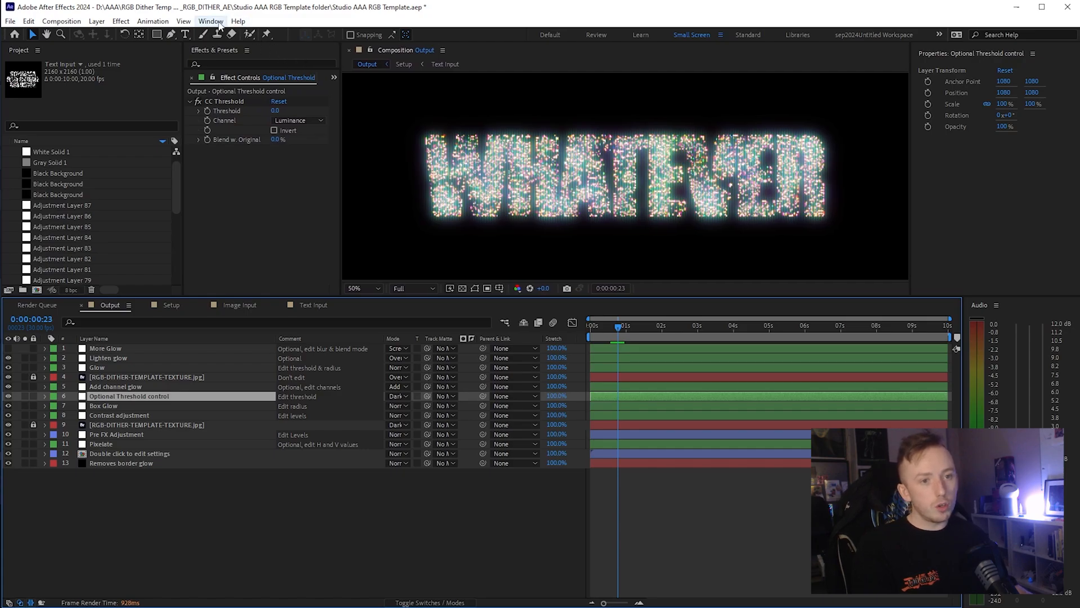
click(210, 20)
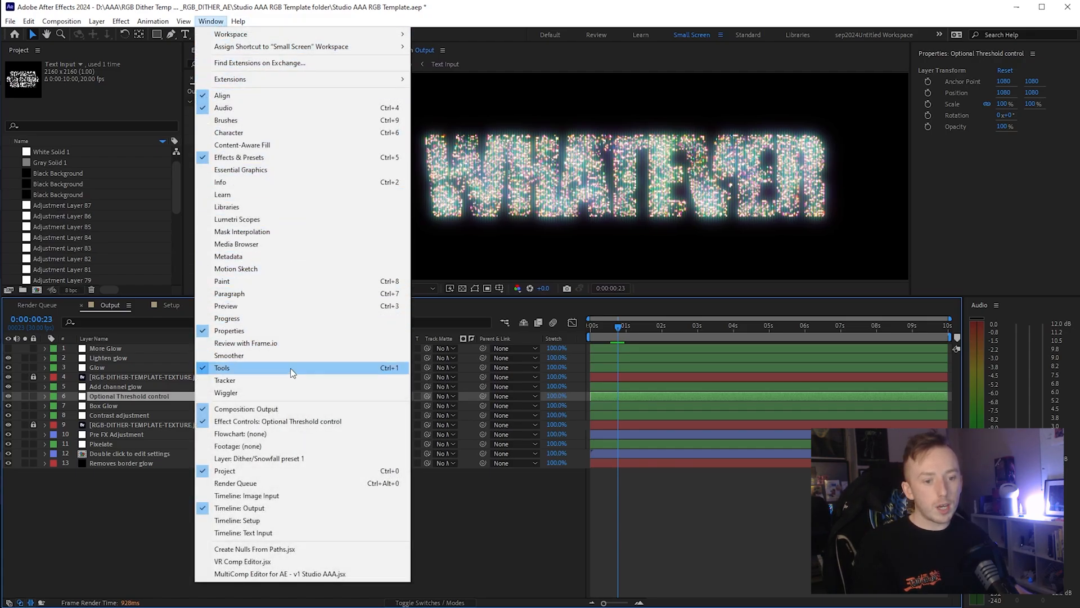
mouse_move(232, 441)
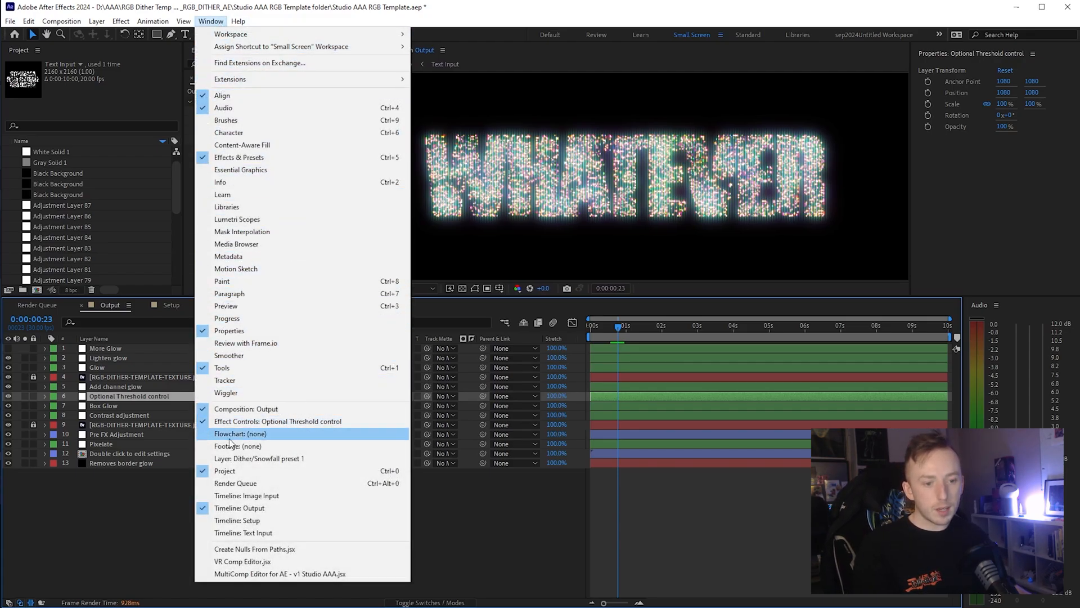
click(278, 421)
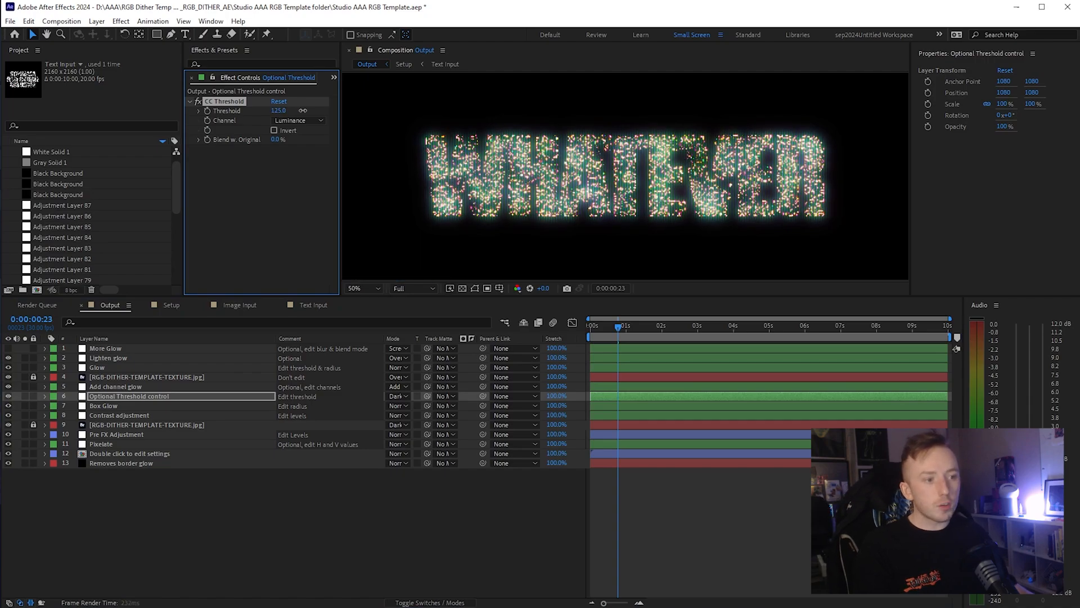
drag(244, 110, 271, 110)
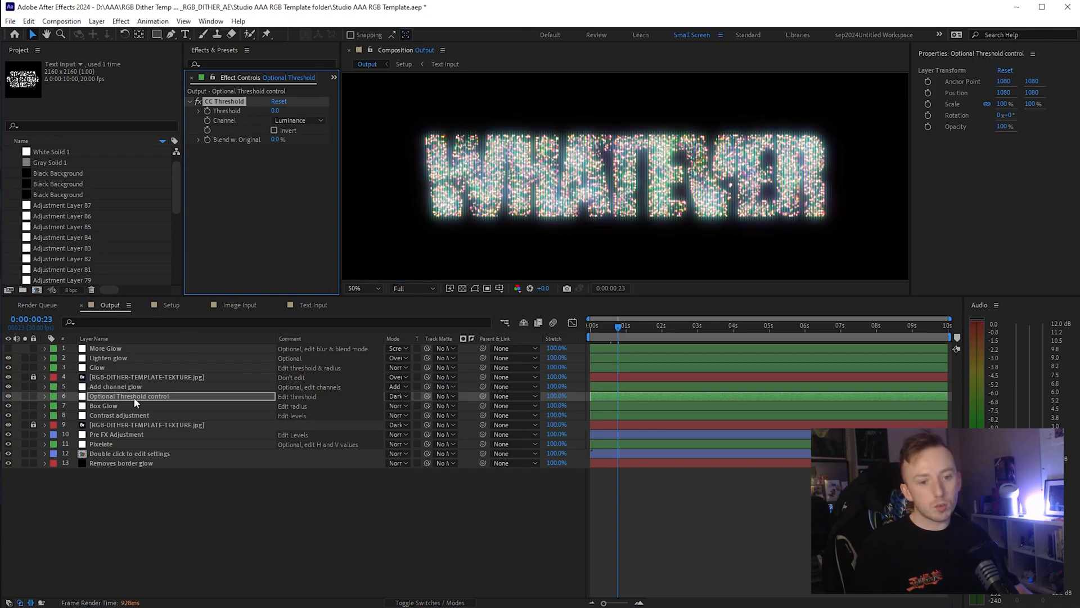
- Rewrite the text as 'simple' and play back its glowing dither animation in Output
click(314, 305)
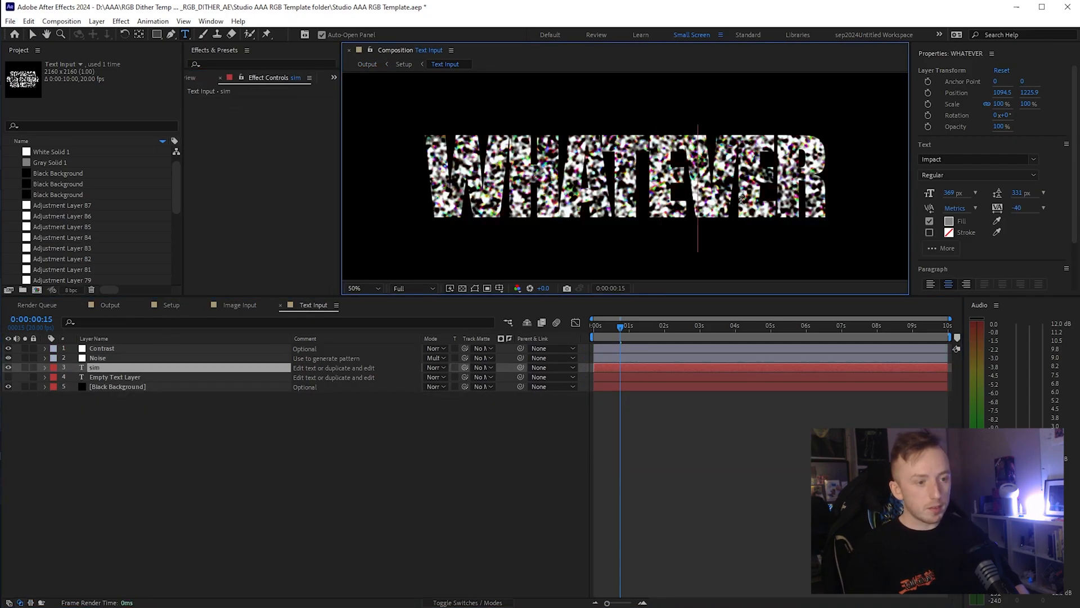
click(109, 305)
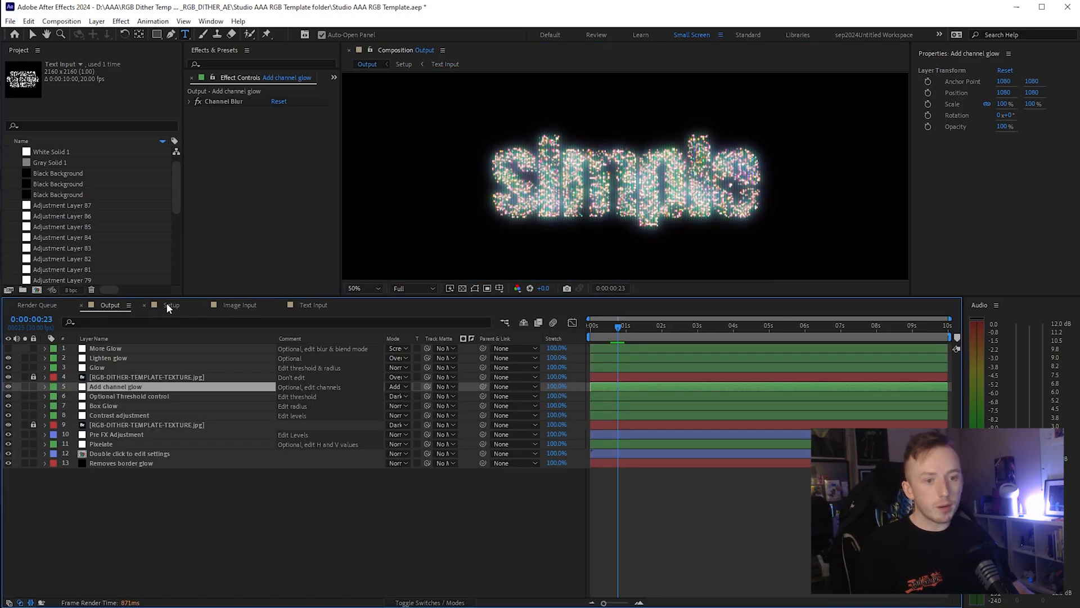
click(171, 305)
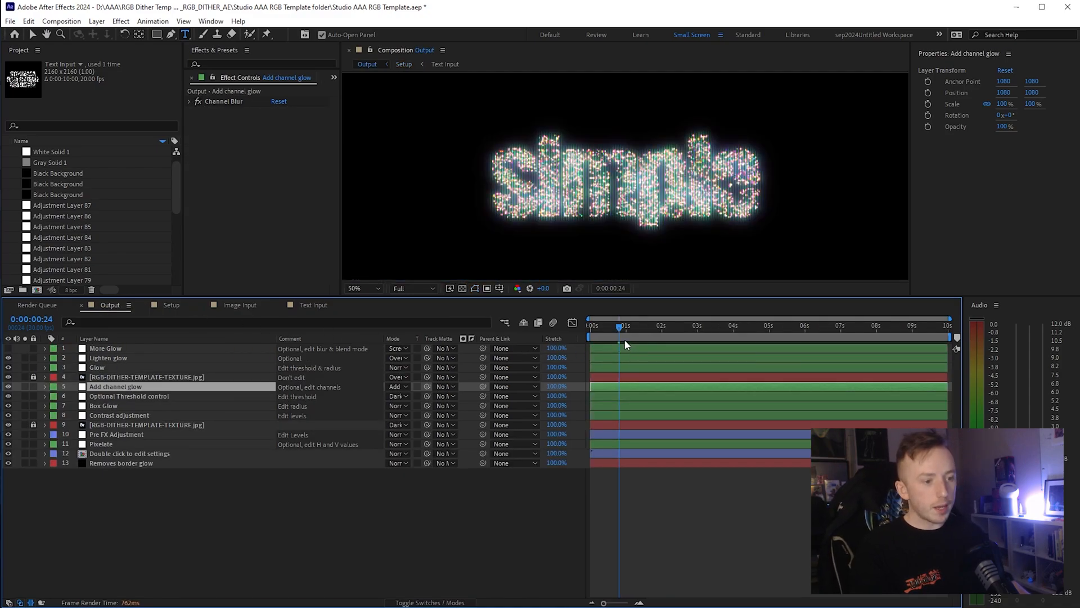
click(610, 325)
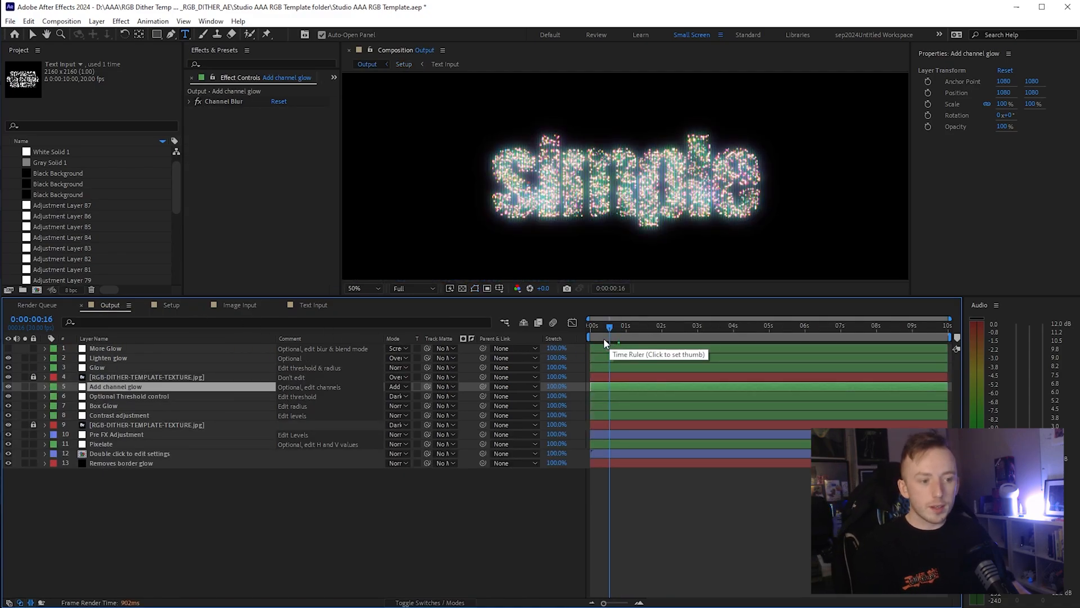
click(674, 325)
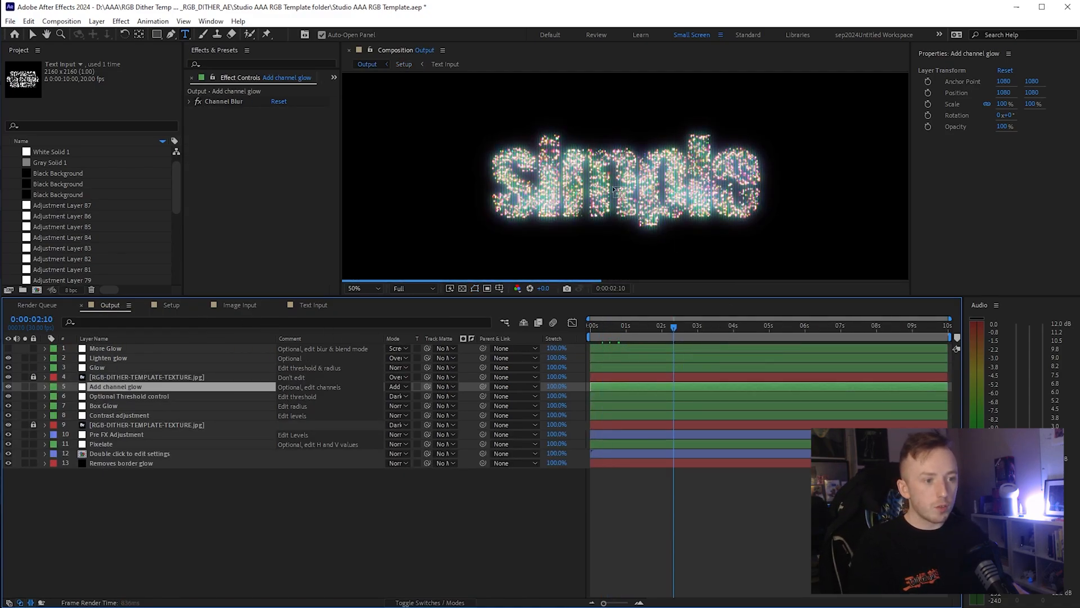
click(768, 325)
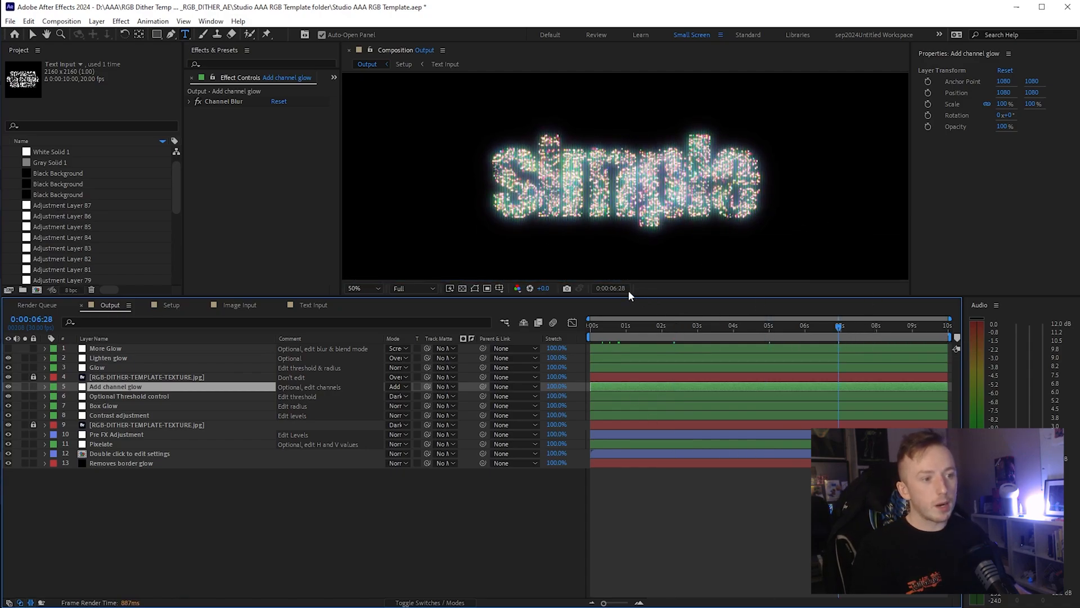
- Keep the Fractal noise layer on Basic type and select Dither/Snowfall preset 1
click(299, 112)
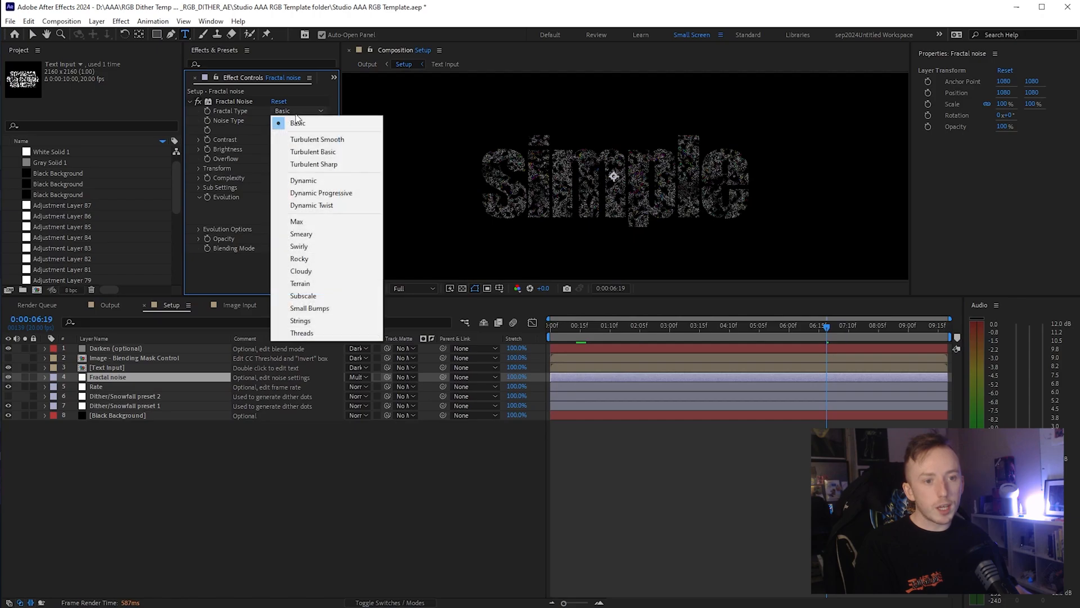
click(299, 121)
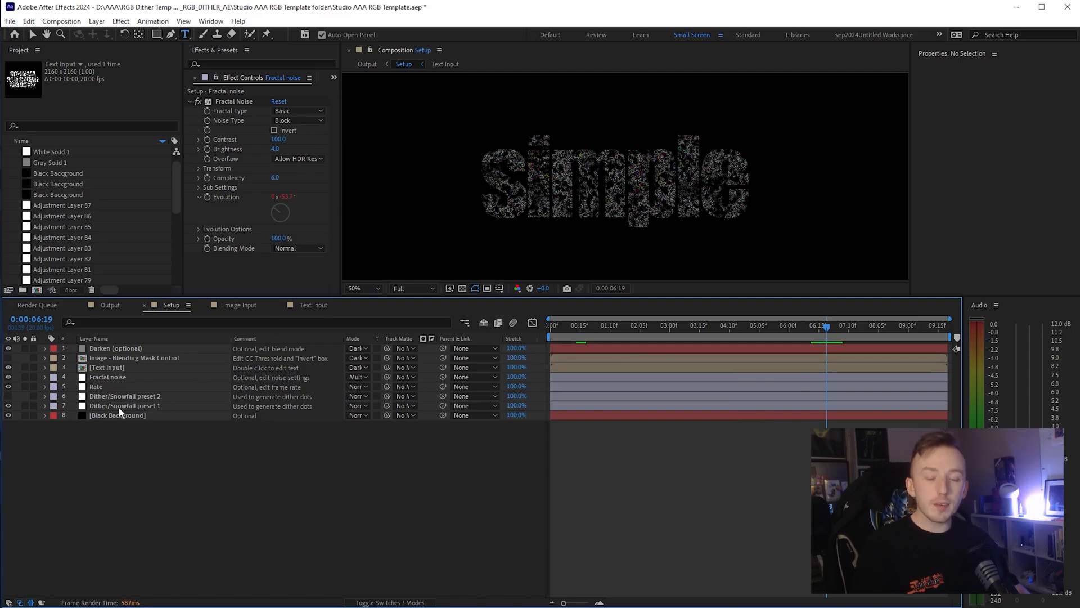
click(124, 405)
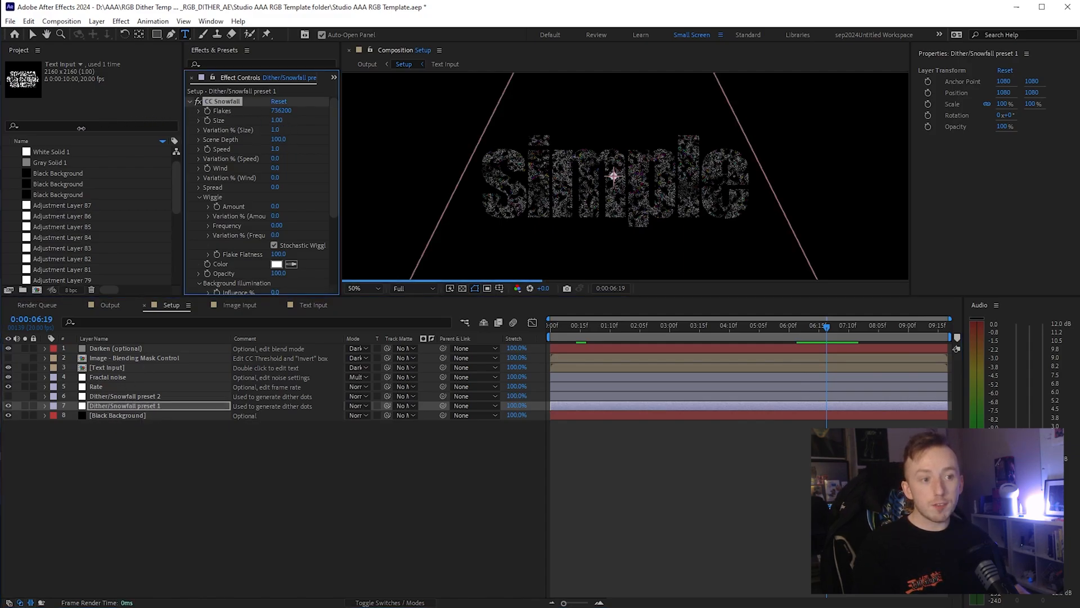
- Scrub CC Snowfall Flakes up to about 471300 and Size down to 0.27, checking Output
drag(281, 111, 250, 119)
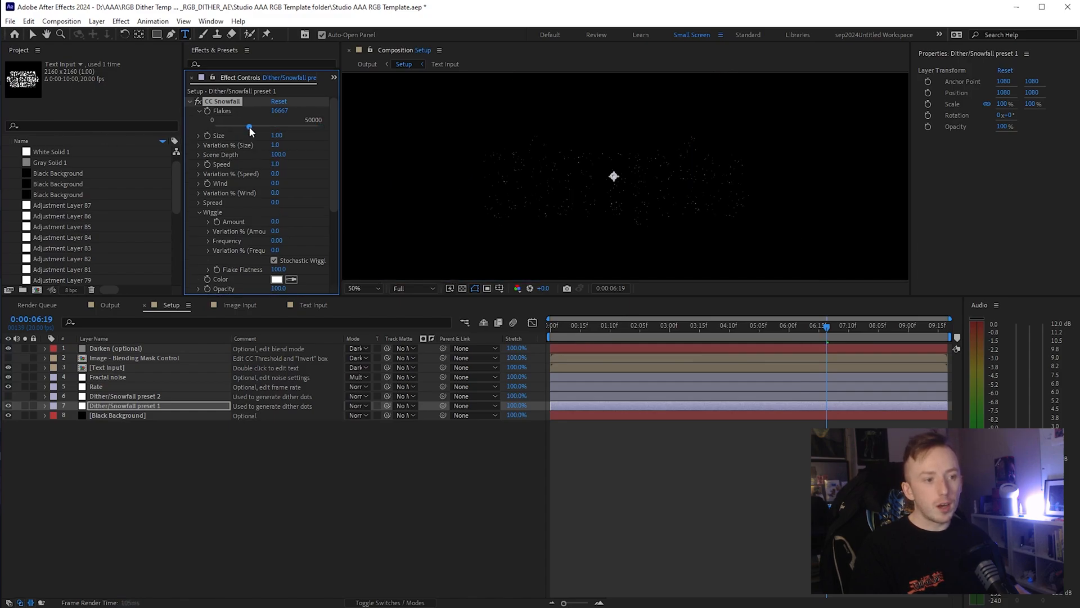
click(367, 63)
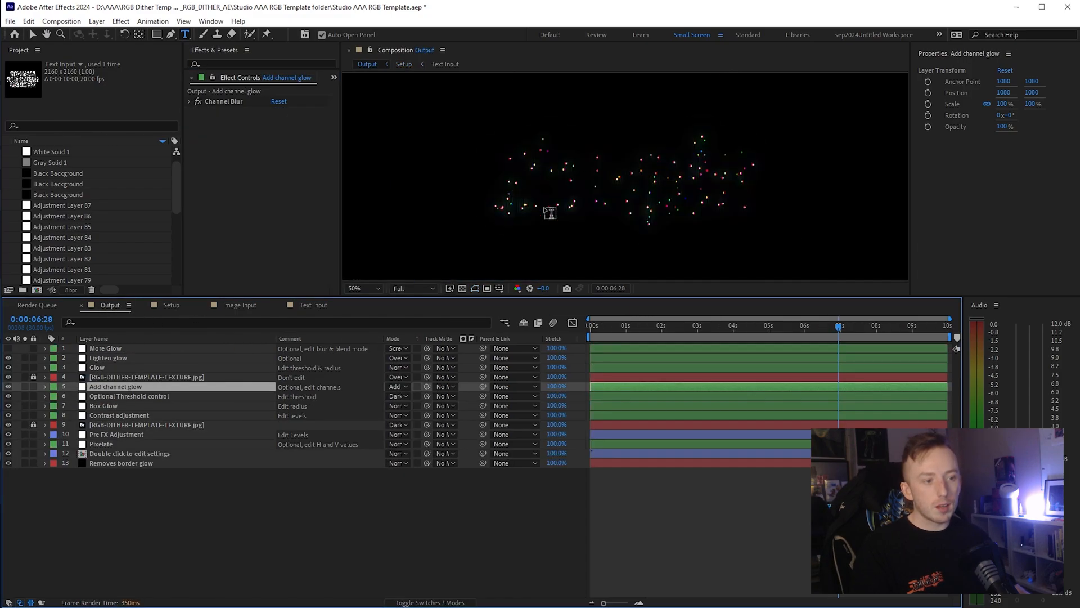
click(171, 305)
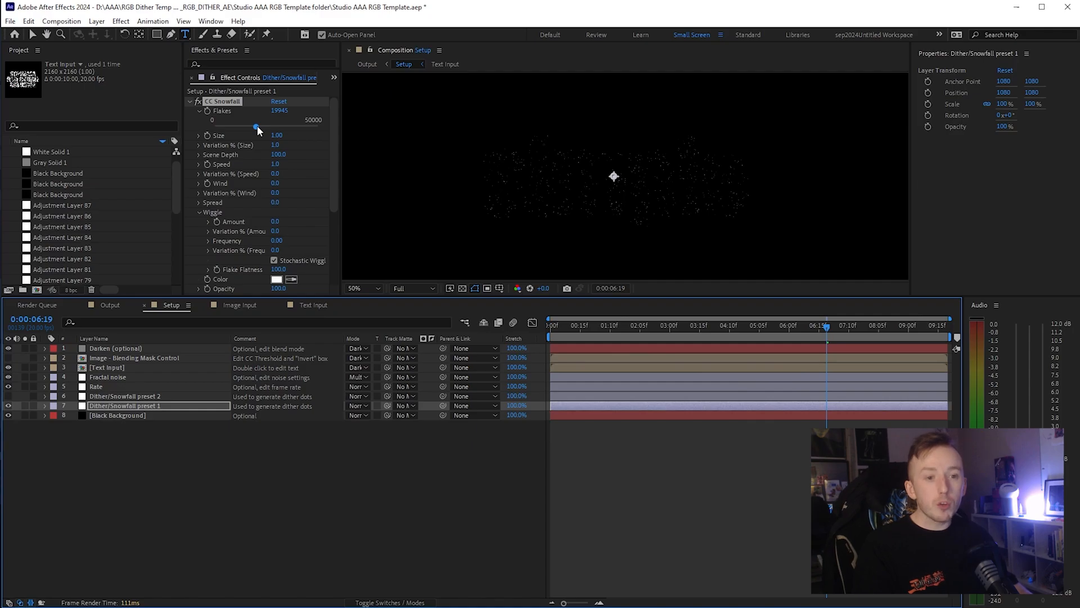
drag(256, 129, 314, 128)
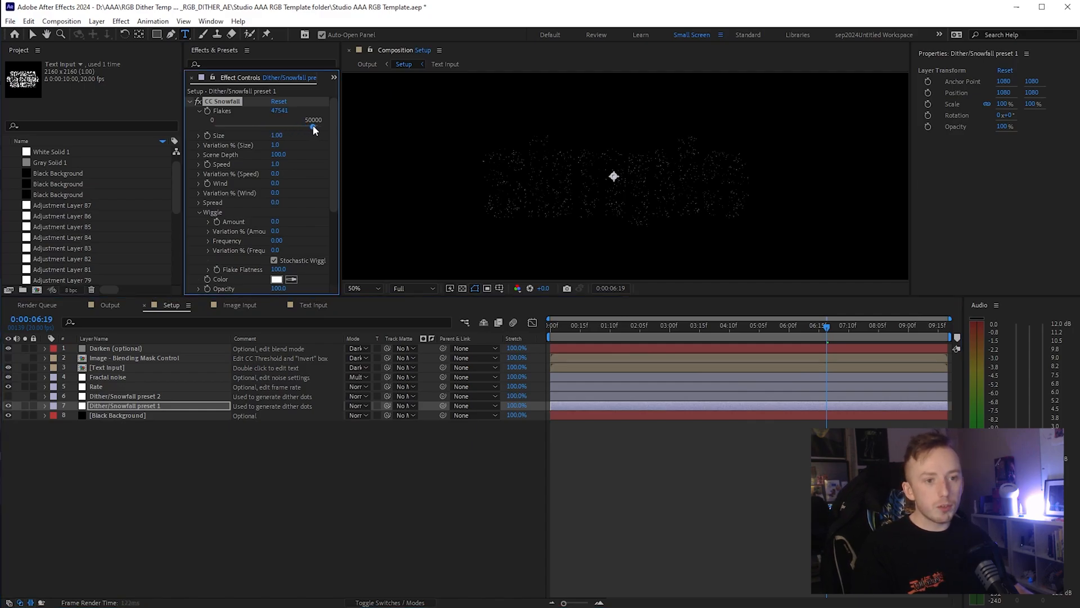
drag(314, 120, 289, 121)
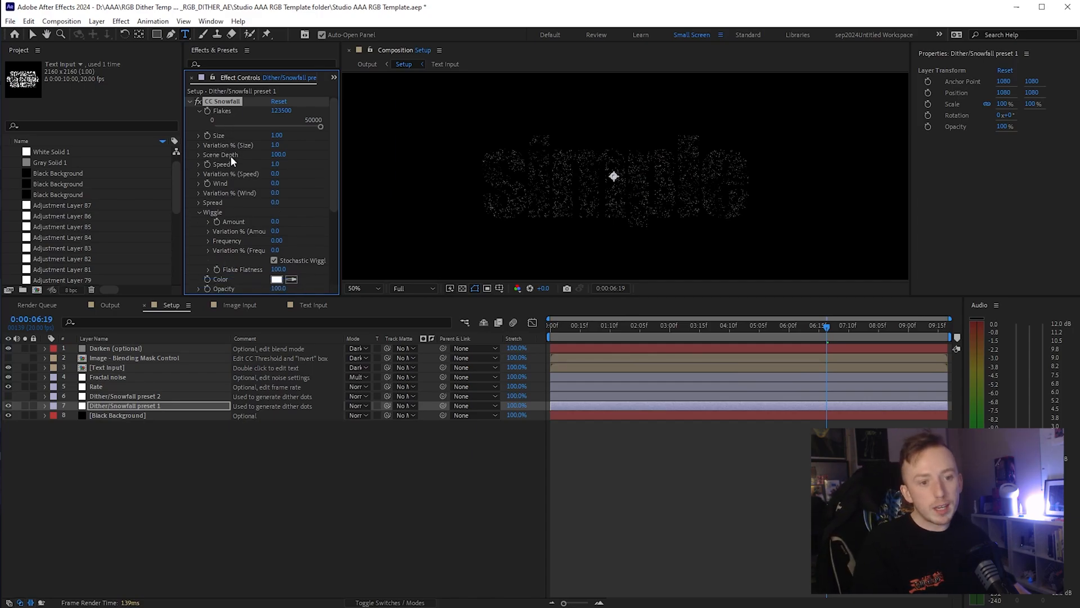
mouse_move(243, 129)
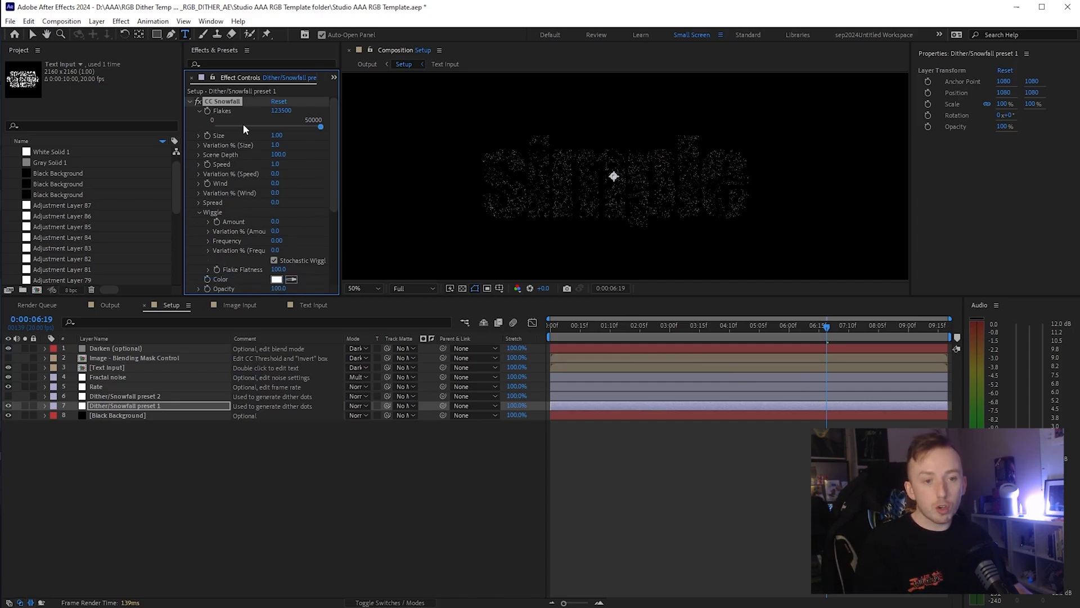
drag(213, 120, 321, 120)
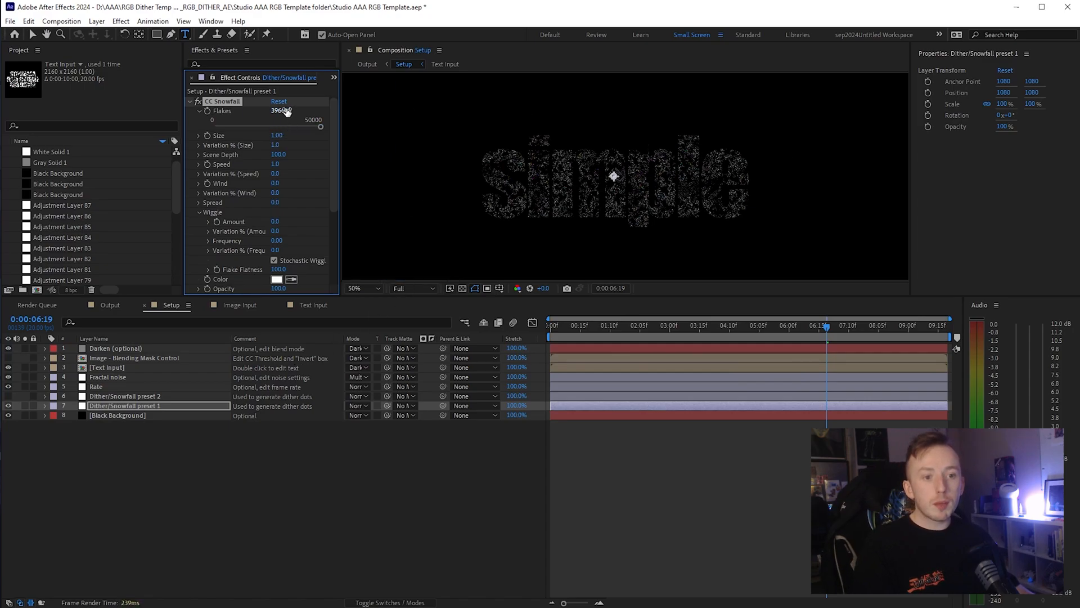
drag(279, 112, 289, 112)
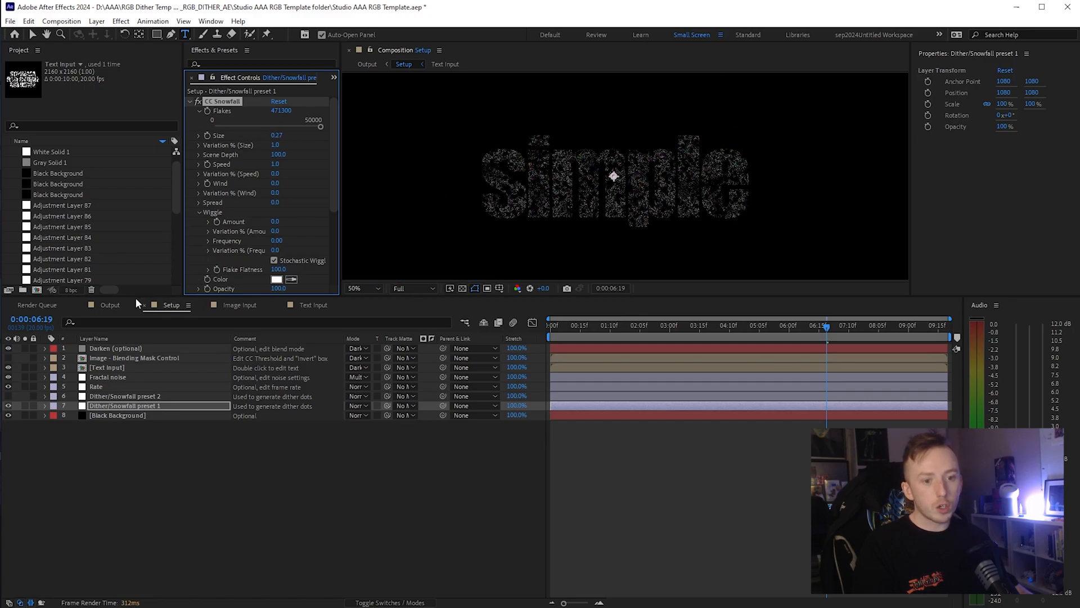
click(109, 305)
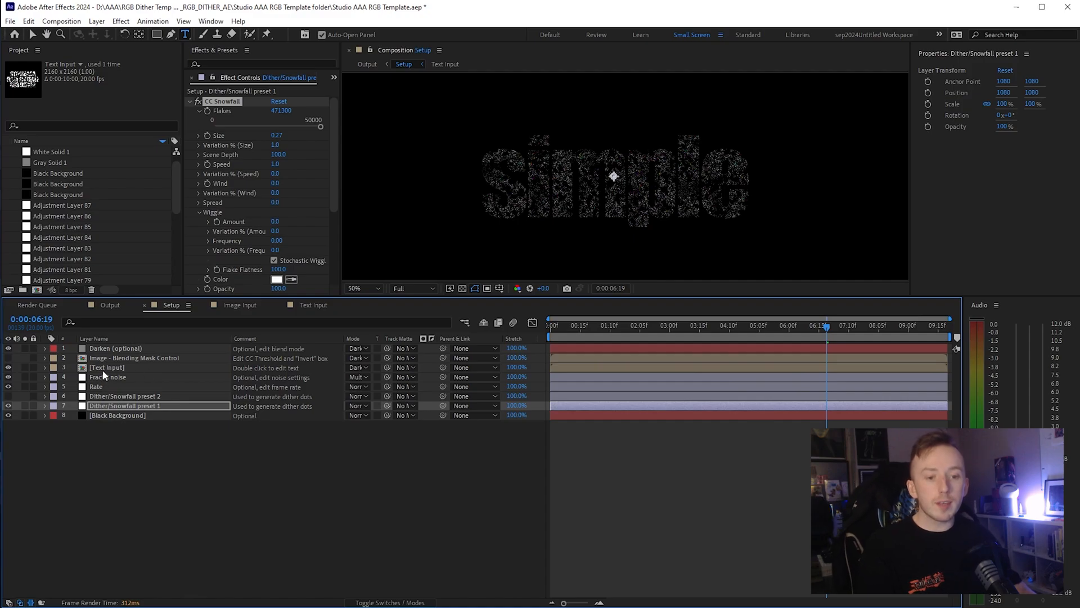
- Hide the Text Input layers in Setup and open the Image Input composition
click(106, 366)
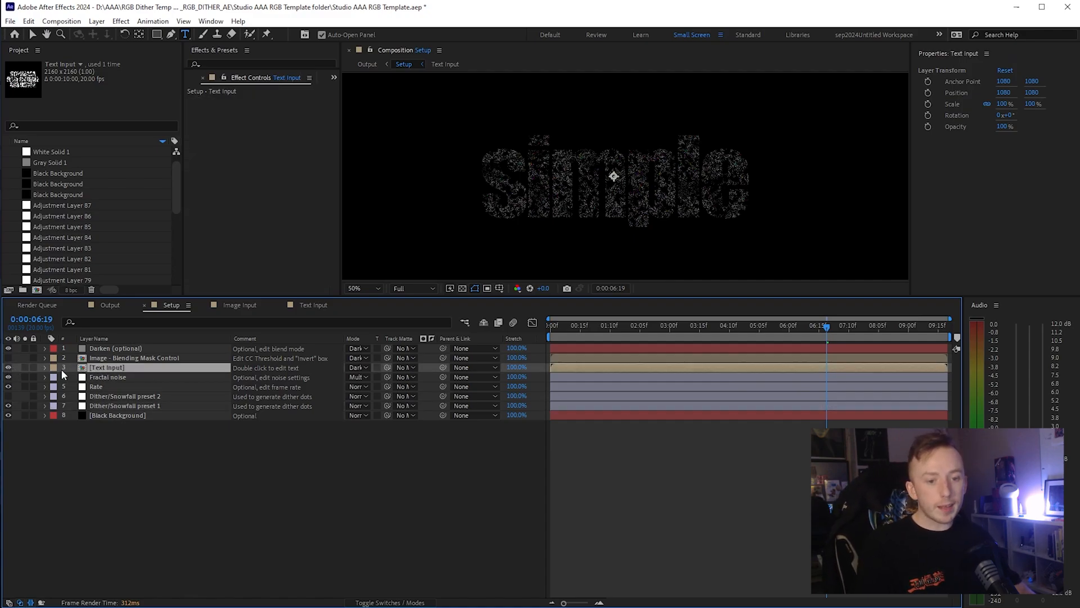
click(7, 366)
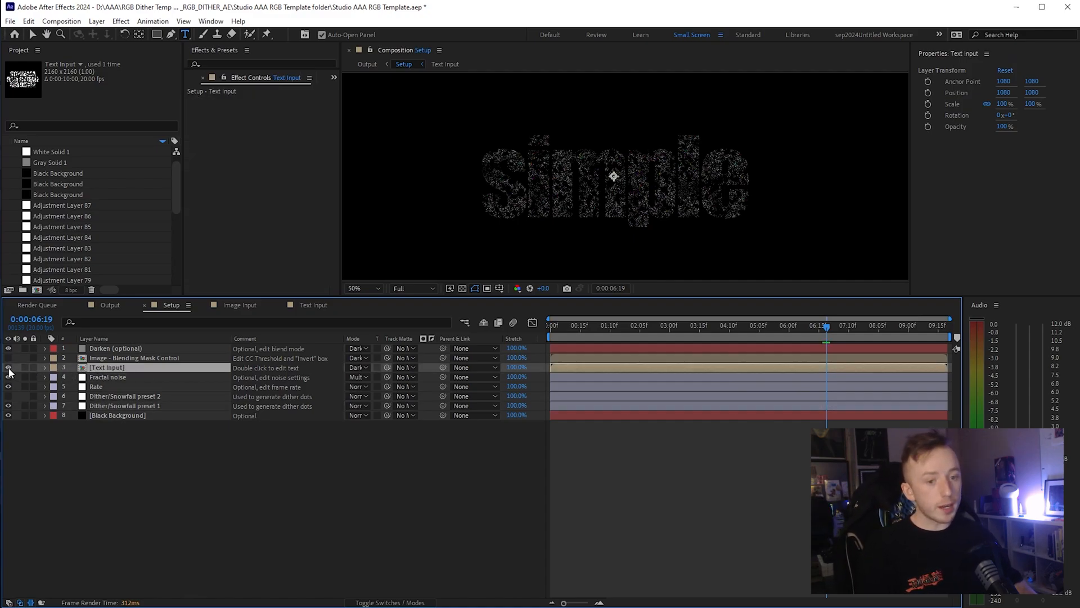
click(8, 347)
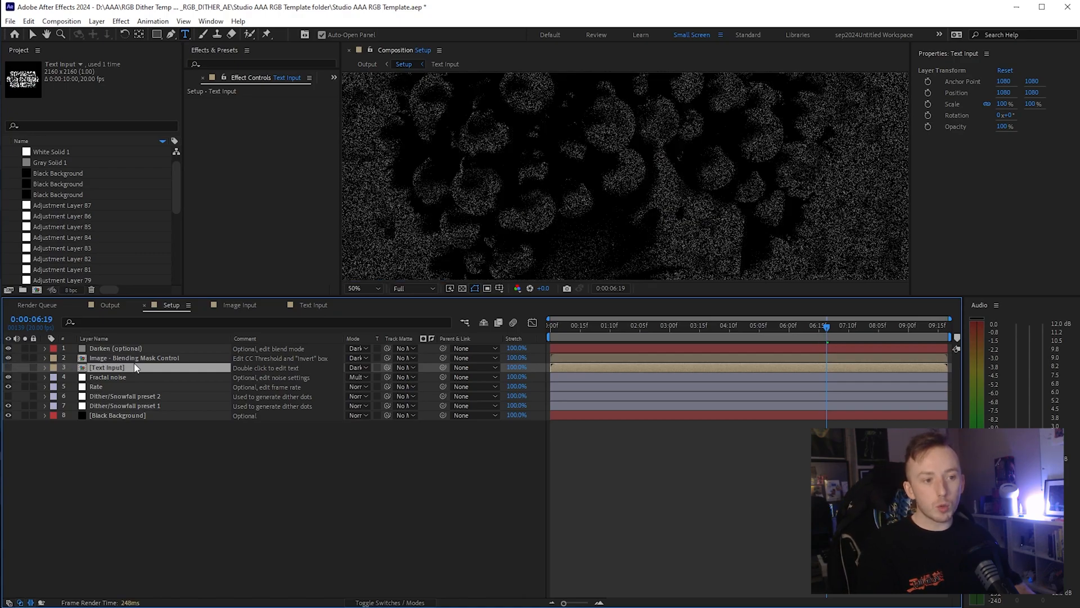
click(239, 305)
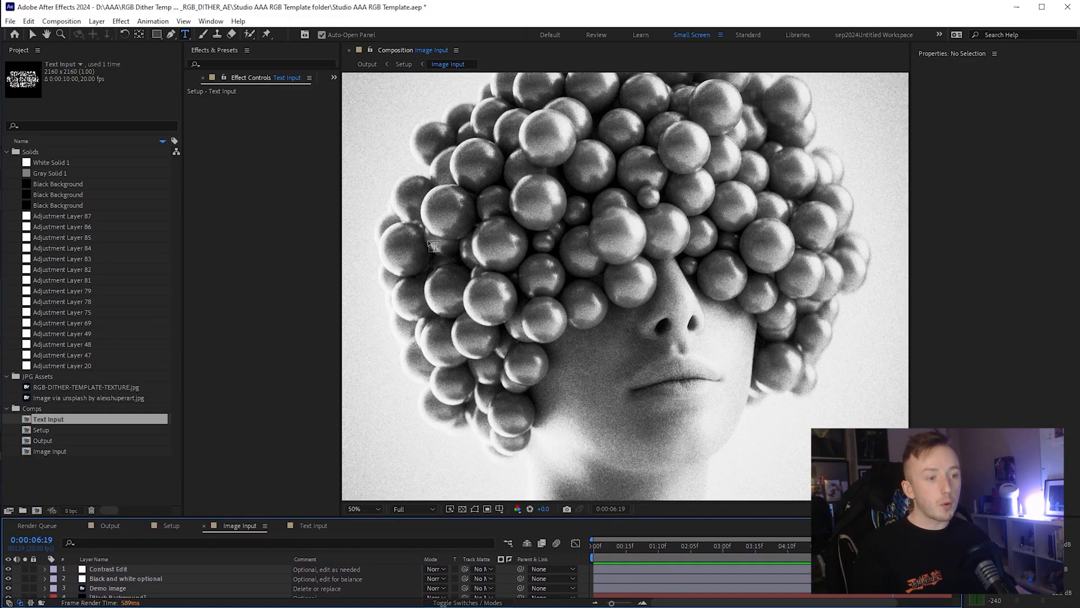
mouse_move(381, 529)
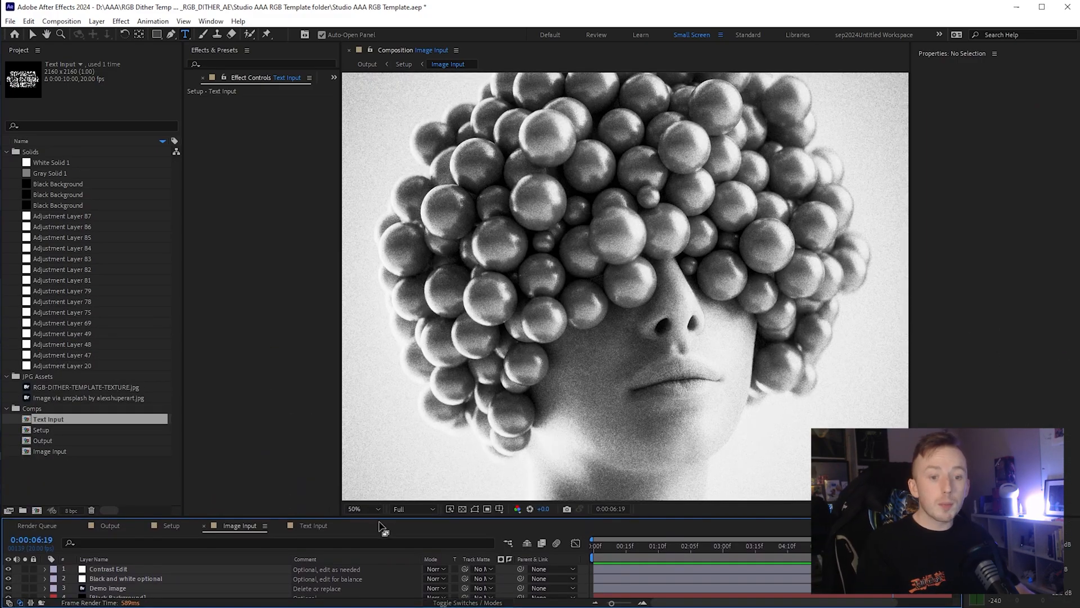
mouse_move(679, 196)
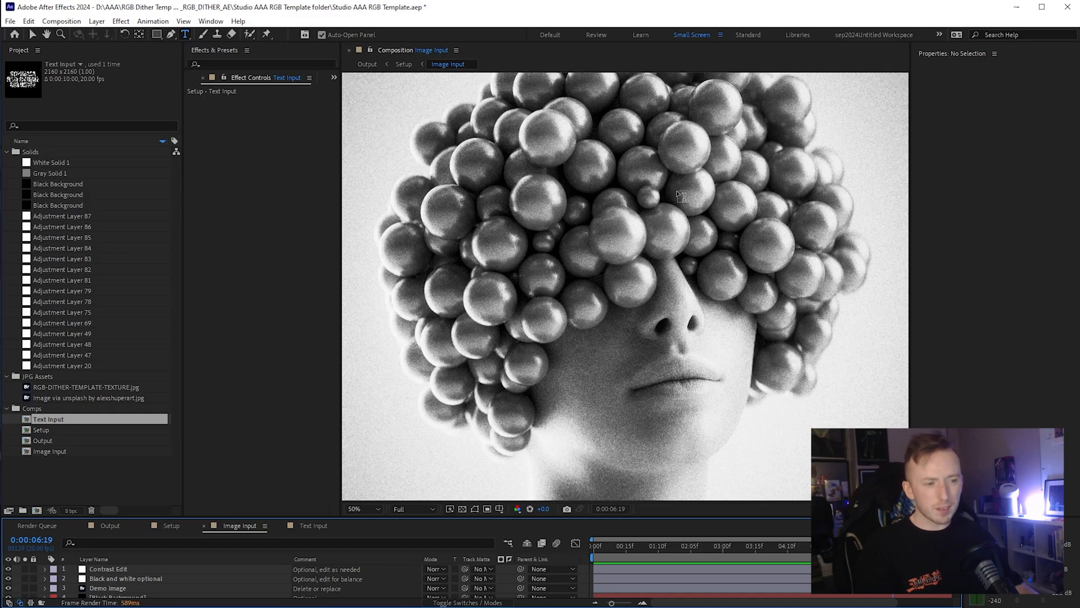
mouse_move(185, 418)
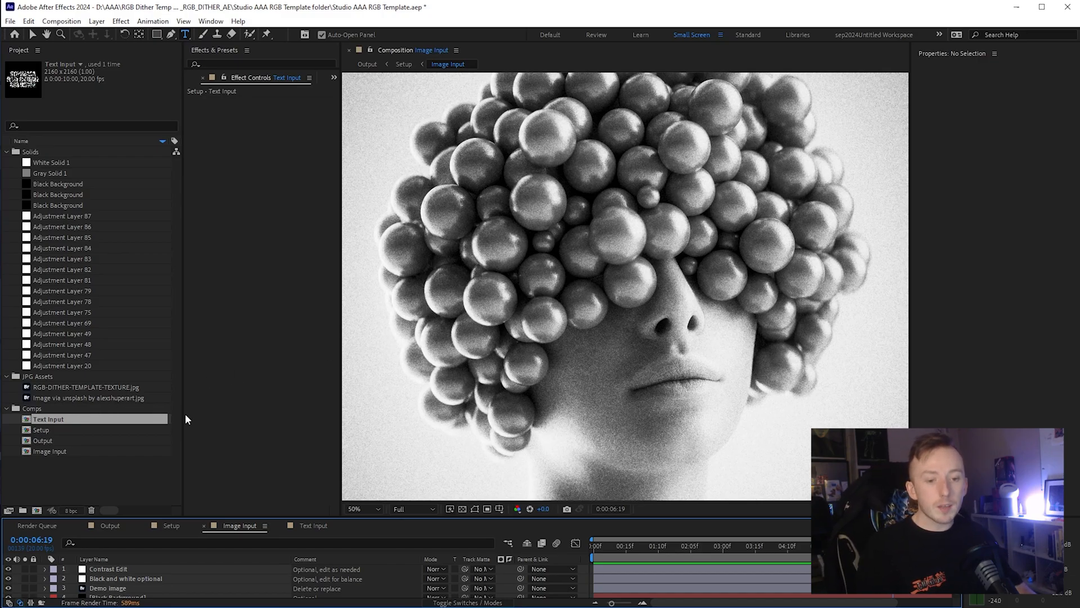
mouse_move(112, 407)
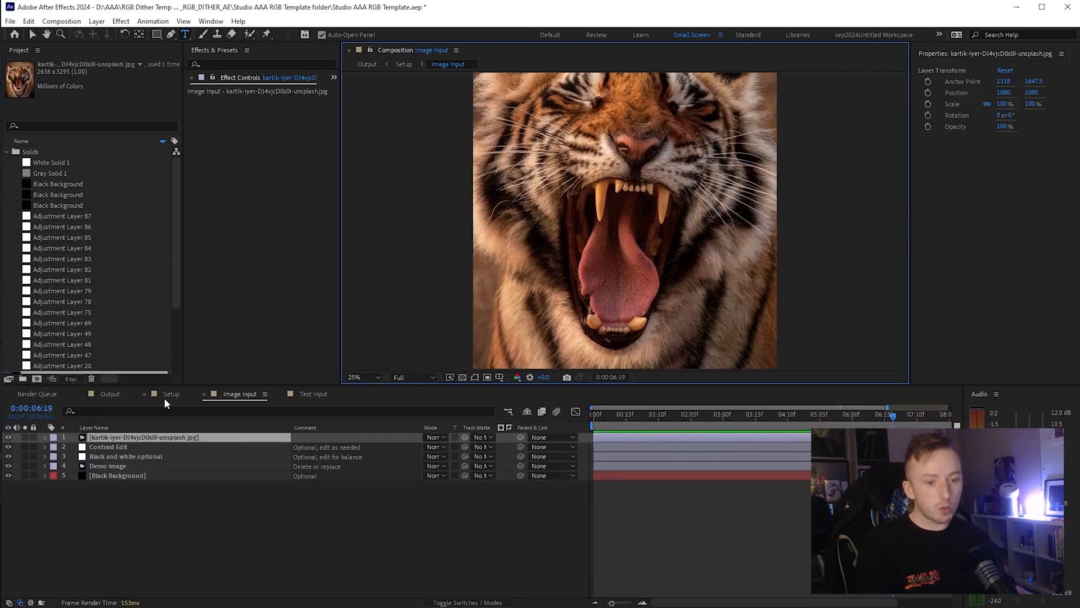
- Compare the tiger's white dither dots in Setup with its coloured glow in Output
click(171, 393)
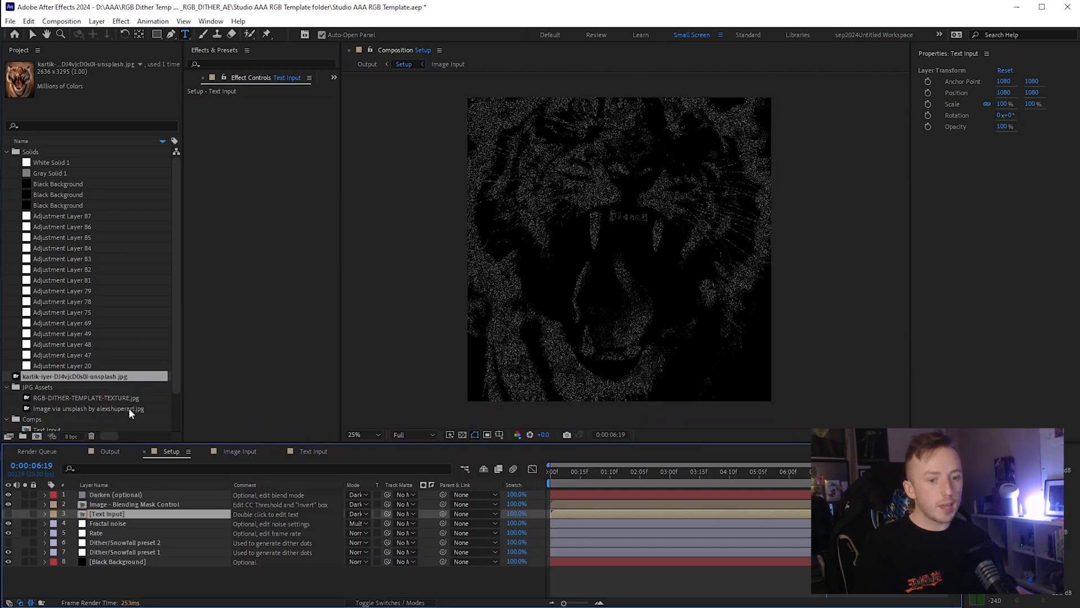
click(367, 64)
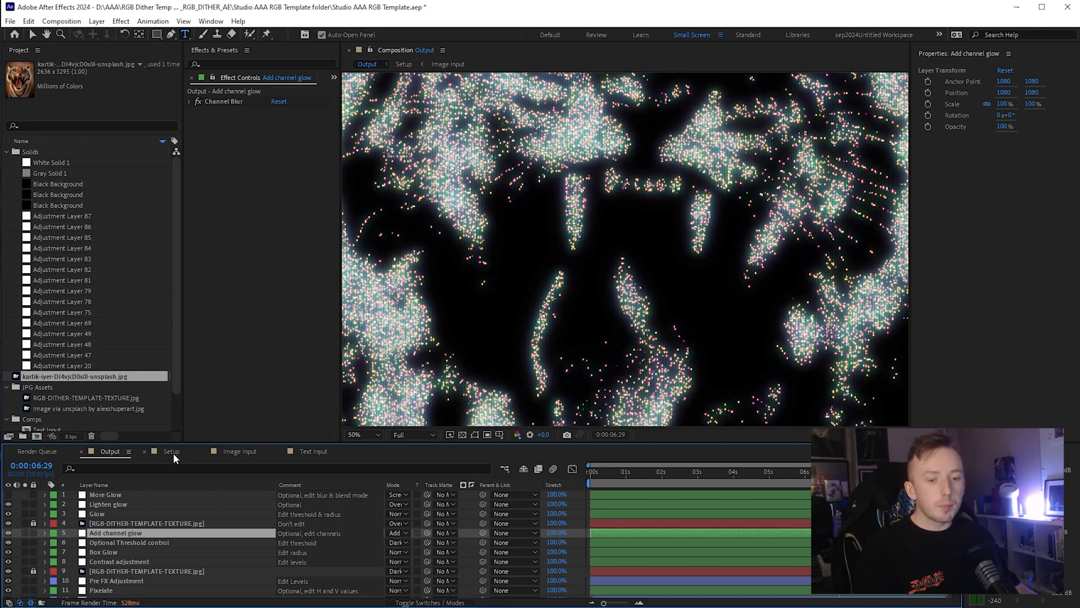
click(171, 451)
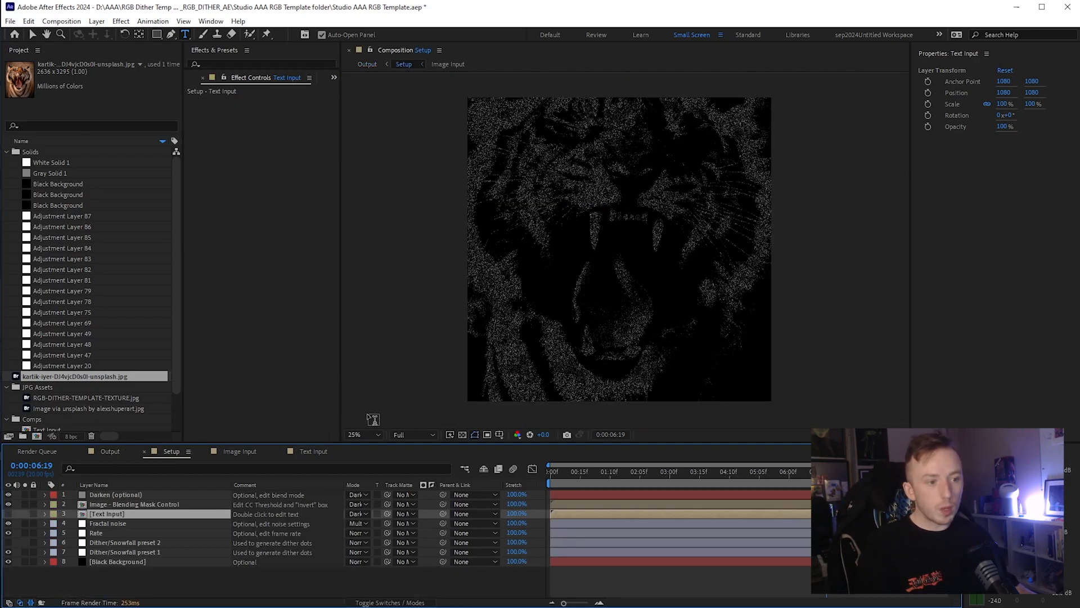
mouse_move(655, 270)
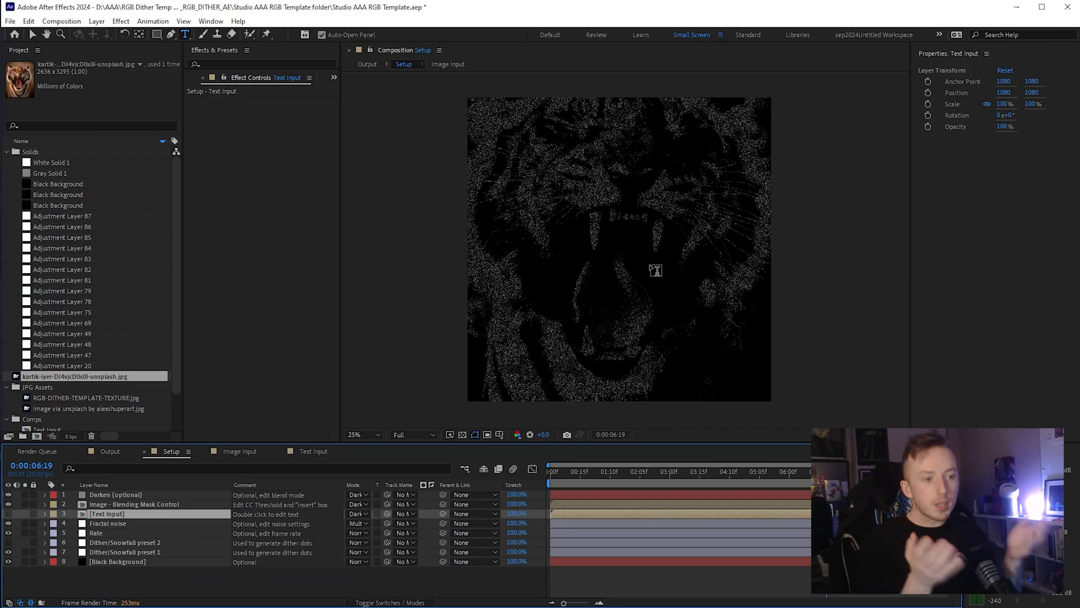
click(367, 64)
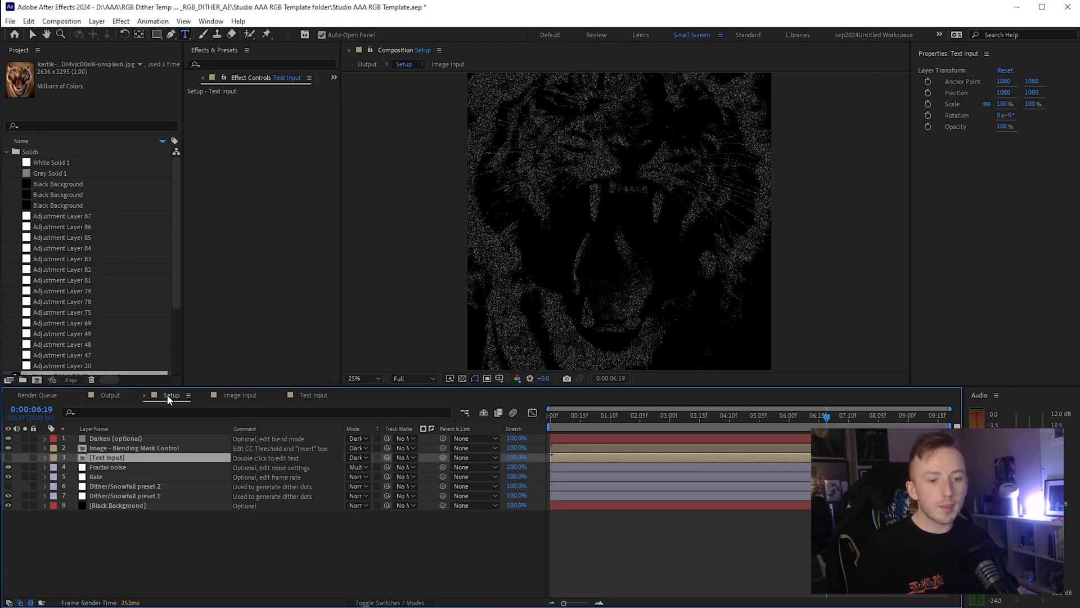
- Drag the Image Blending Mask CC Threshold down to about 16.7, then back up to 107.3
click(134, 447)
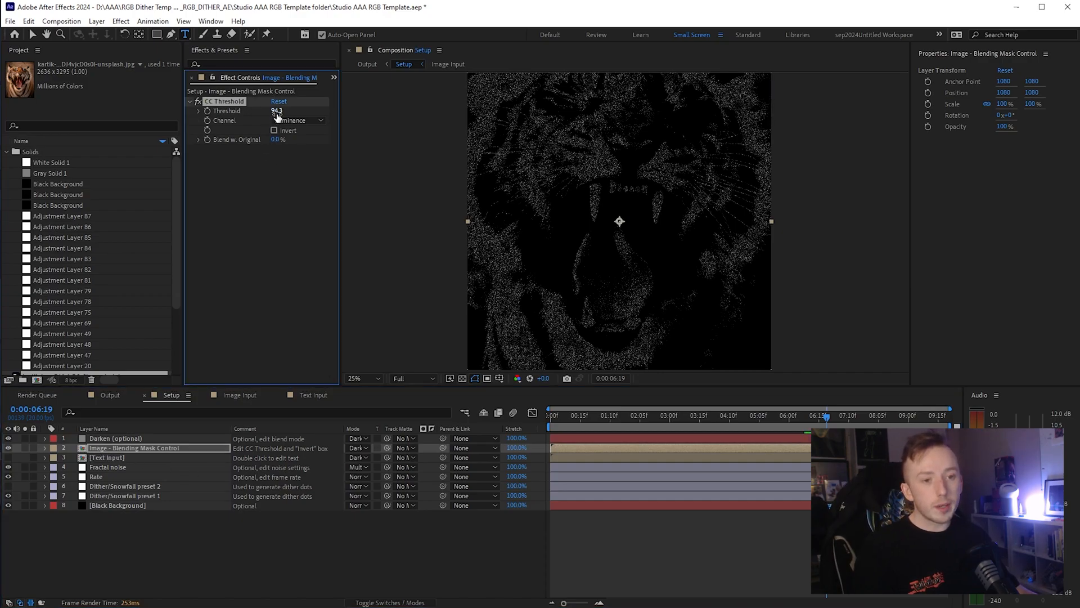
click(198, 111)
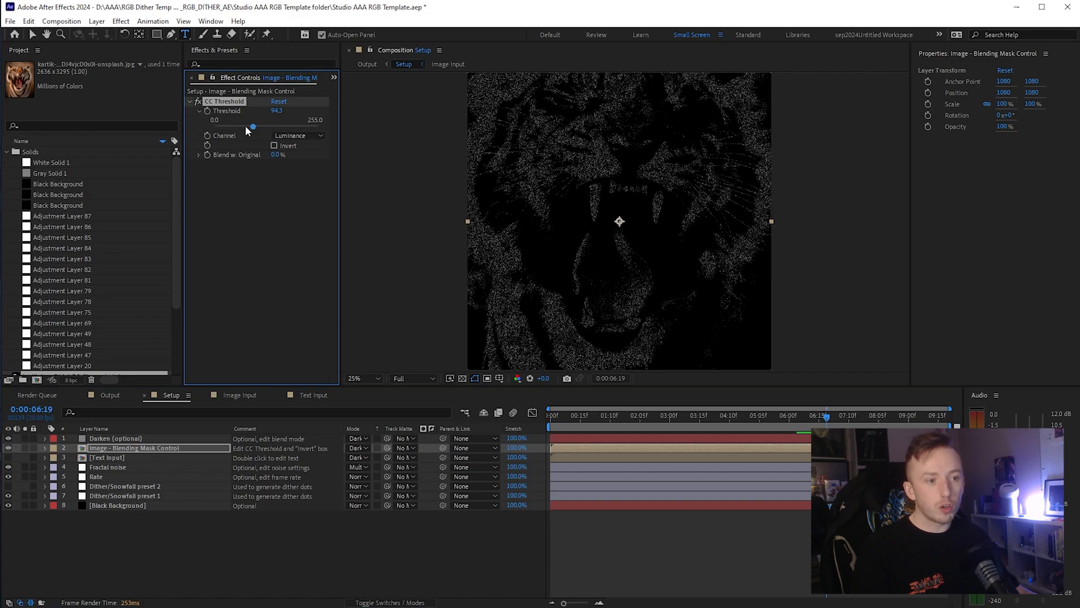
click(447, 63)
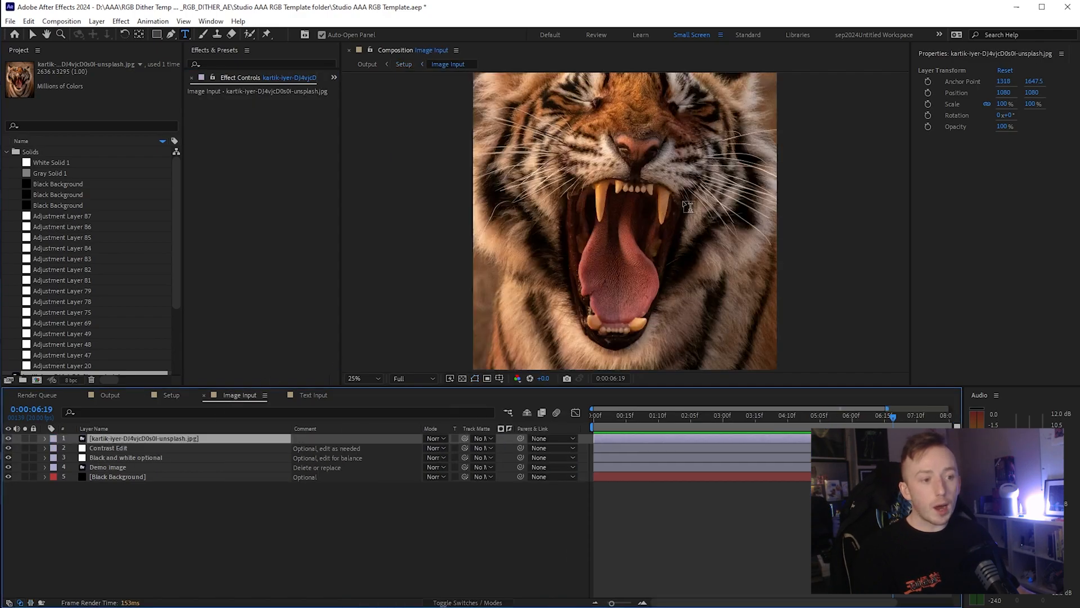
mouse_move(523, 250)
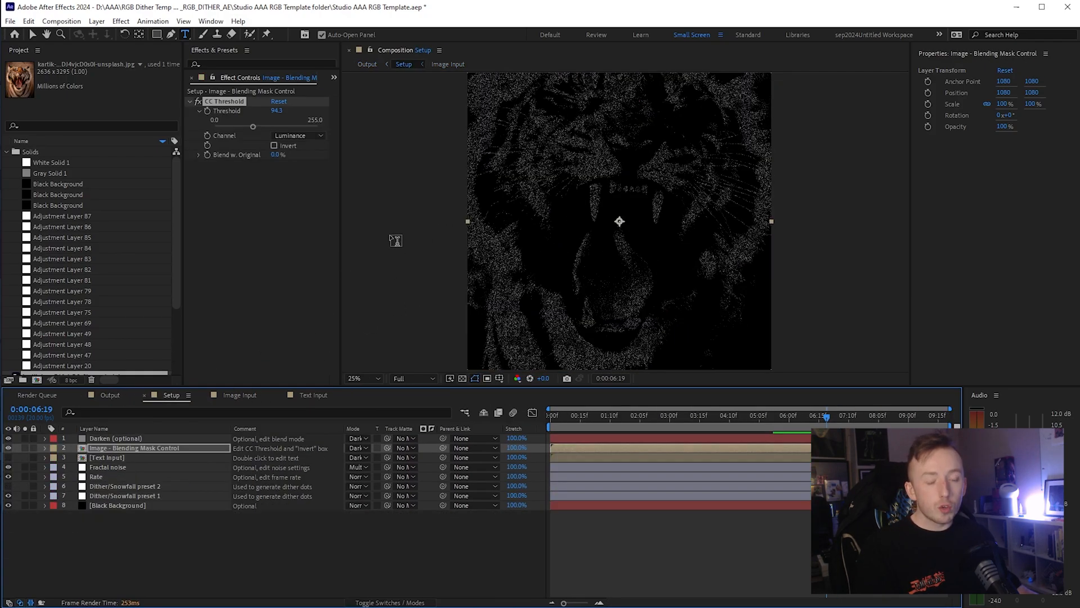
drag(253, 126, 243, 126)
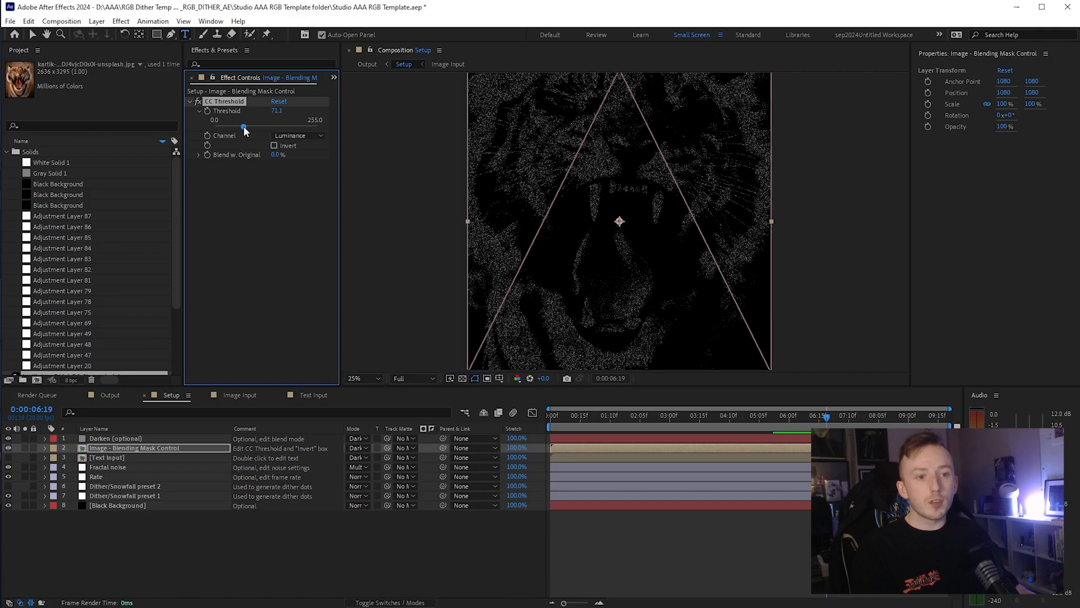
drag(244, 127, 222, 127)
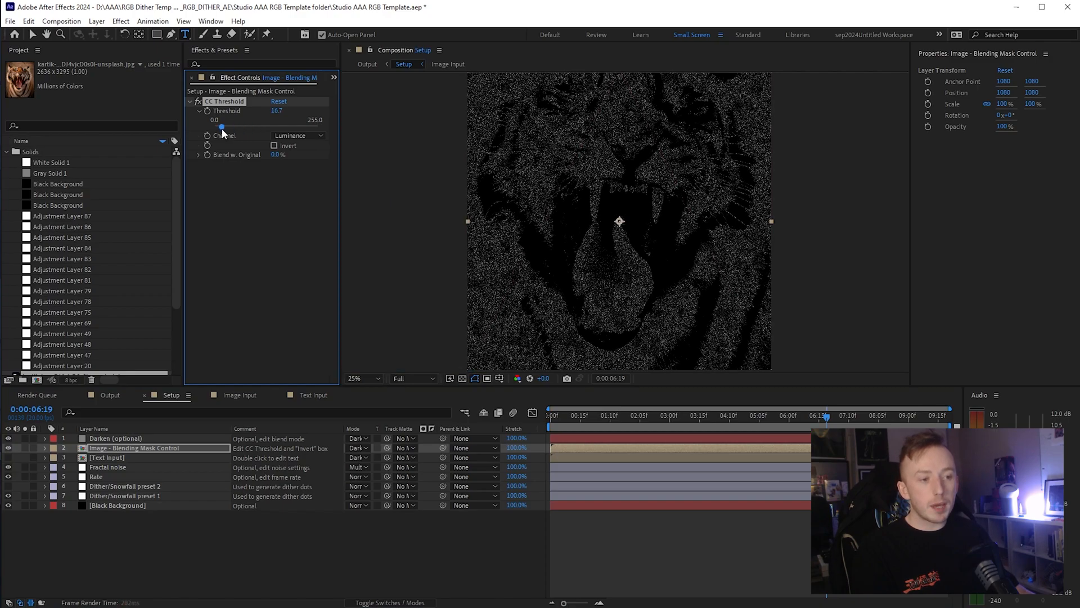
click(367, 63)
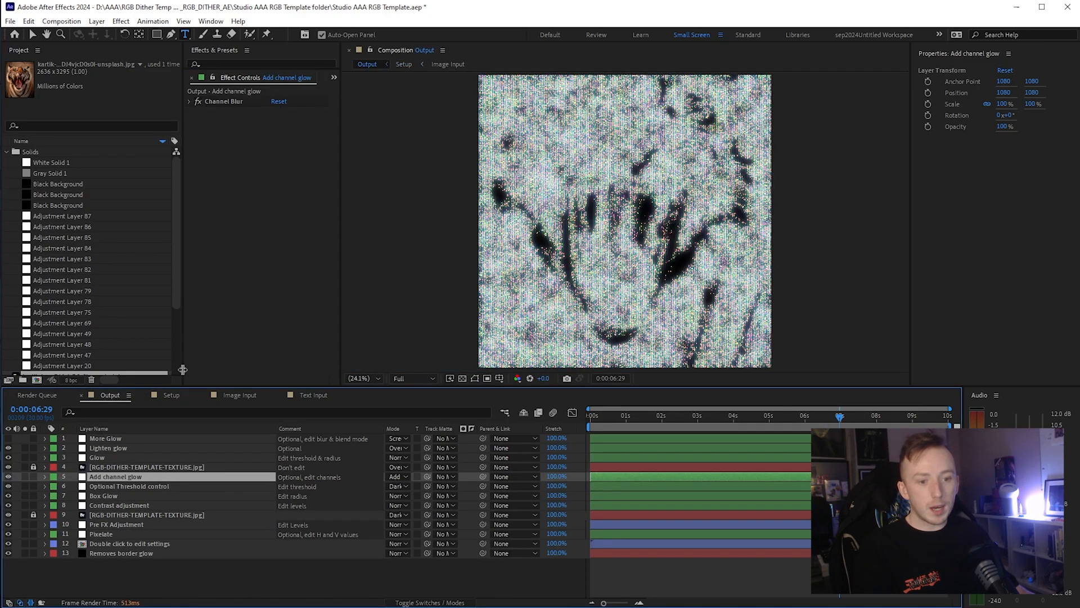
click(404, 63)
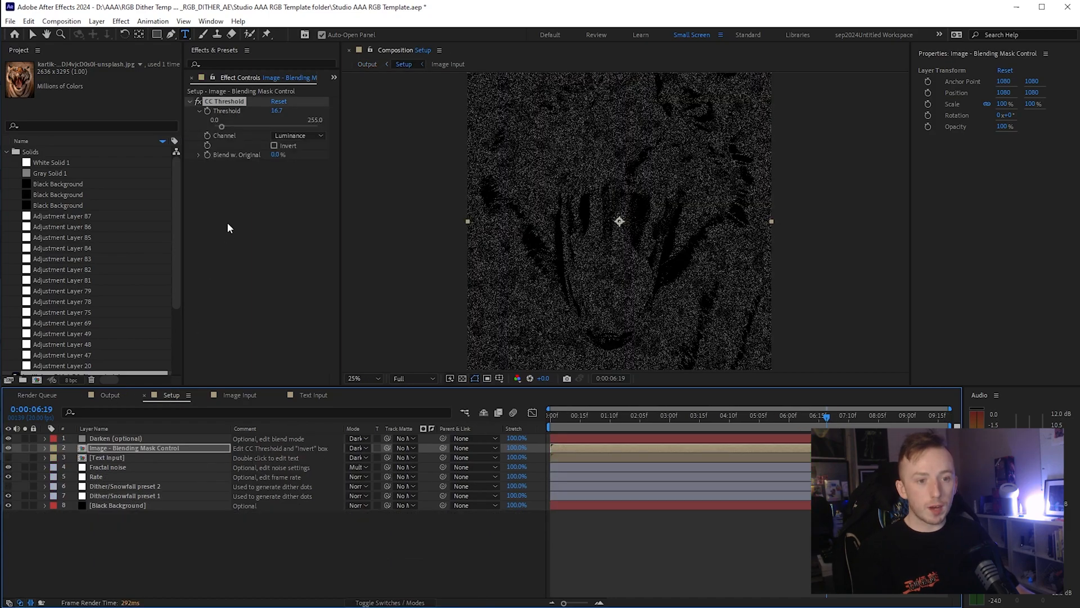
drag(222, 126, 270, 126)
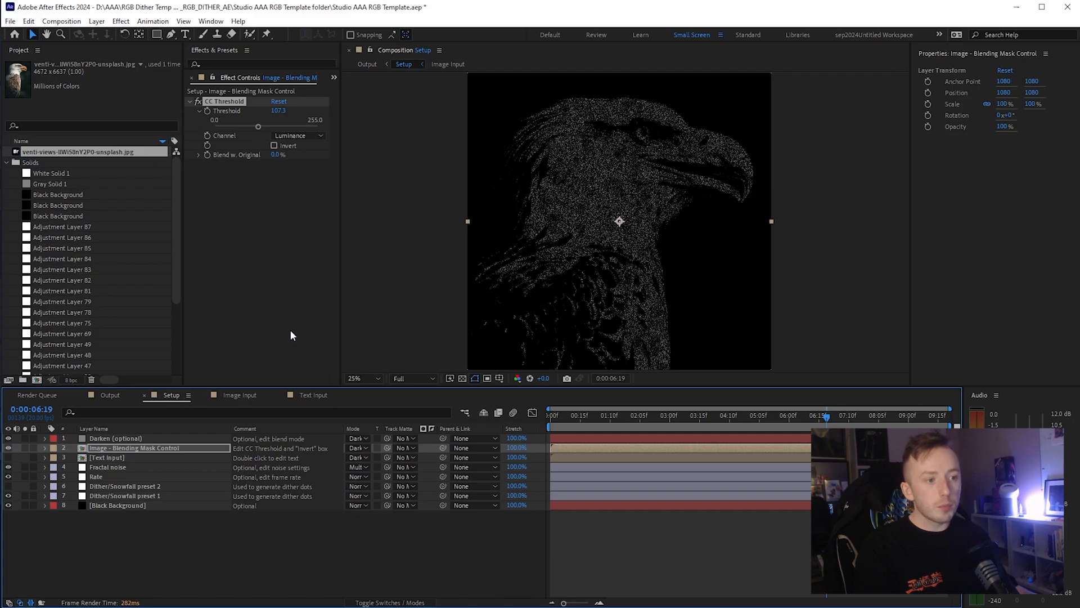
- Raise the eagle's mask threshold to about 125.4 and view the glowing RGB-dot eagle in Output
drag(258, 126, 265, 126)
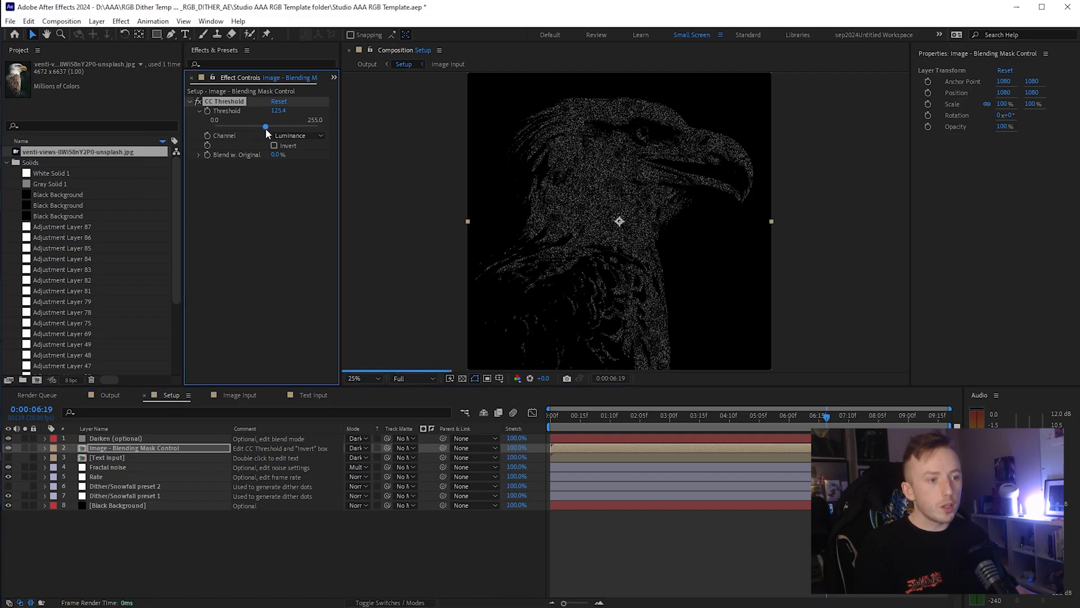
click(109, 395)
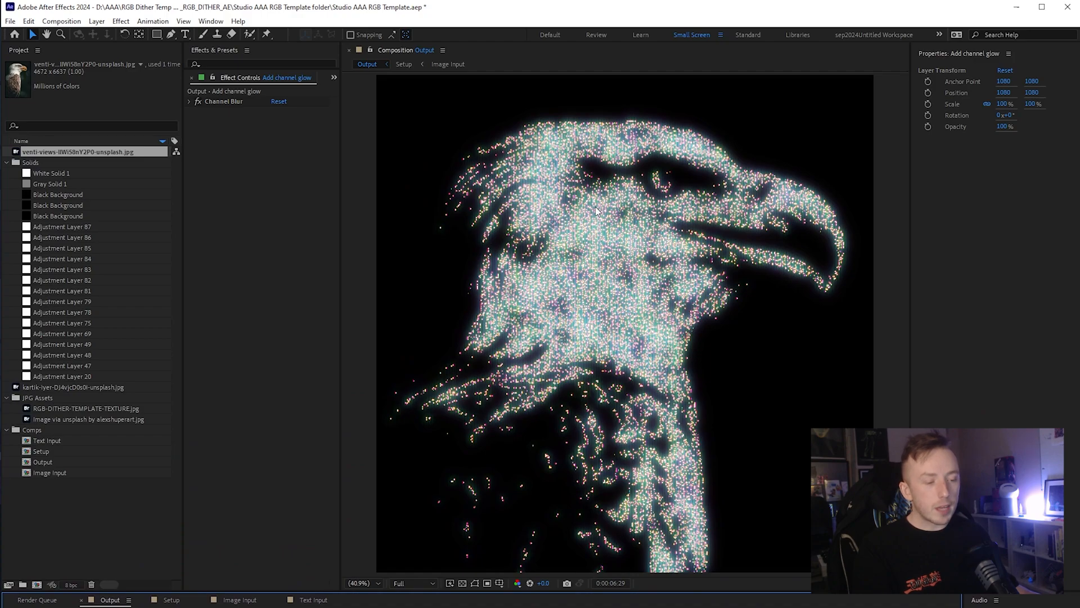
mouse_move(640, 241)
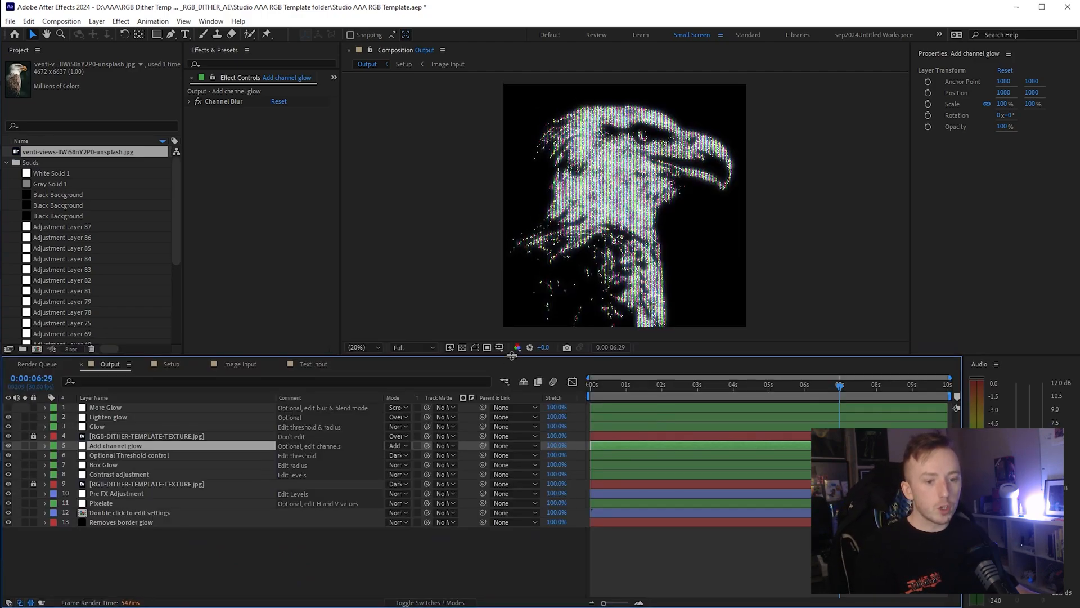
- Lower the eagle's mask threshold to about 104.5 in Setup and show the eagle photo in Image Input
click(404, 63)
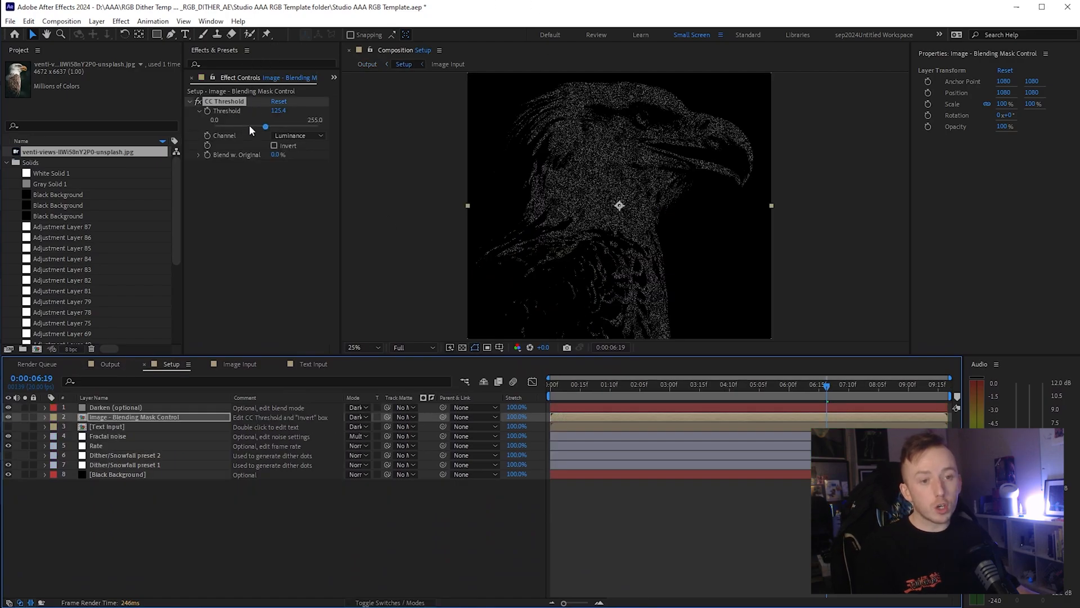
drag(266, 126, 256, 126)
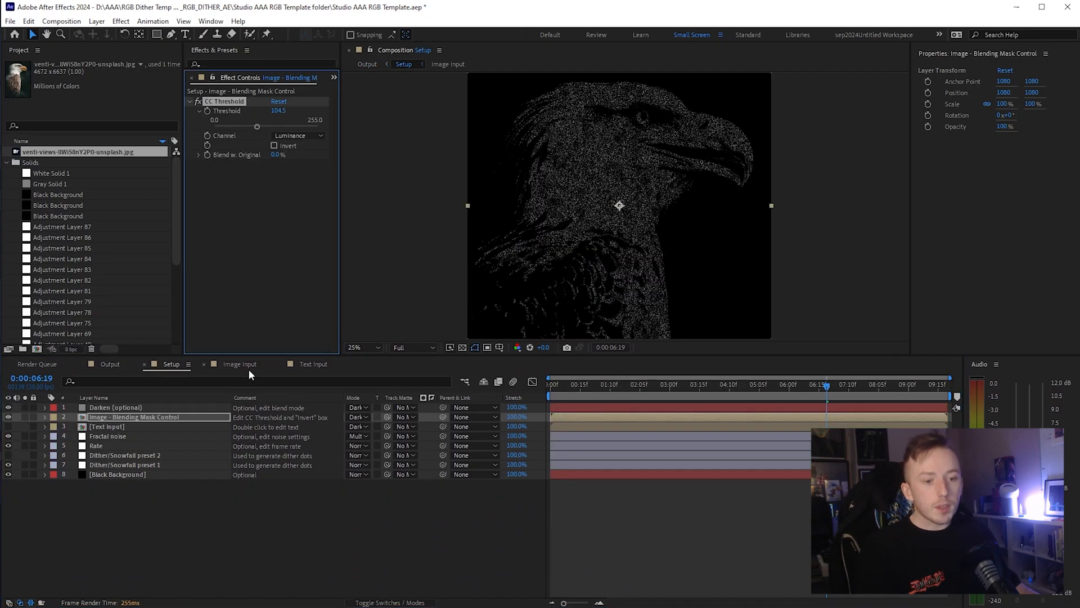
click(239, 364)
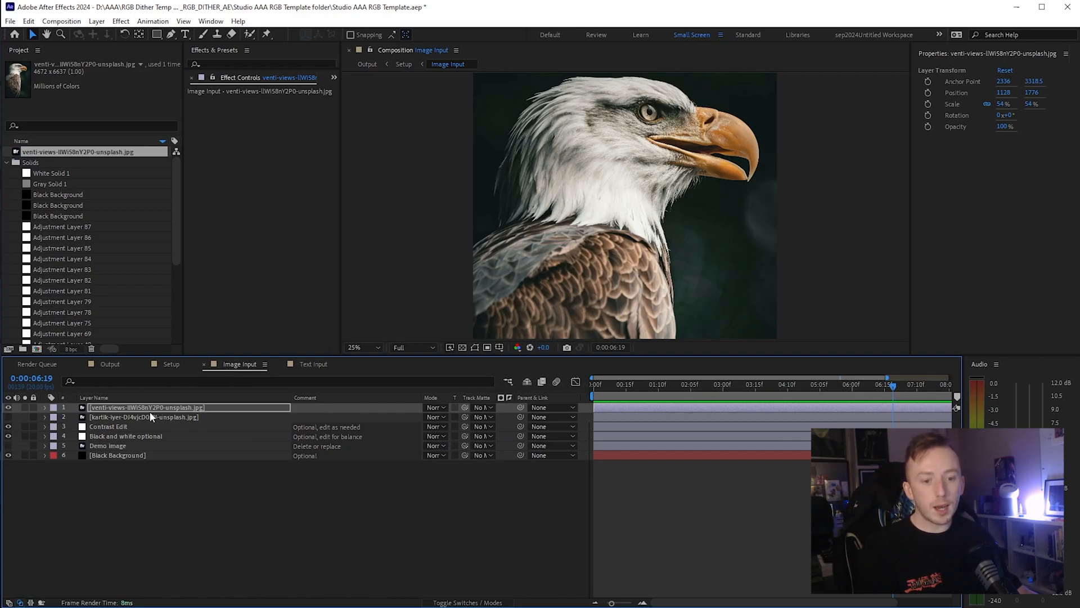
- Place the eagle under the contrast and black-and-white adjustments and brighten its yellows to 82.4
click(126, 435)
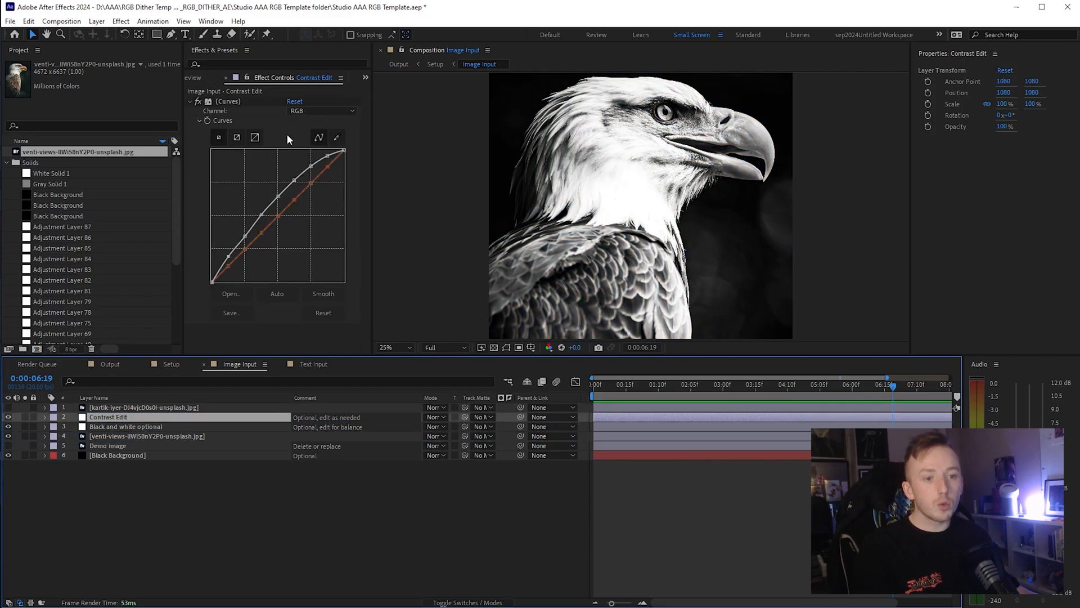
click(125, 426)
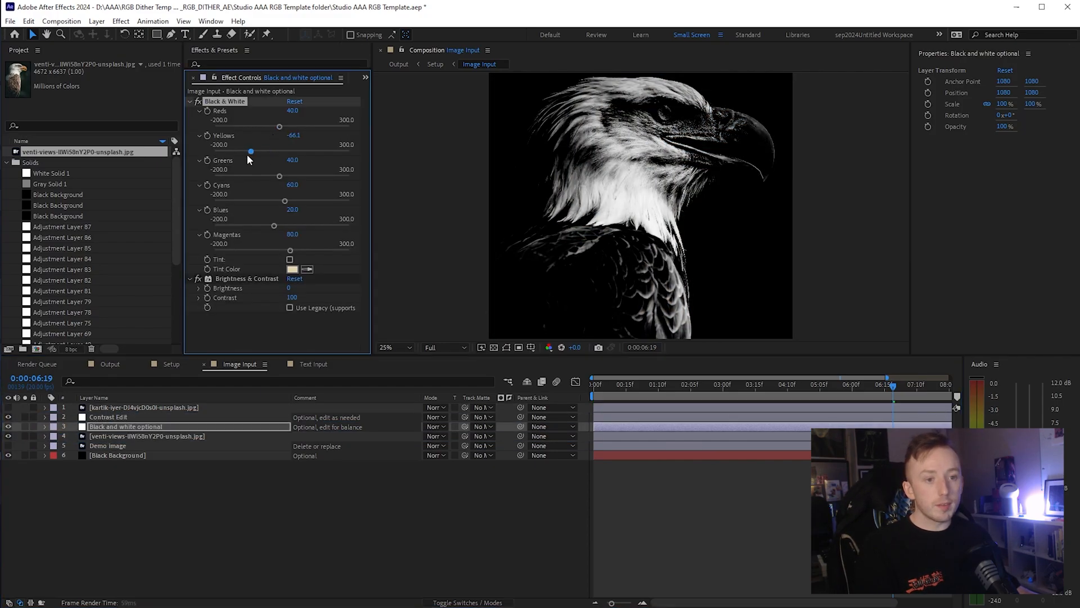
drag(250, 151, 291, 151)
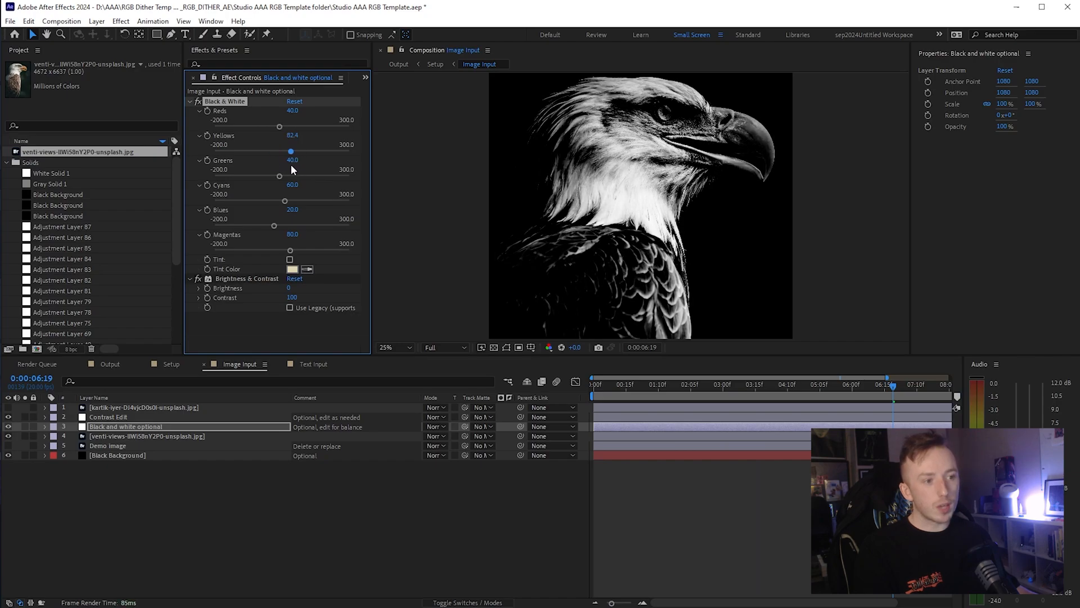
- Raise the Setup mask threshold to about 121.6 and view the result in Output
click(171, 364)
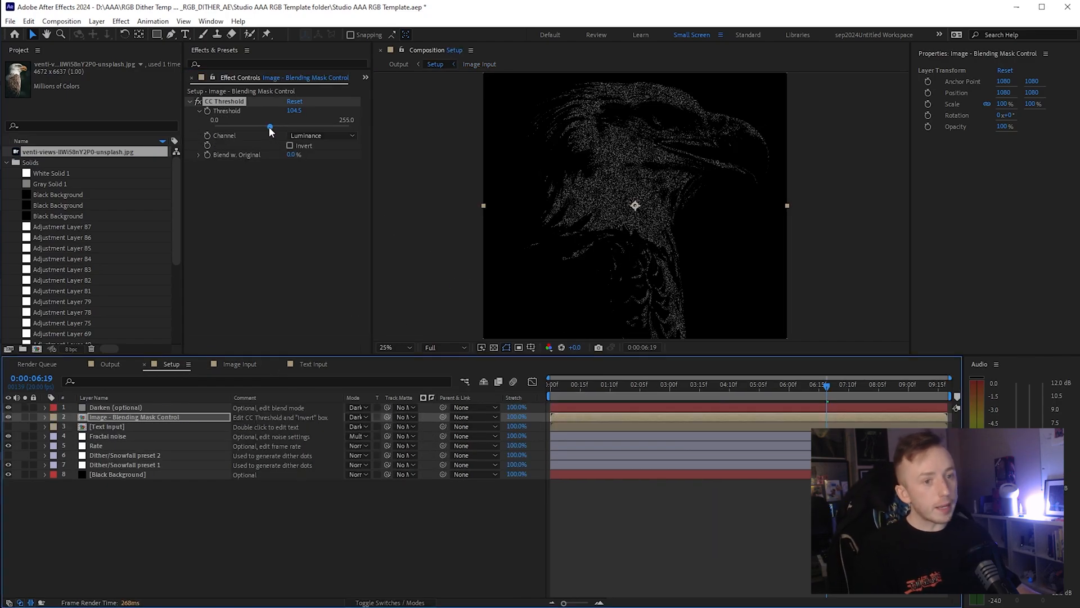
drag(270, 126, 279, 126)
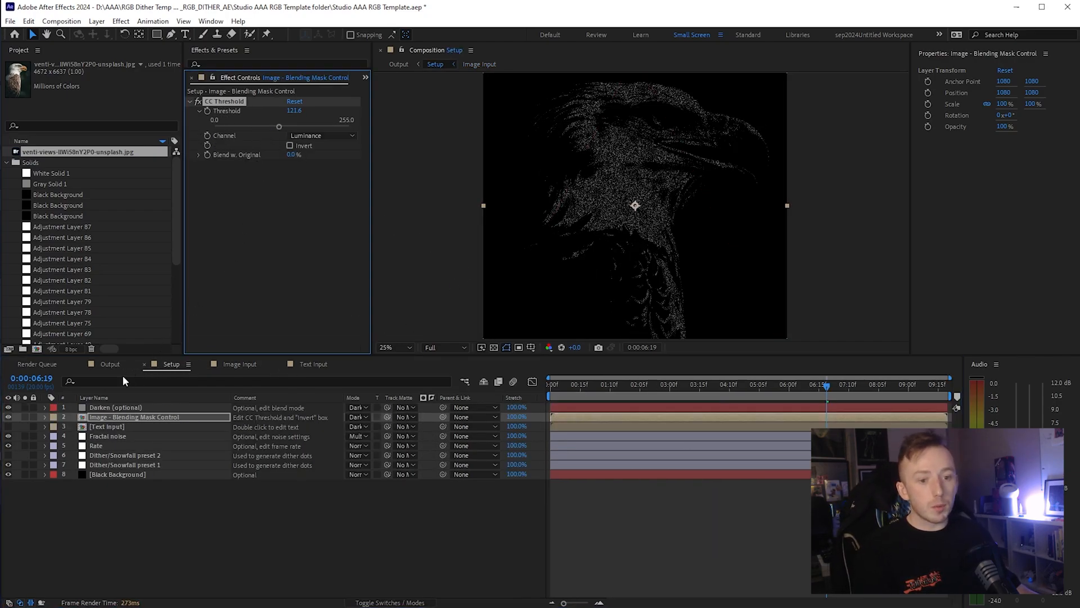
click(398, 63)
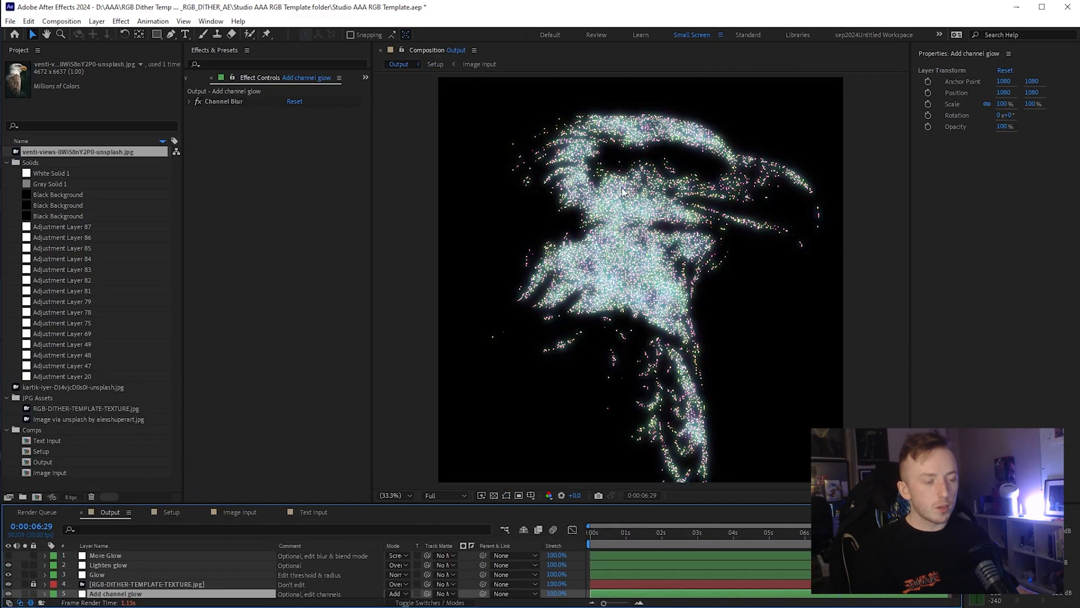
mouse_move(274, 520)
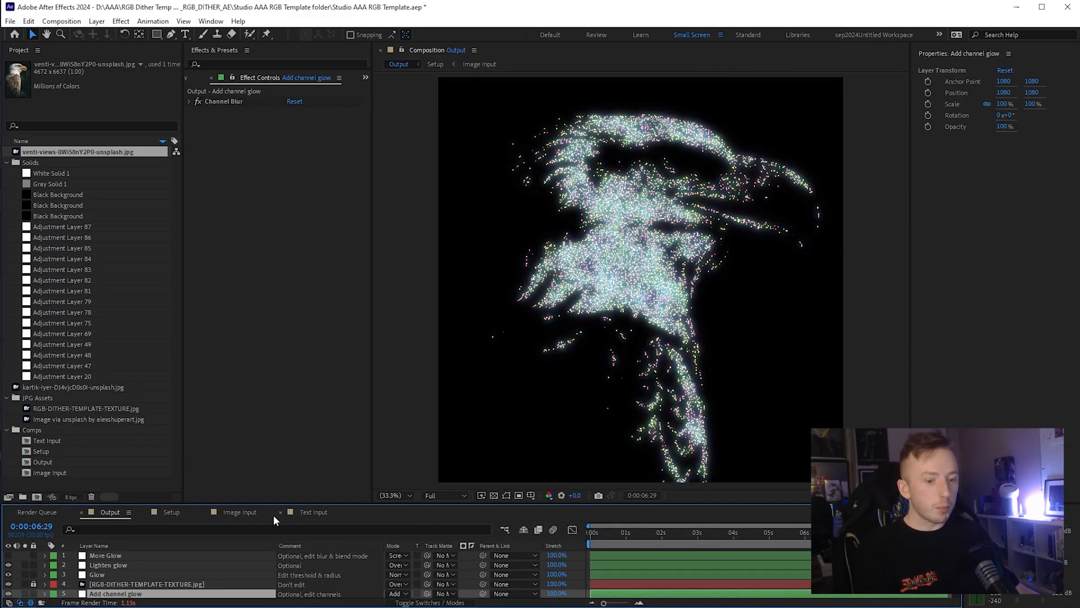
- Rebalance the eagle's black-and-white conversion to reds 212.1, yellows 153.6 and cyans 197.5 for bolder feathers
click(239, 511)
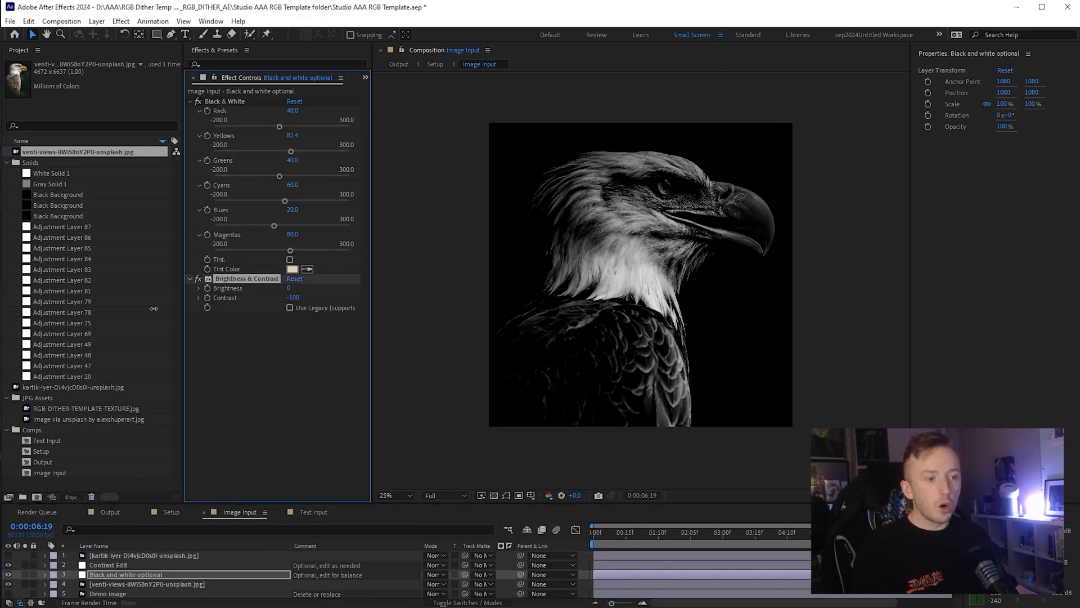
drag(275, 225, 309, 225)
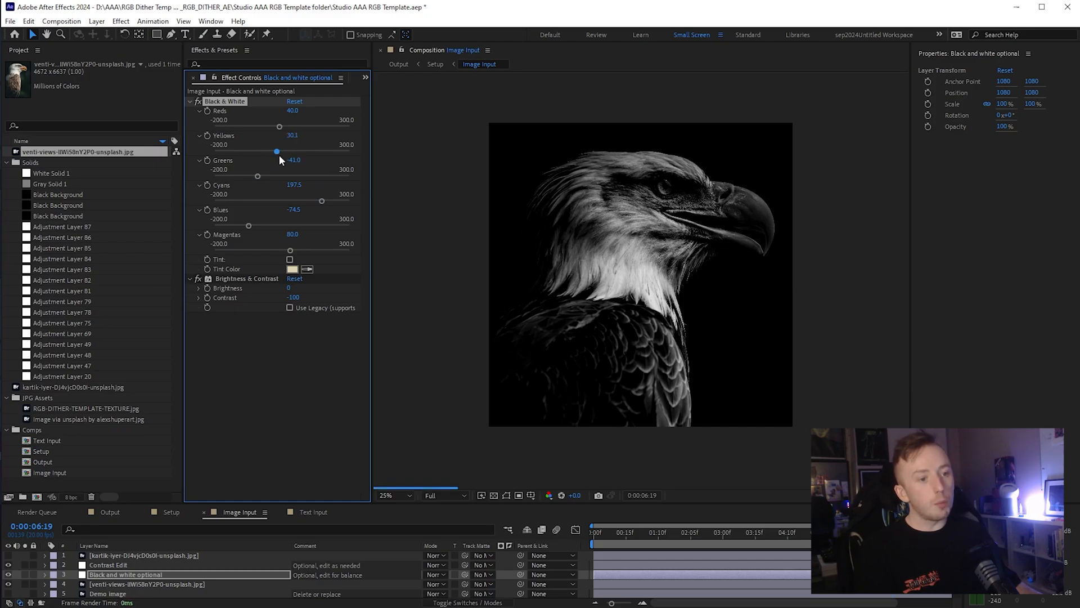
drag(279, 127, 282, 127)
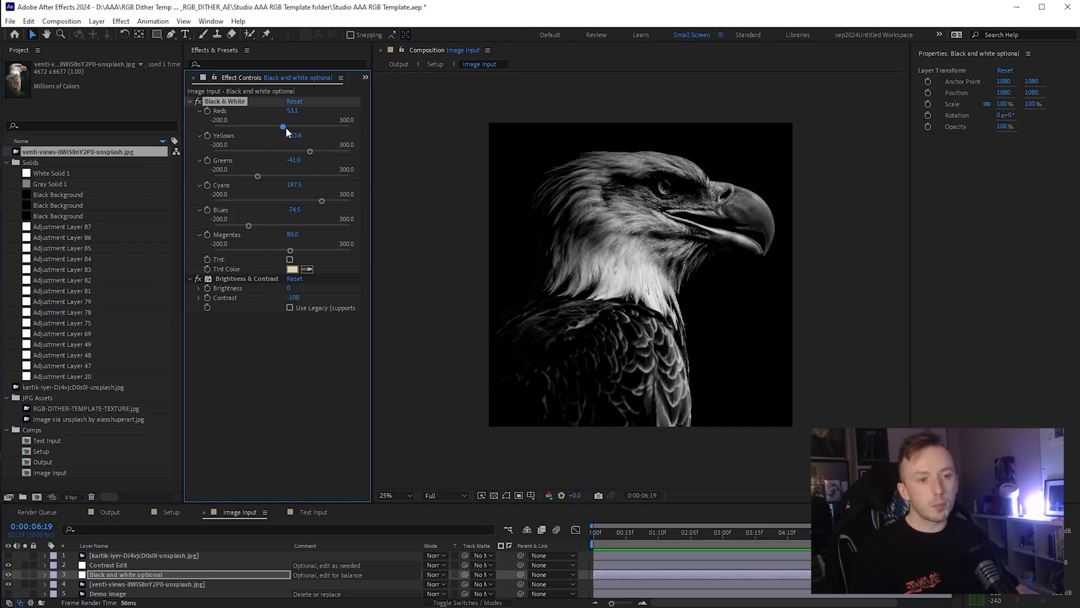
drag(281, 127, 293, 127)
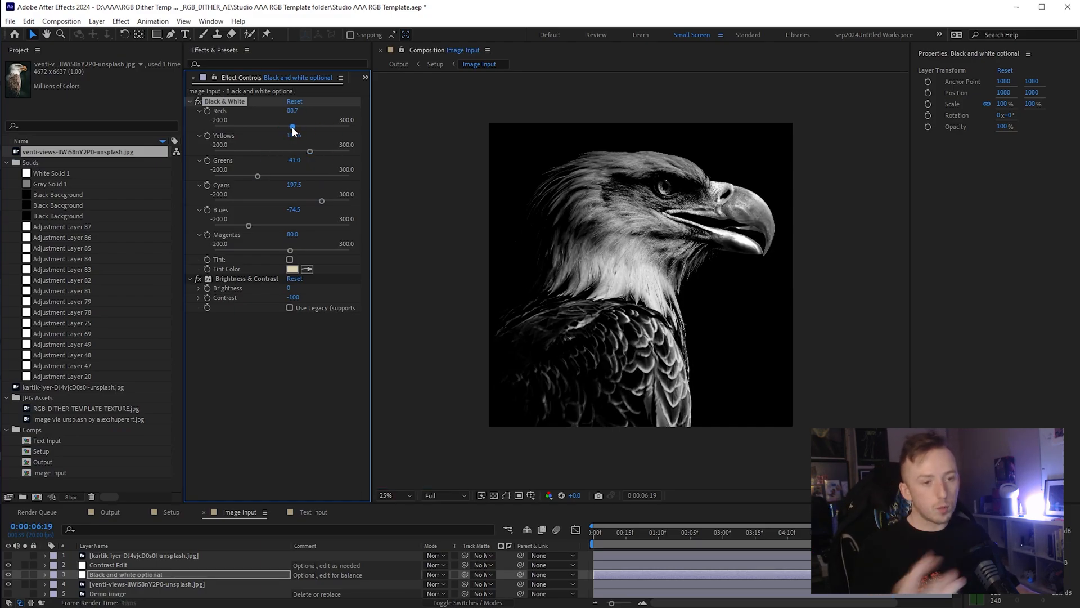
drag(292, 127, 326, 128)
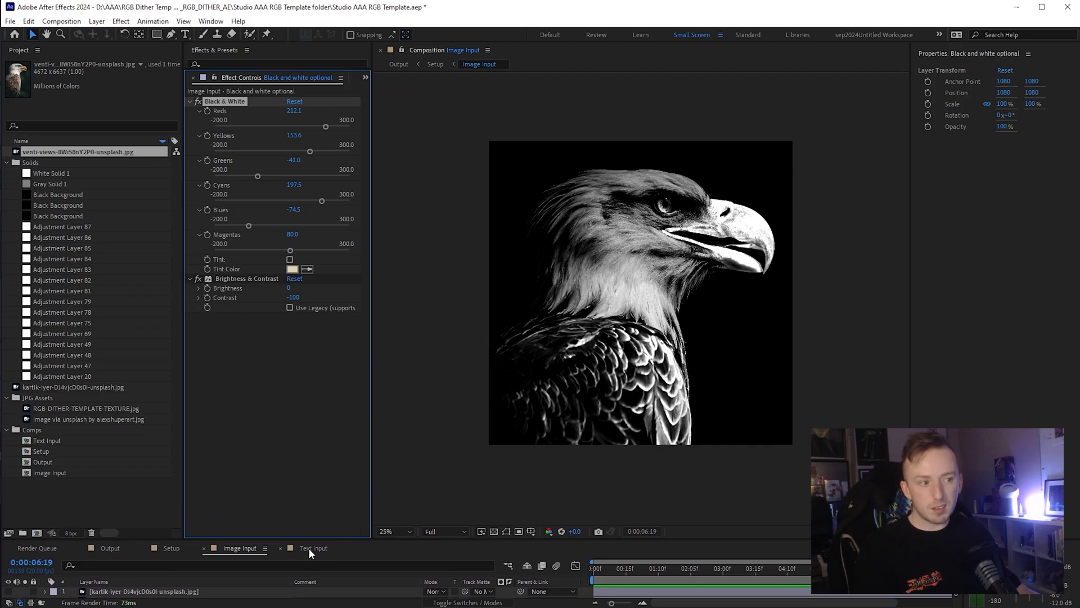
click(171, 548)
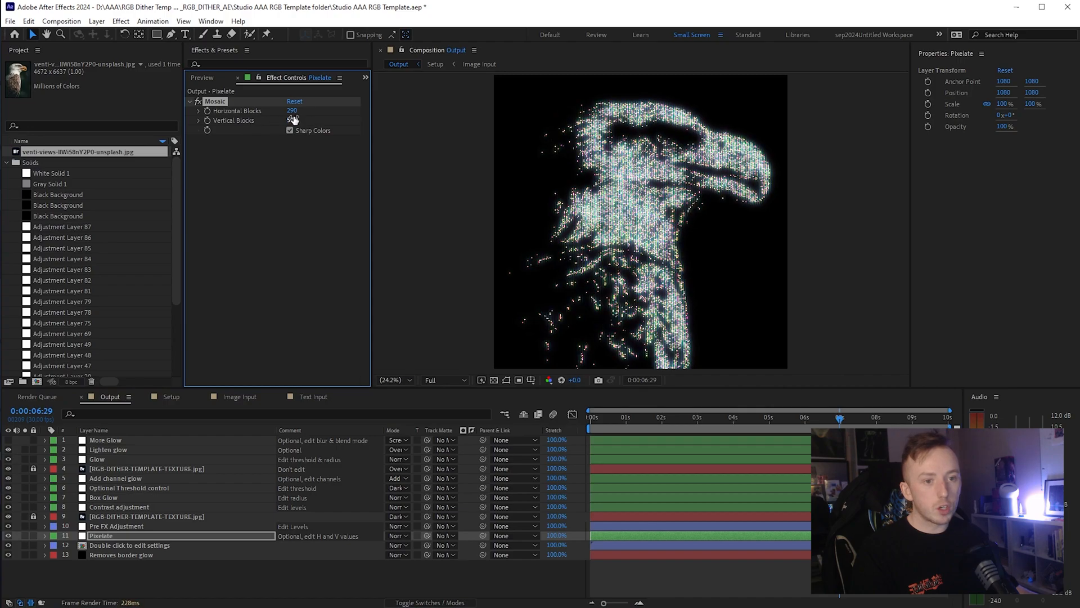
- Set Pixelate's mosaic to 325 horizontal and 595 vertical blocks and zoom the viewer to 50%
drag(292, 110, 292, 110)
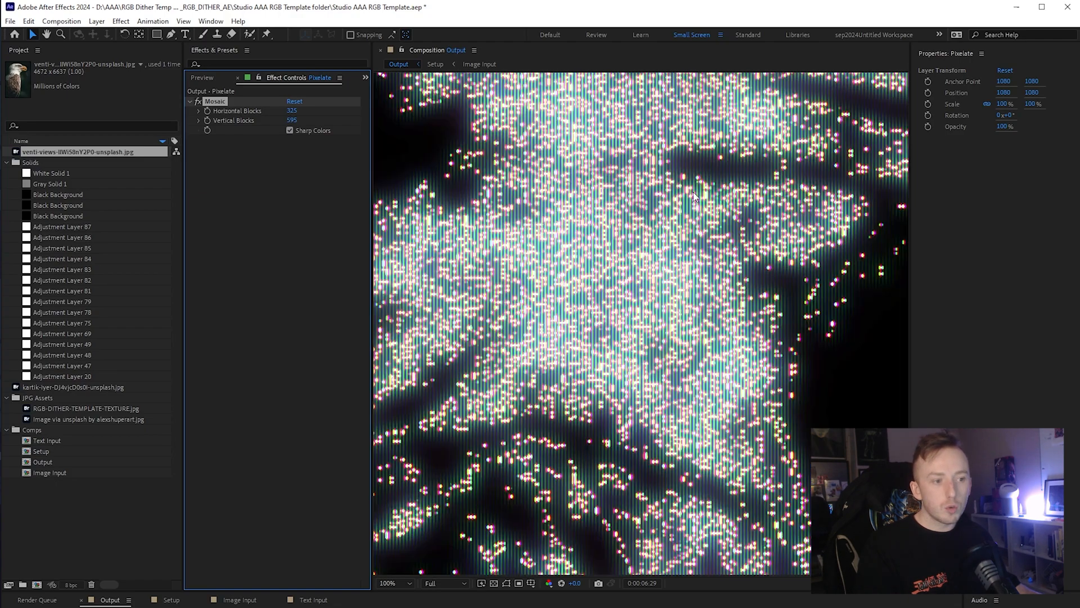
click(390, 582)
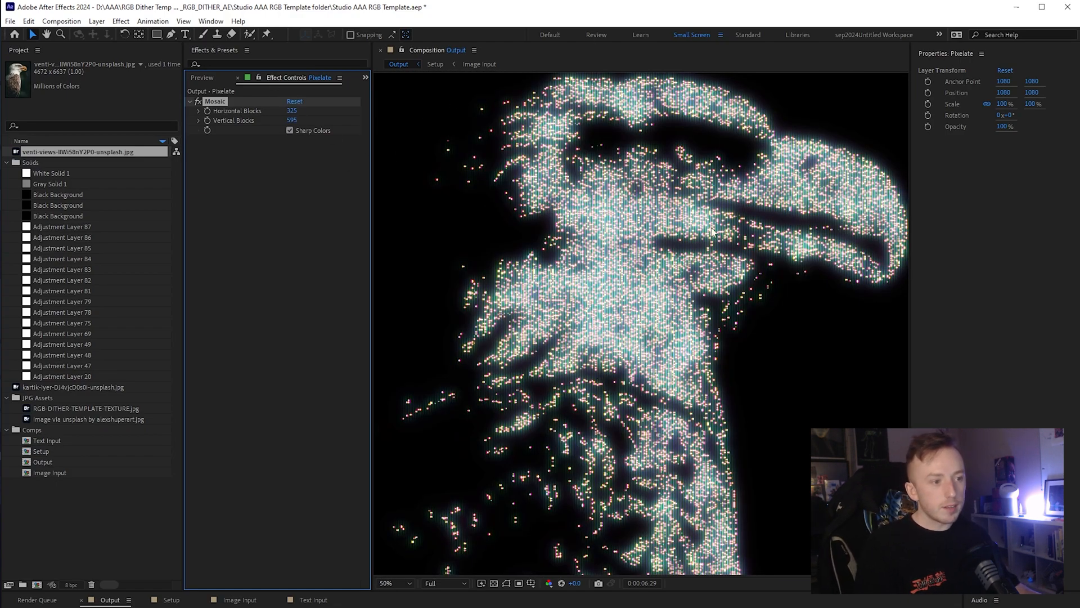
mouse_move(860, 311)
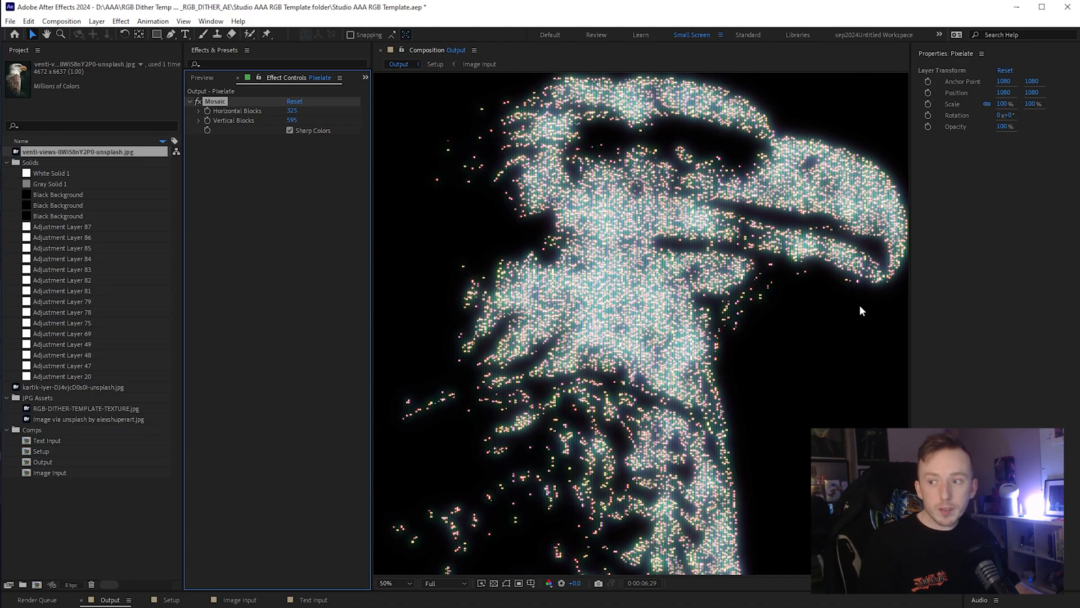
mouse_move(789, 597)
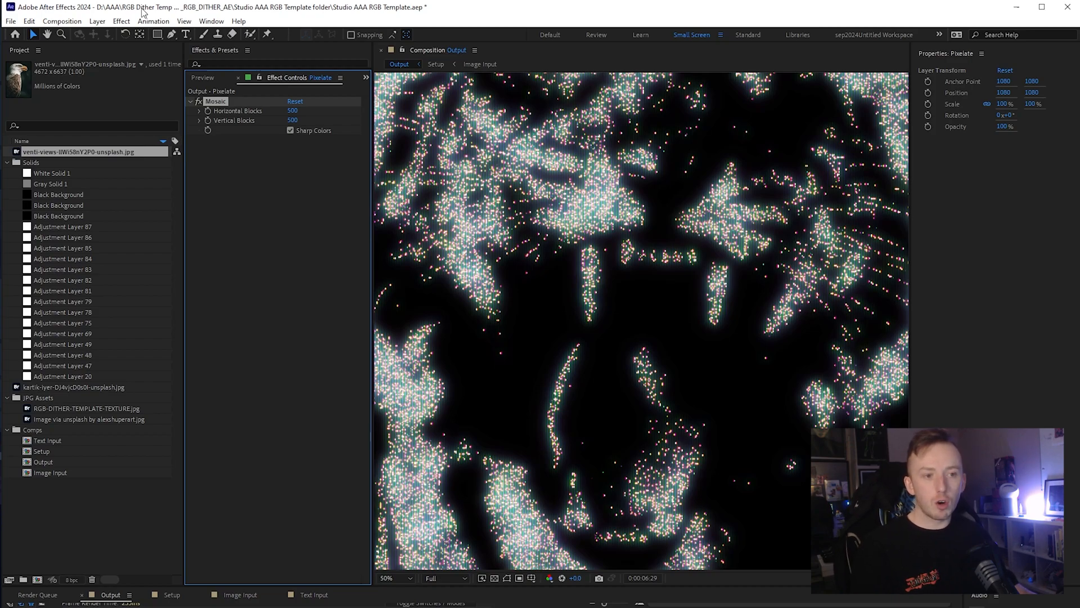
click(61, 20)
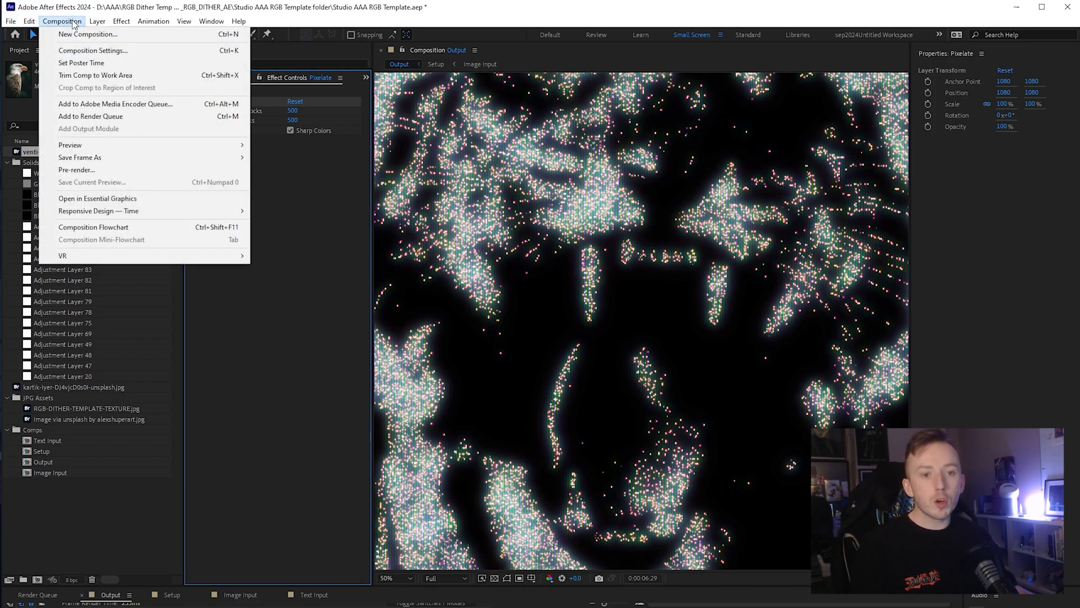
mouse_move(79, 158)
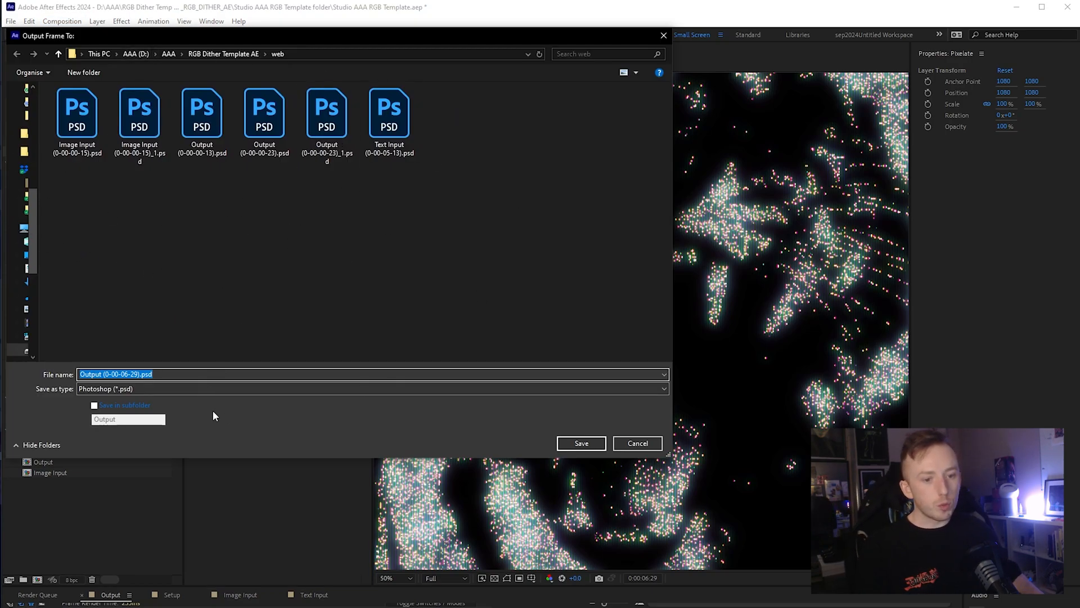
mouse_move(636, 443)
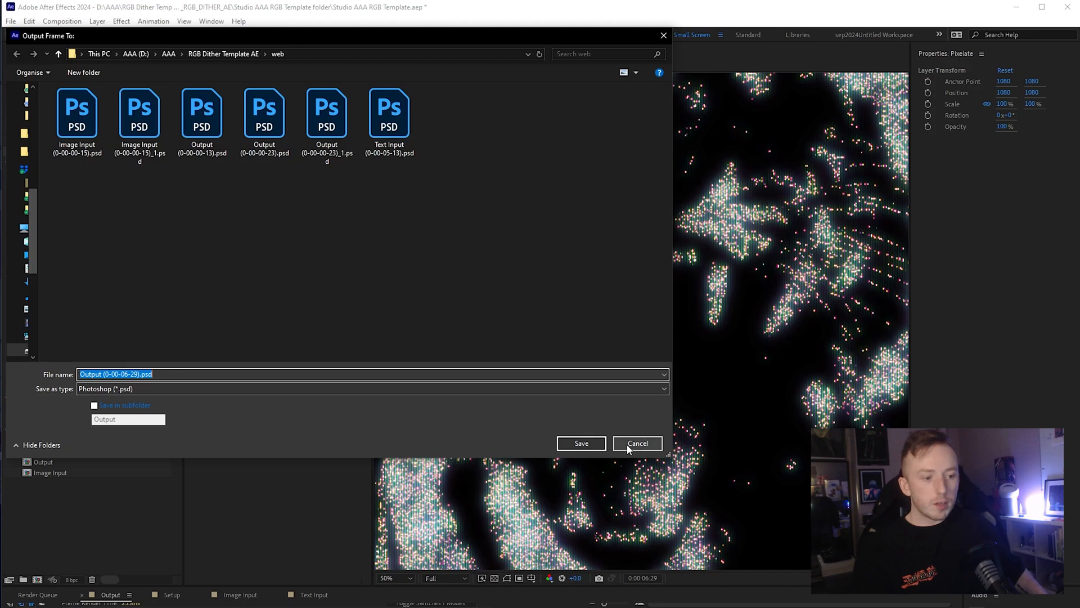
click(637, 443)
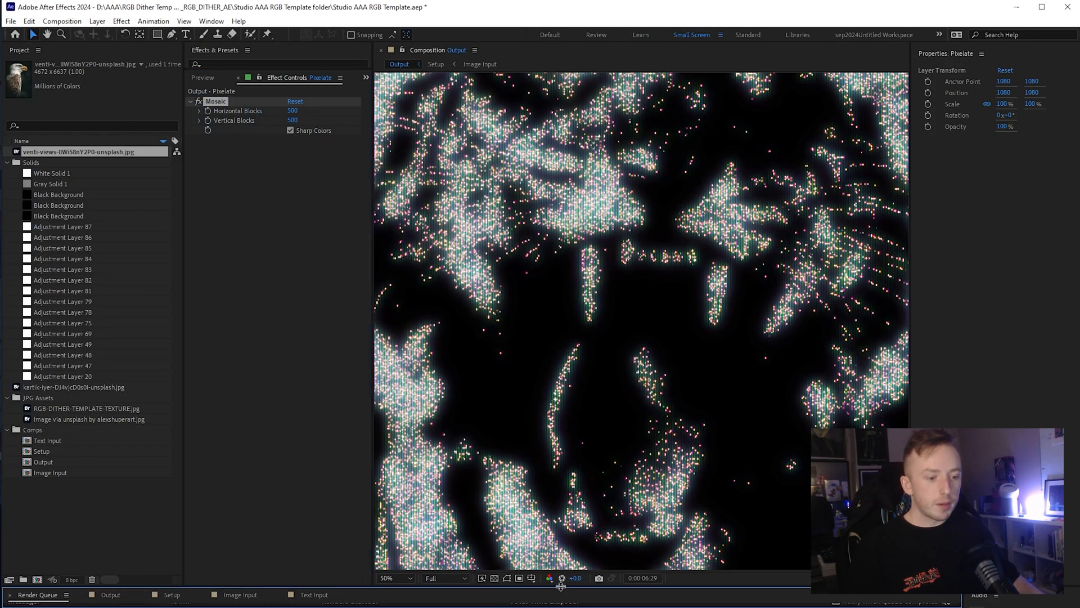
click(38, 594)
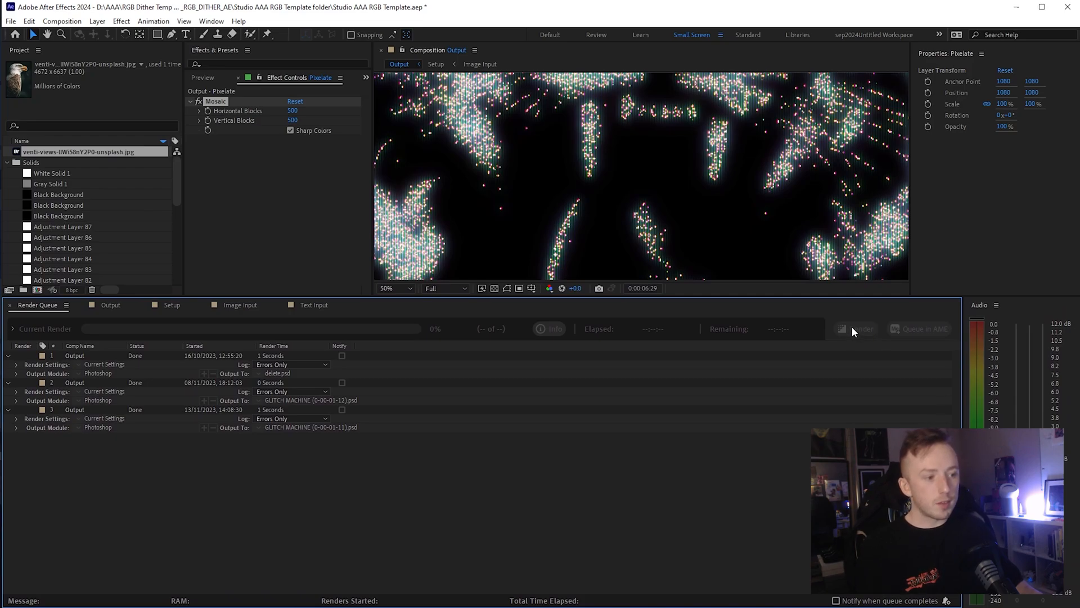
mouse_move(856, 334)
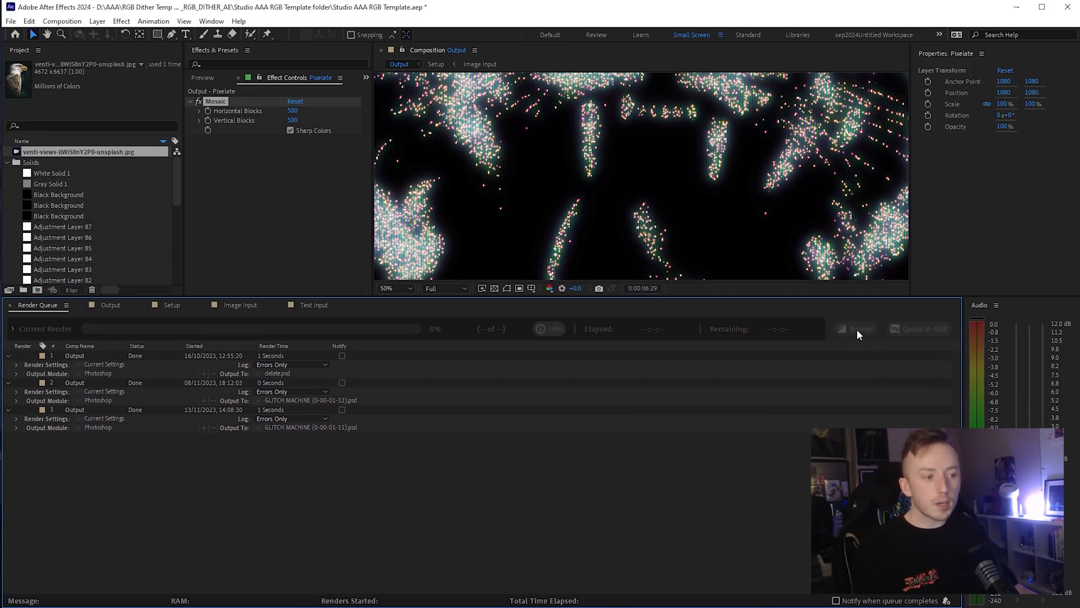
mouse_move(870, 365)
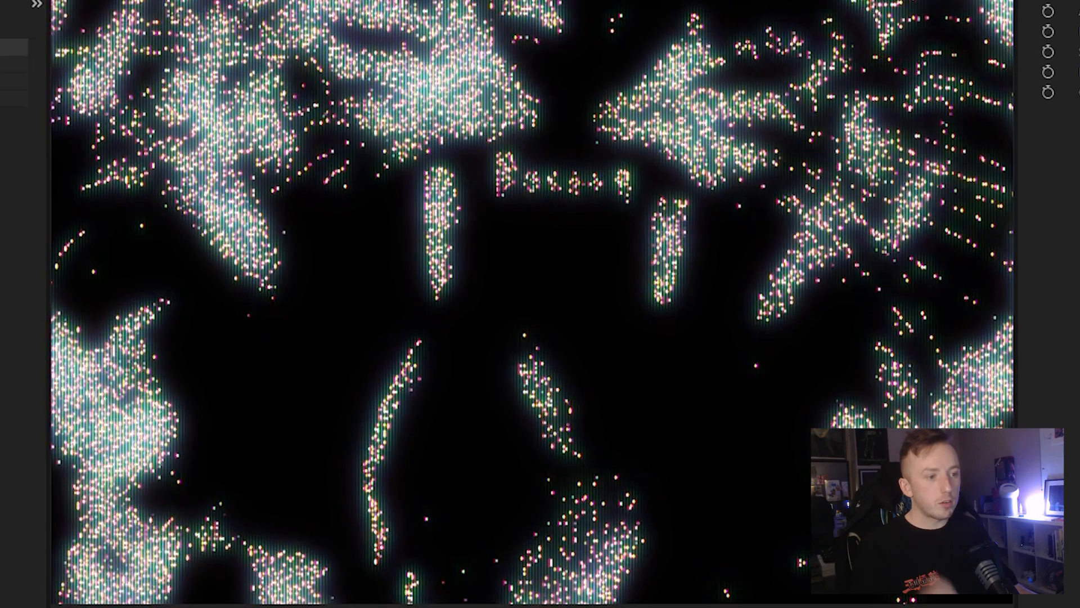
click(61, 20)
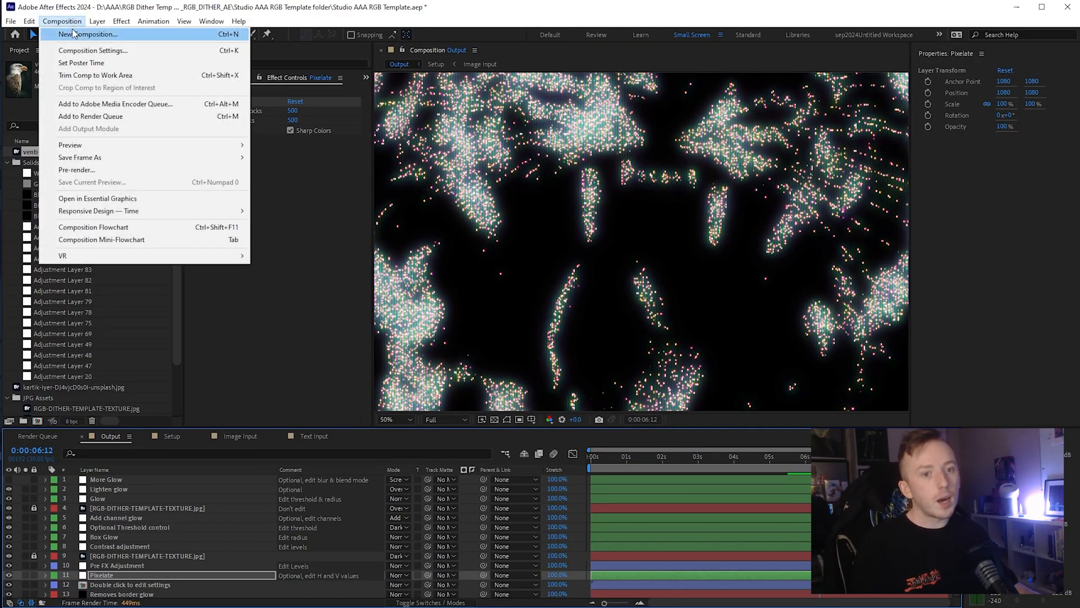
mouse_move(116, 103)
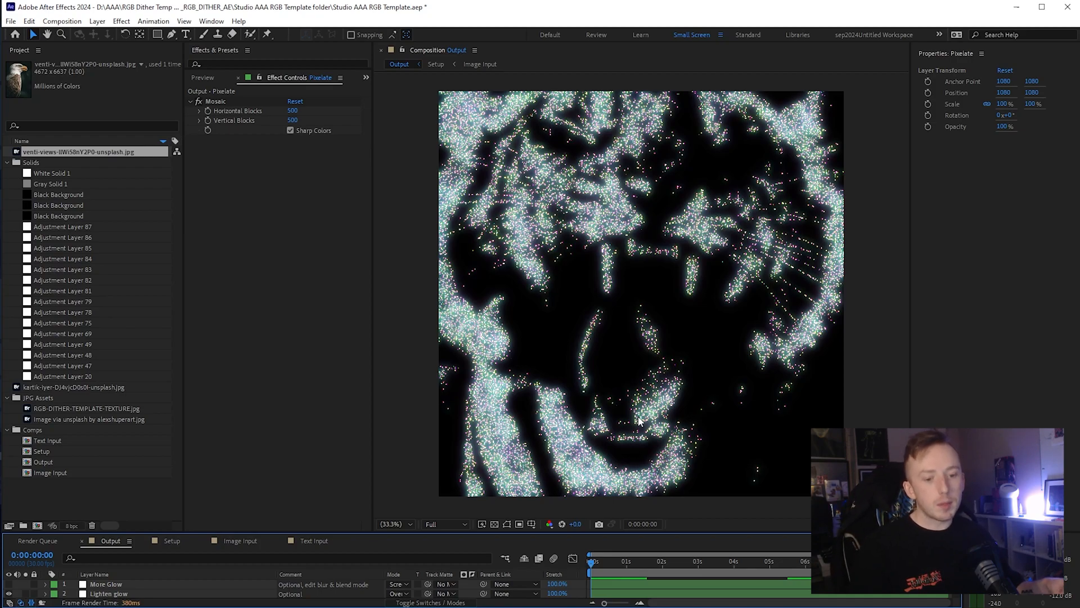
mouse_move(437, 286)
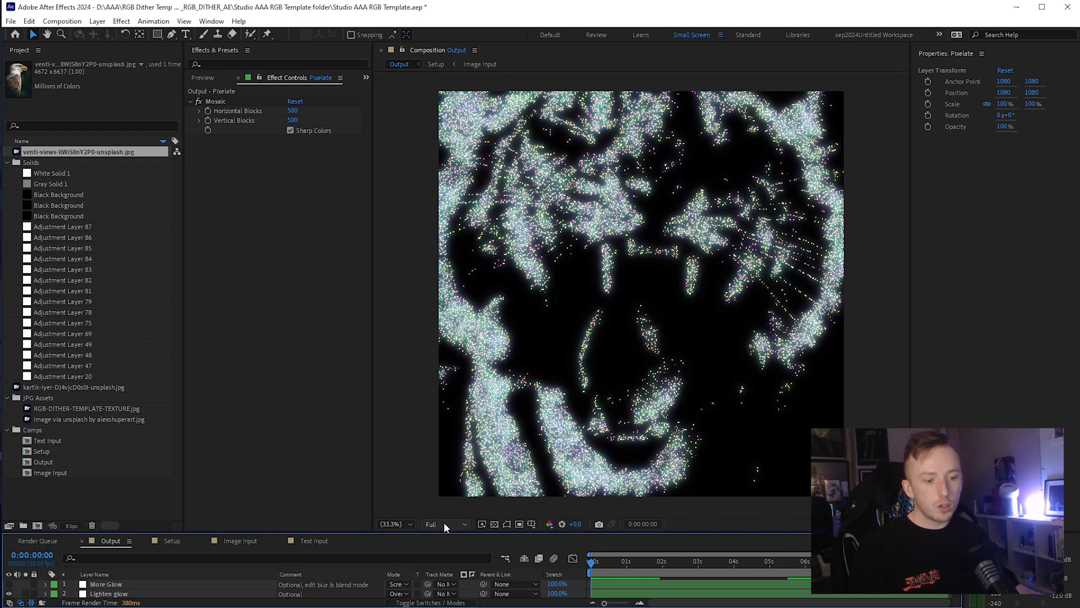
click(446, 523)
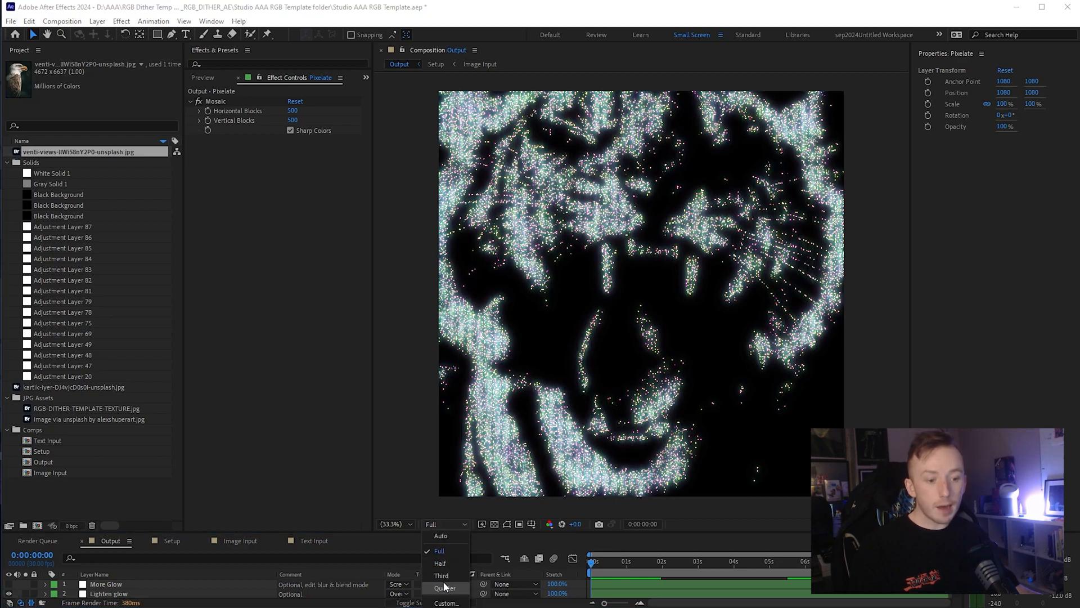
click(440, 562)
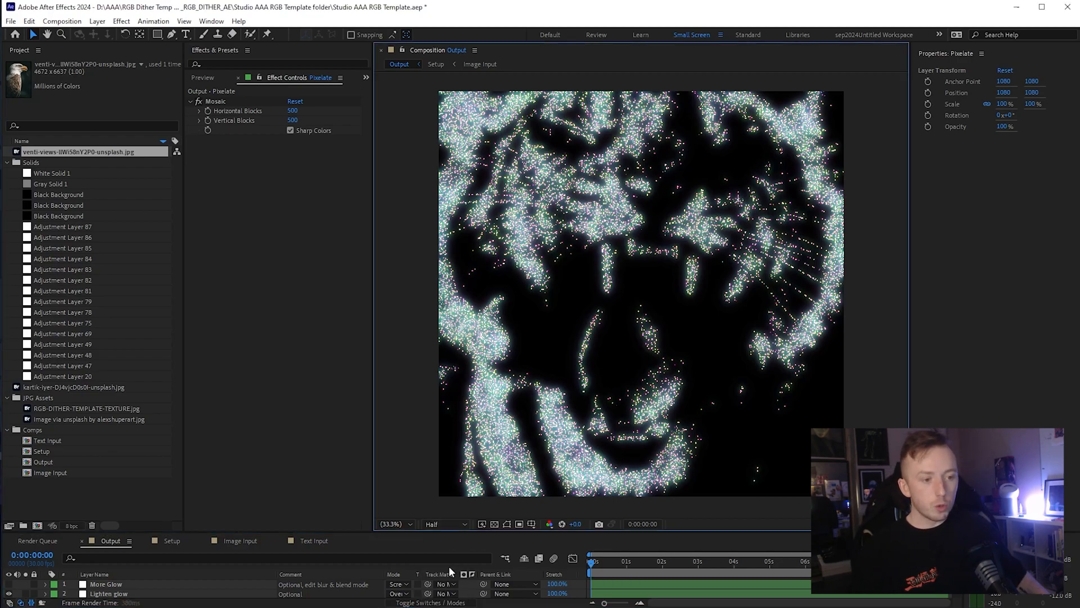
click(441, 523)
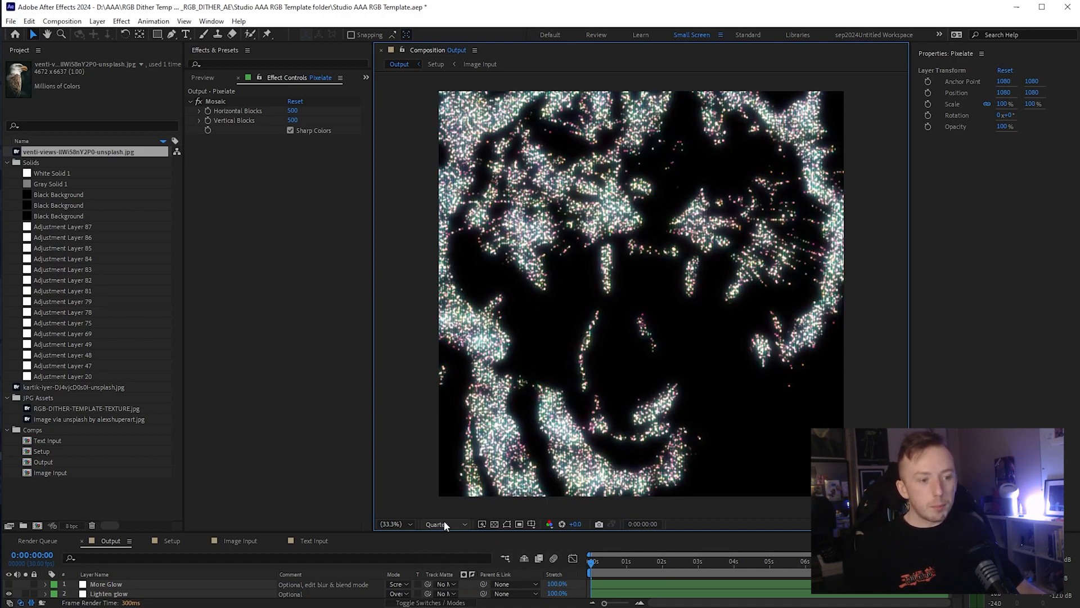
click(444, 523)
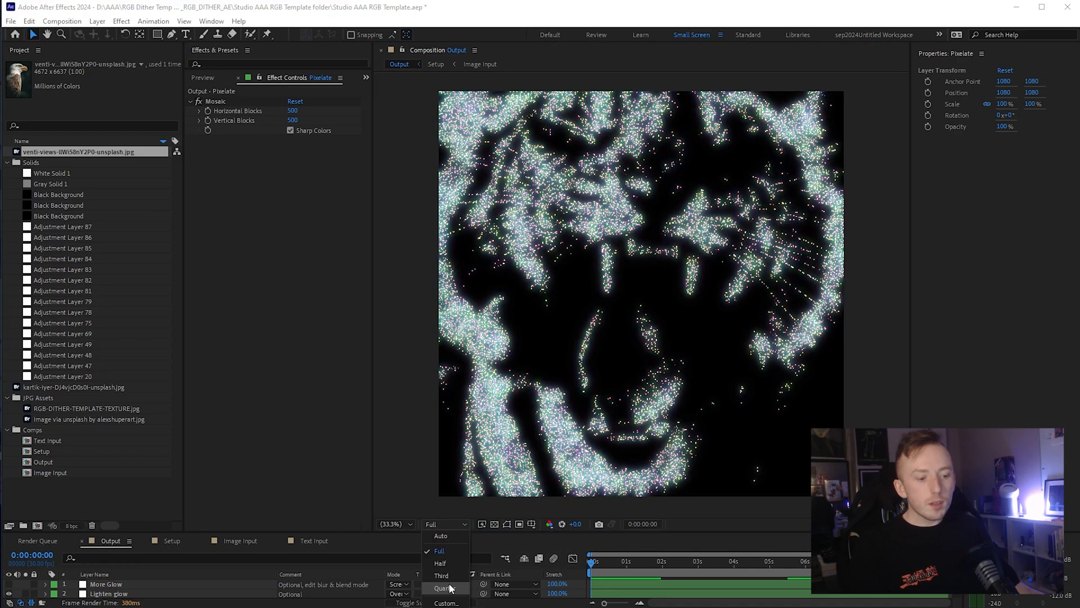
click(445, 588)
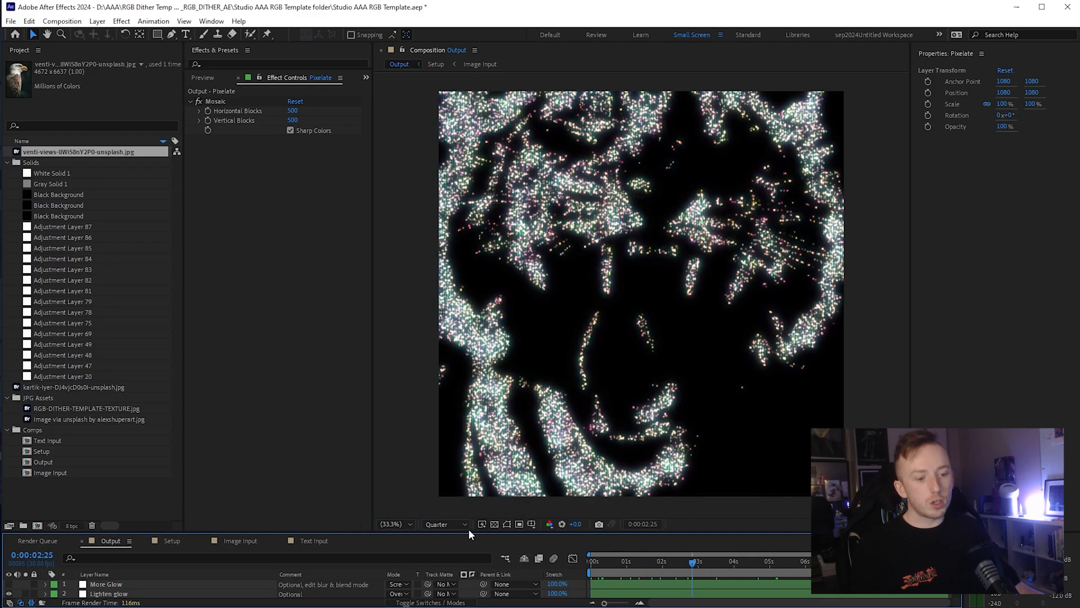
click(445, 523)
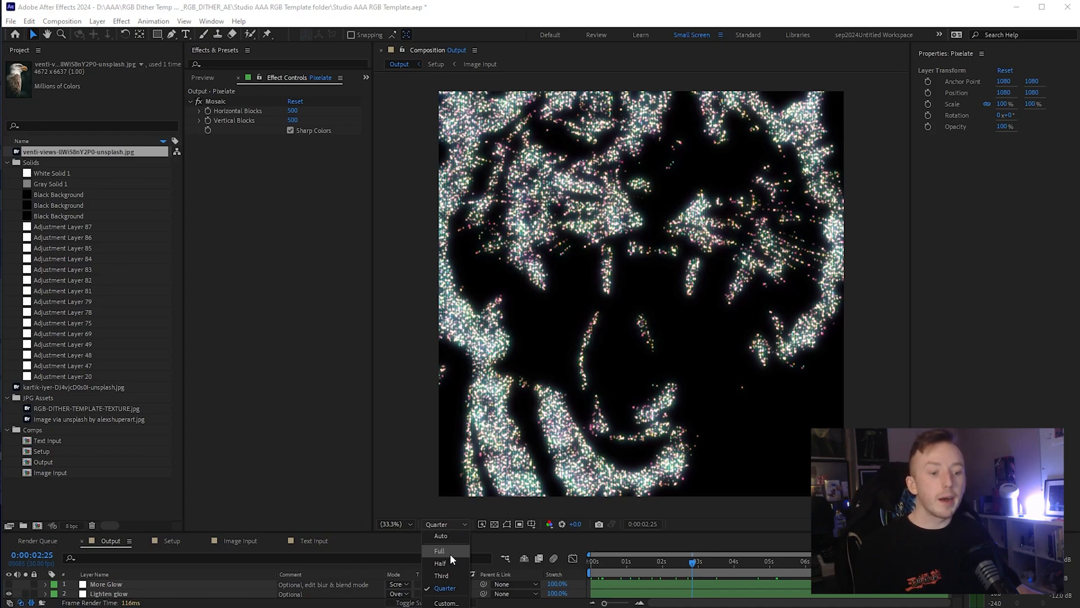
click(438, 550)
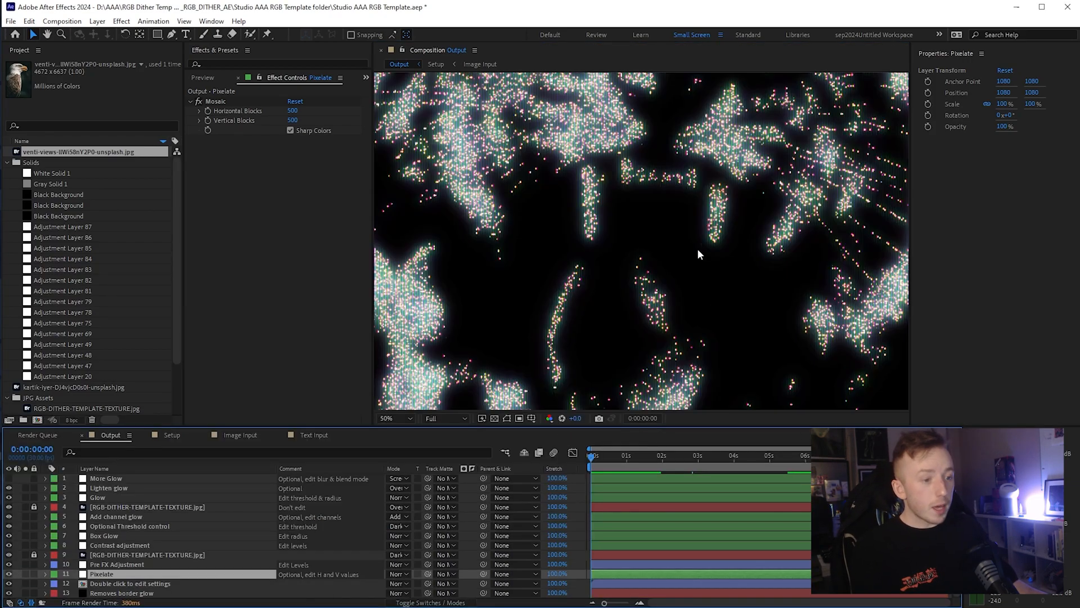
click(643, 456)
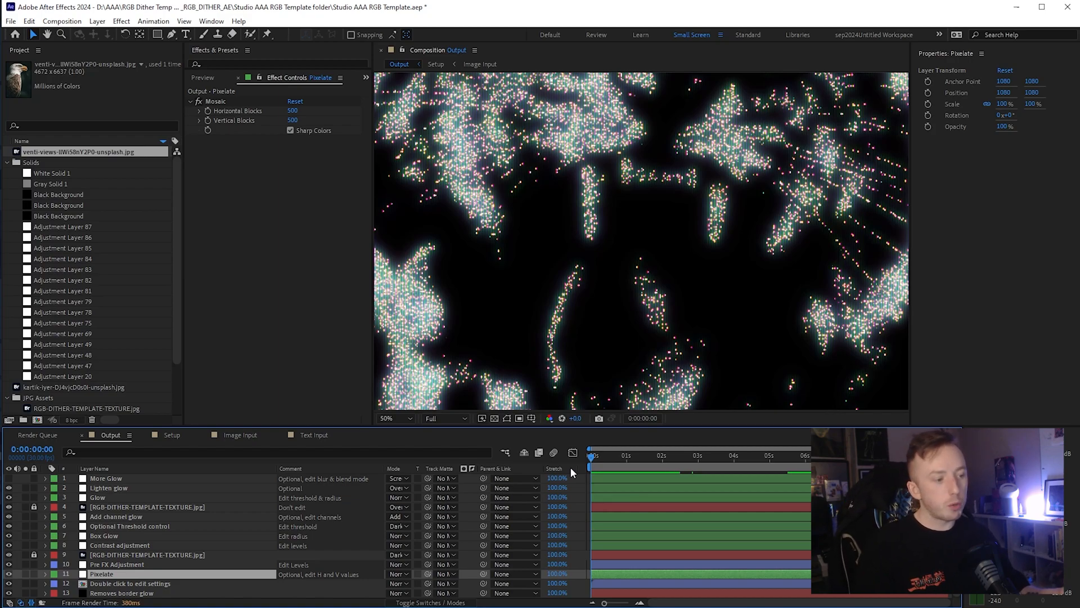
click(387, 418)
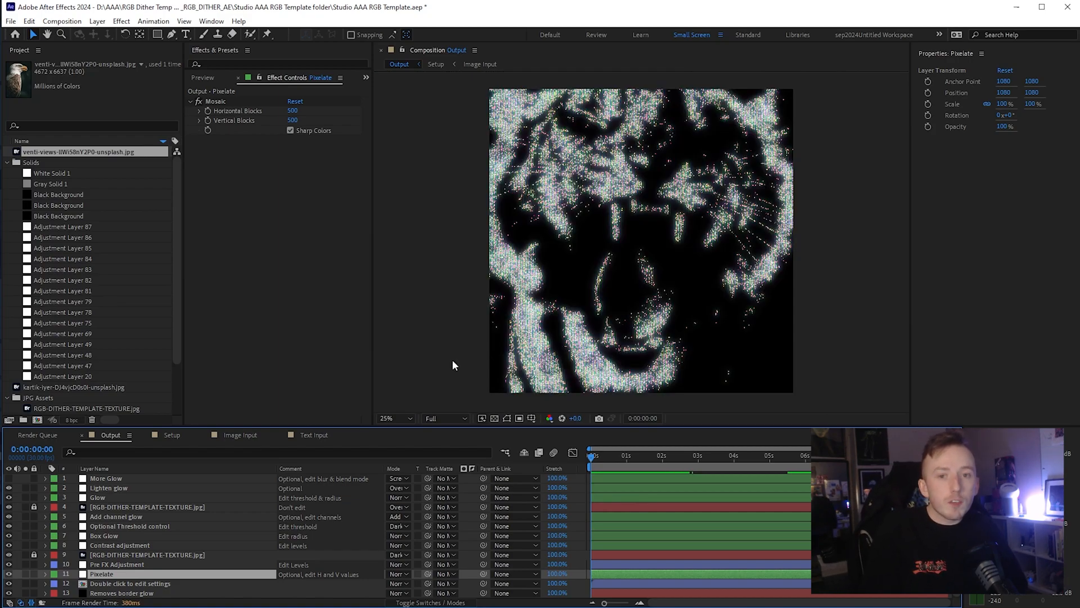